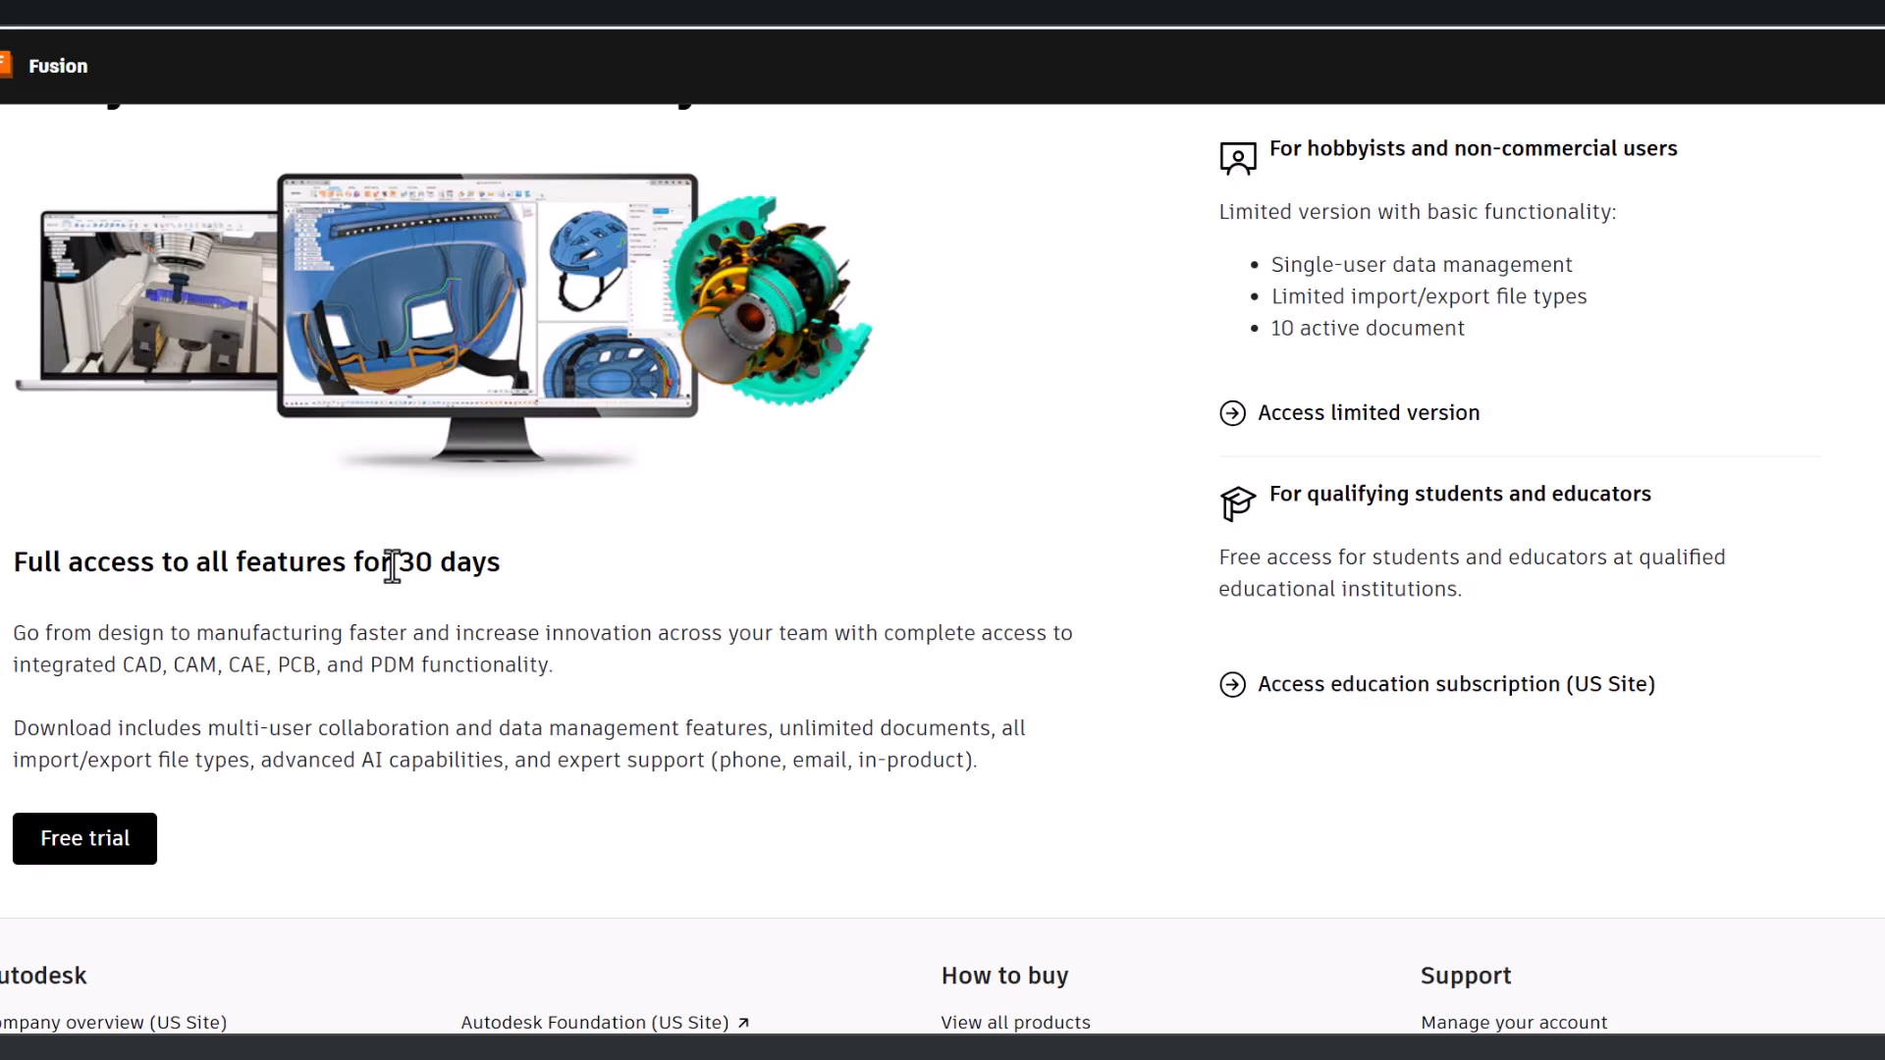
- Accept all privacy data options and reach the Google results for Autodesk Fusion 360 personal use
left_click(85, 838)
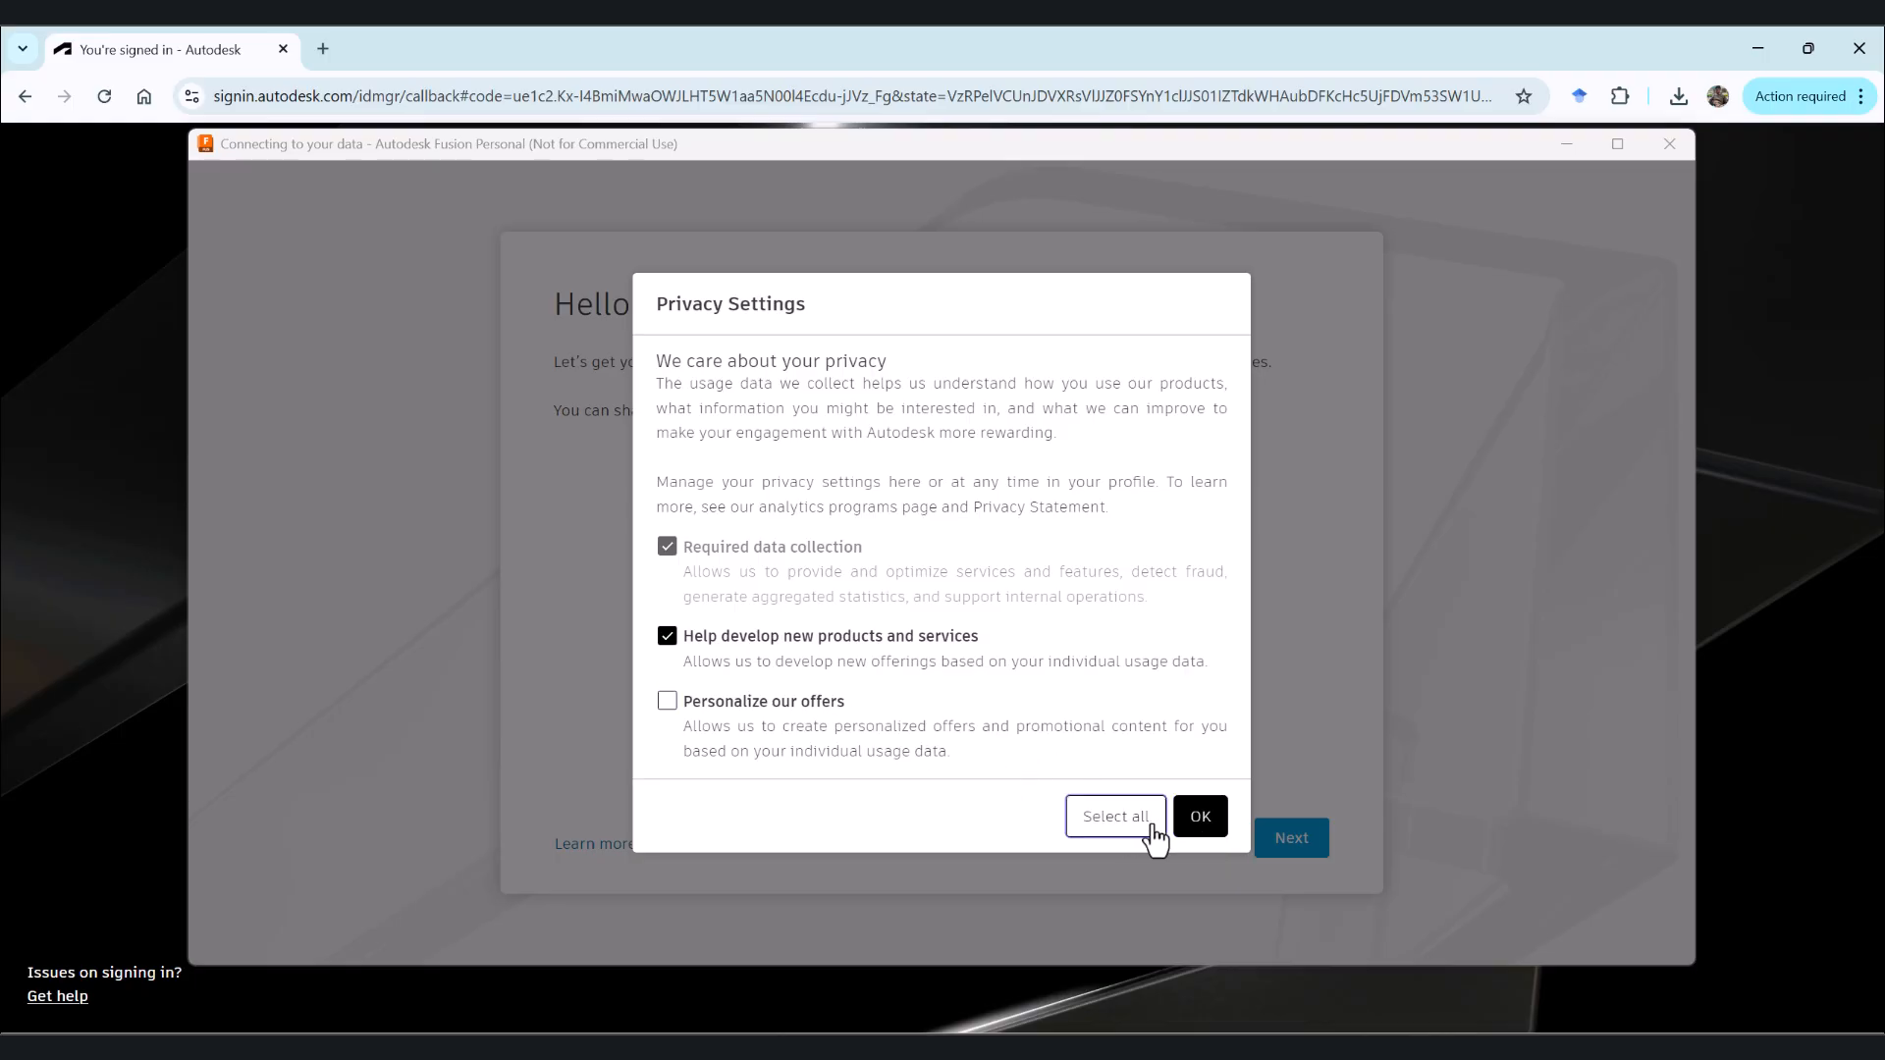
left_click(1198, 817)
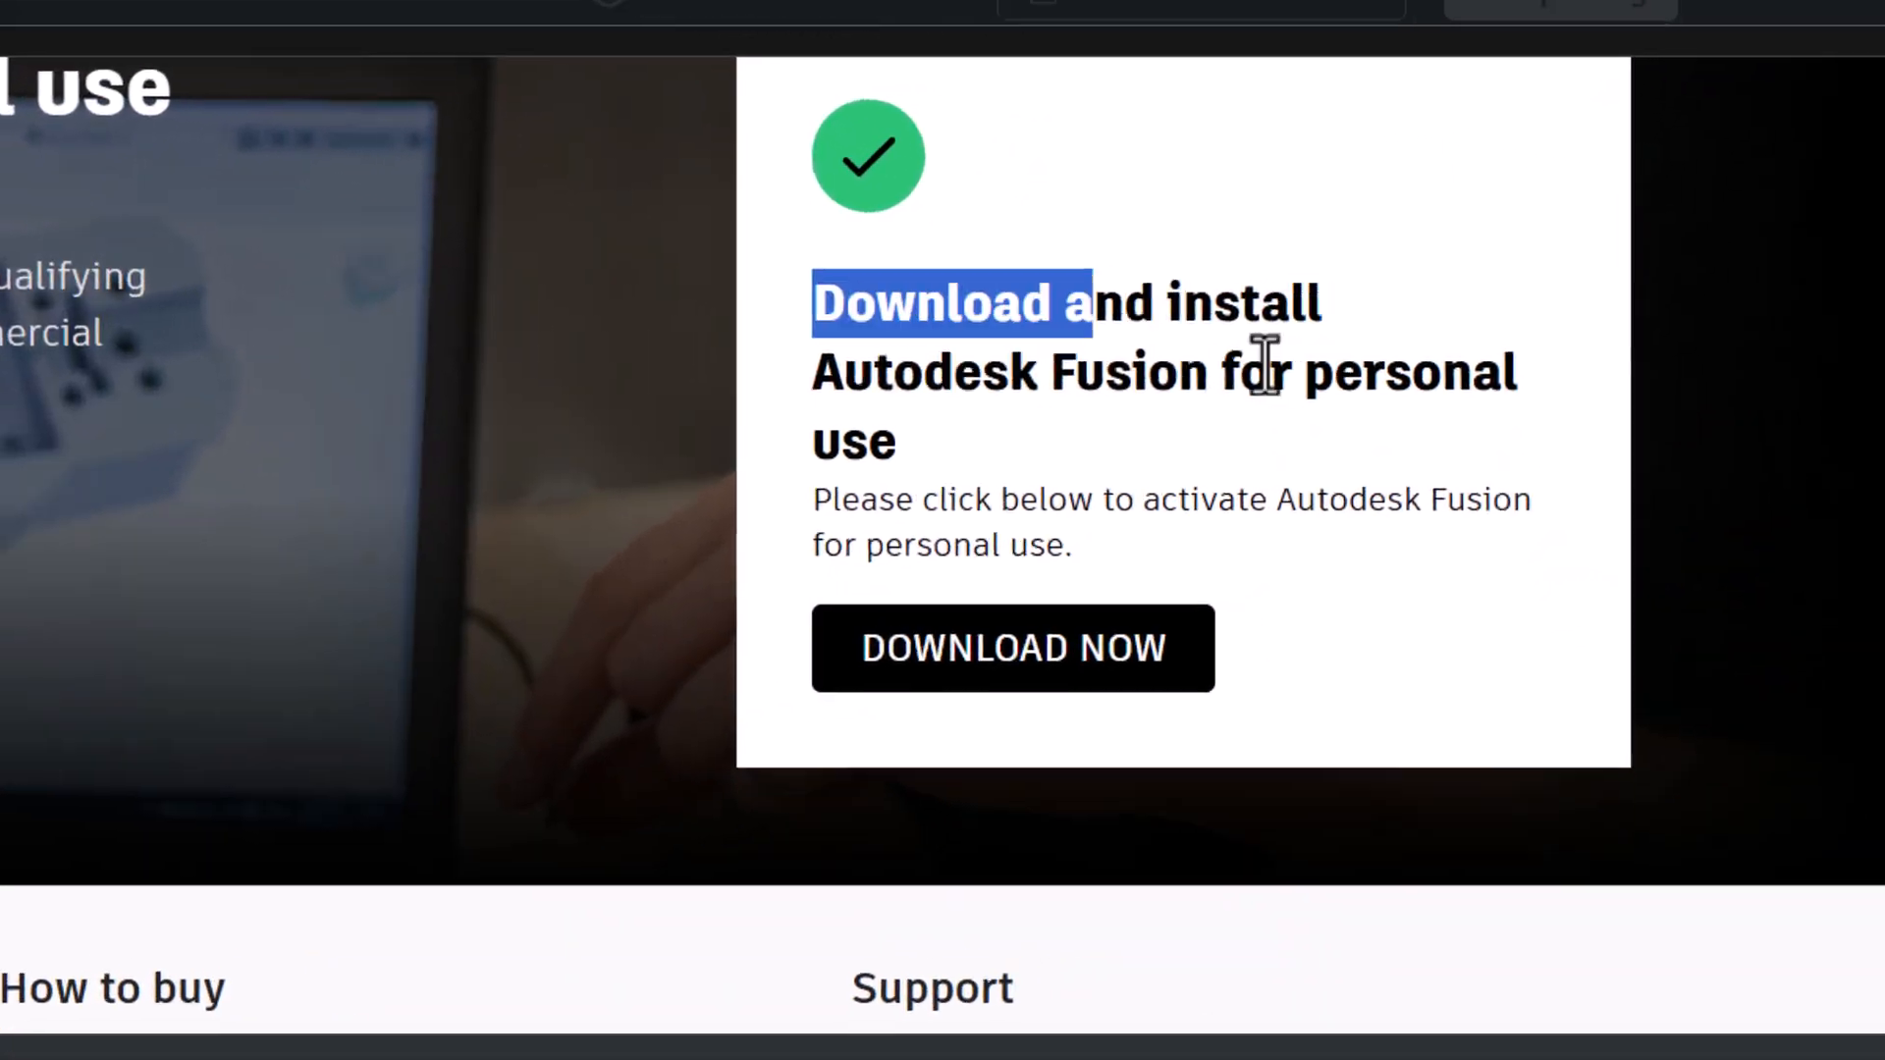
left_click(1014, 648)
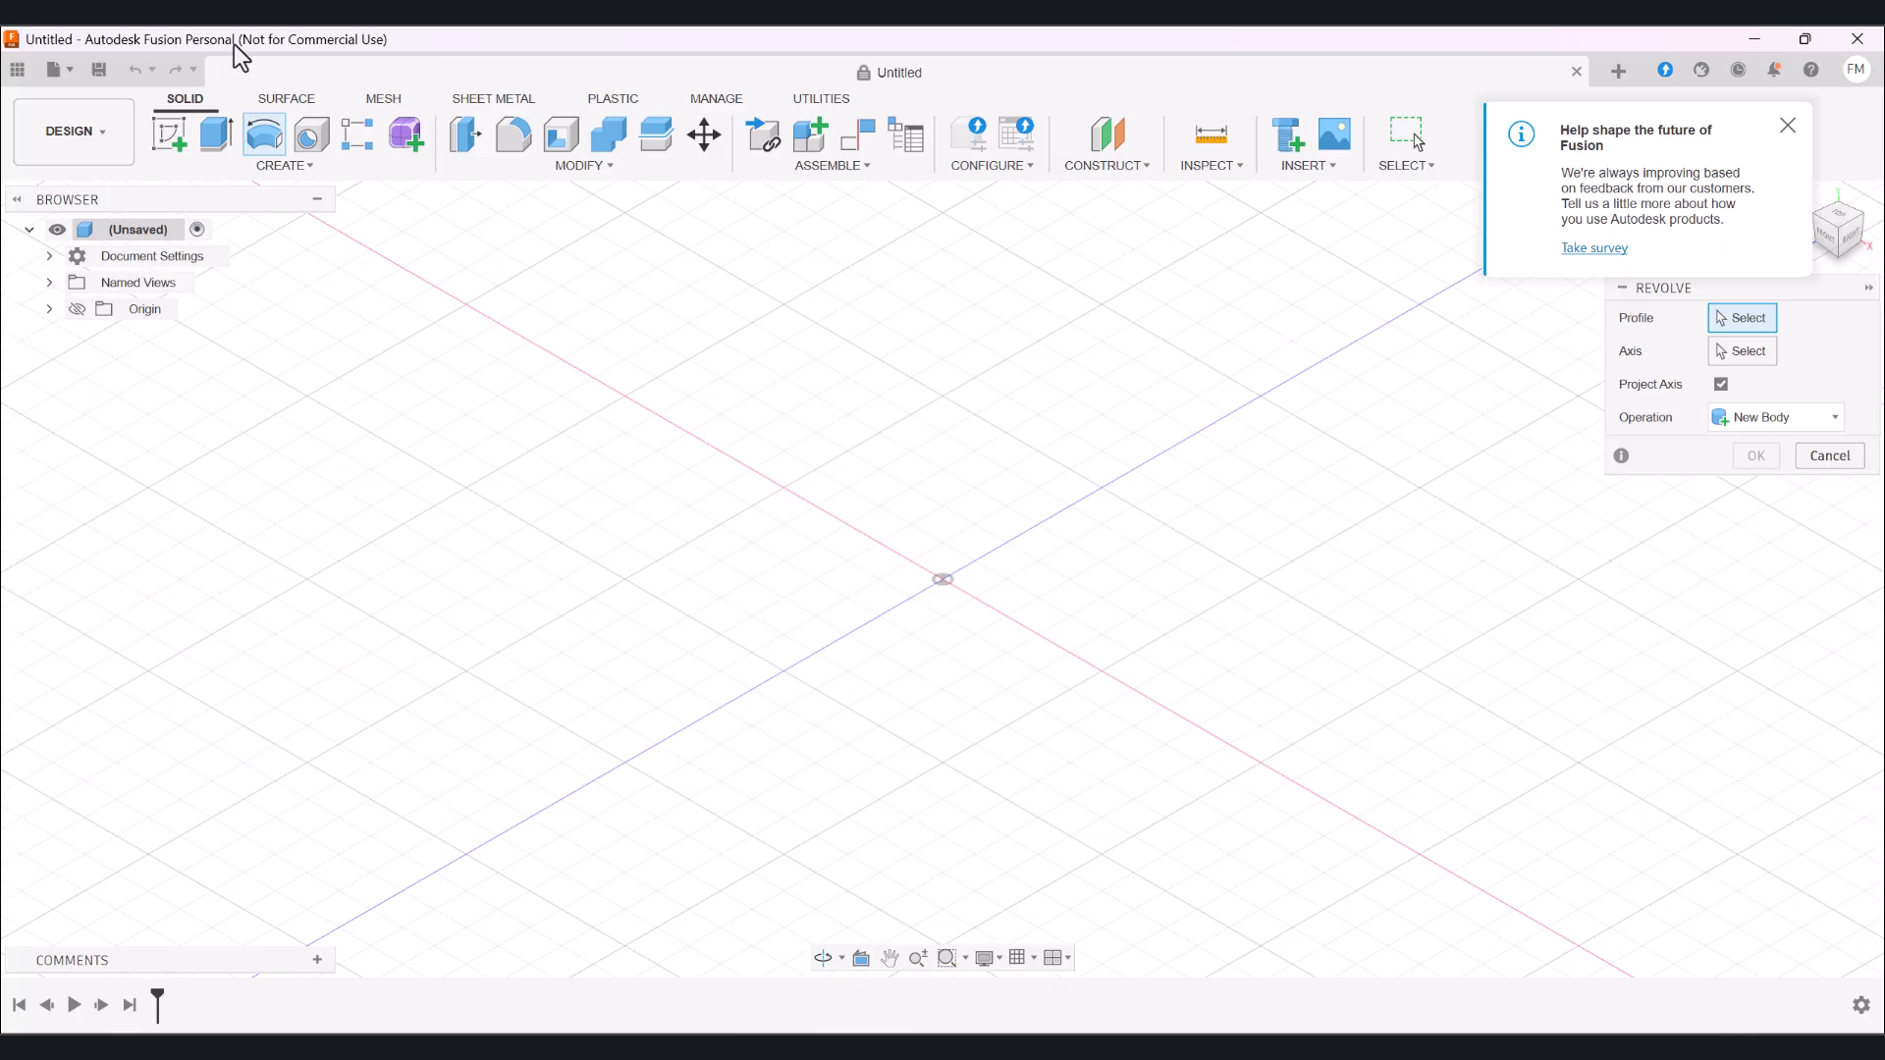
mouse_move(1208, 563)
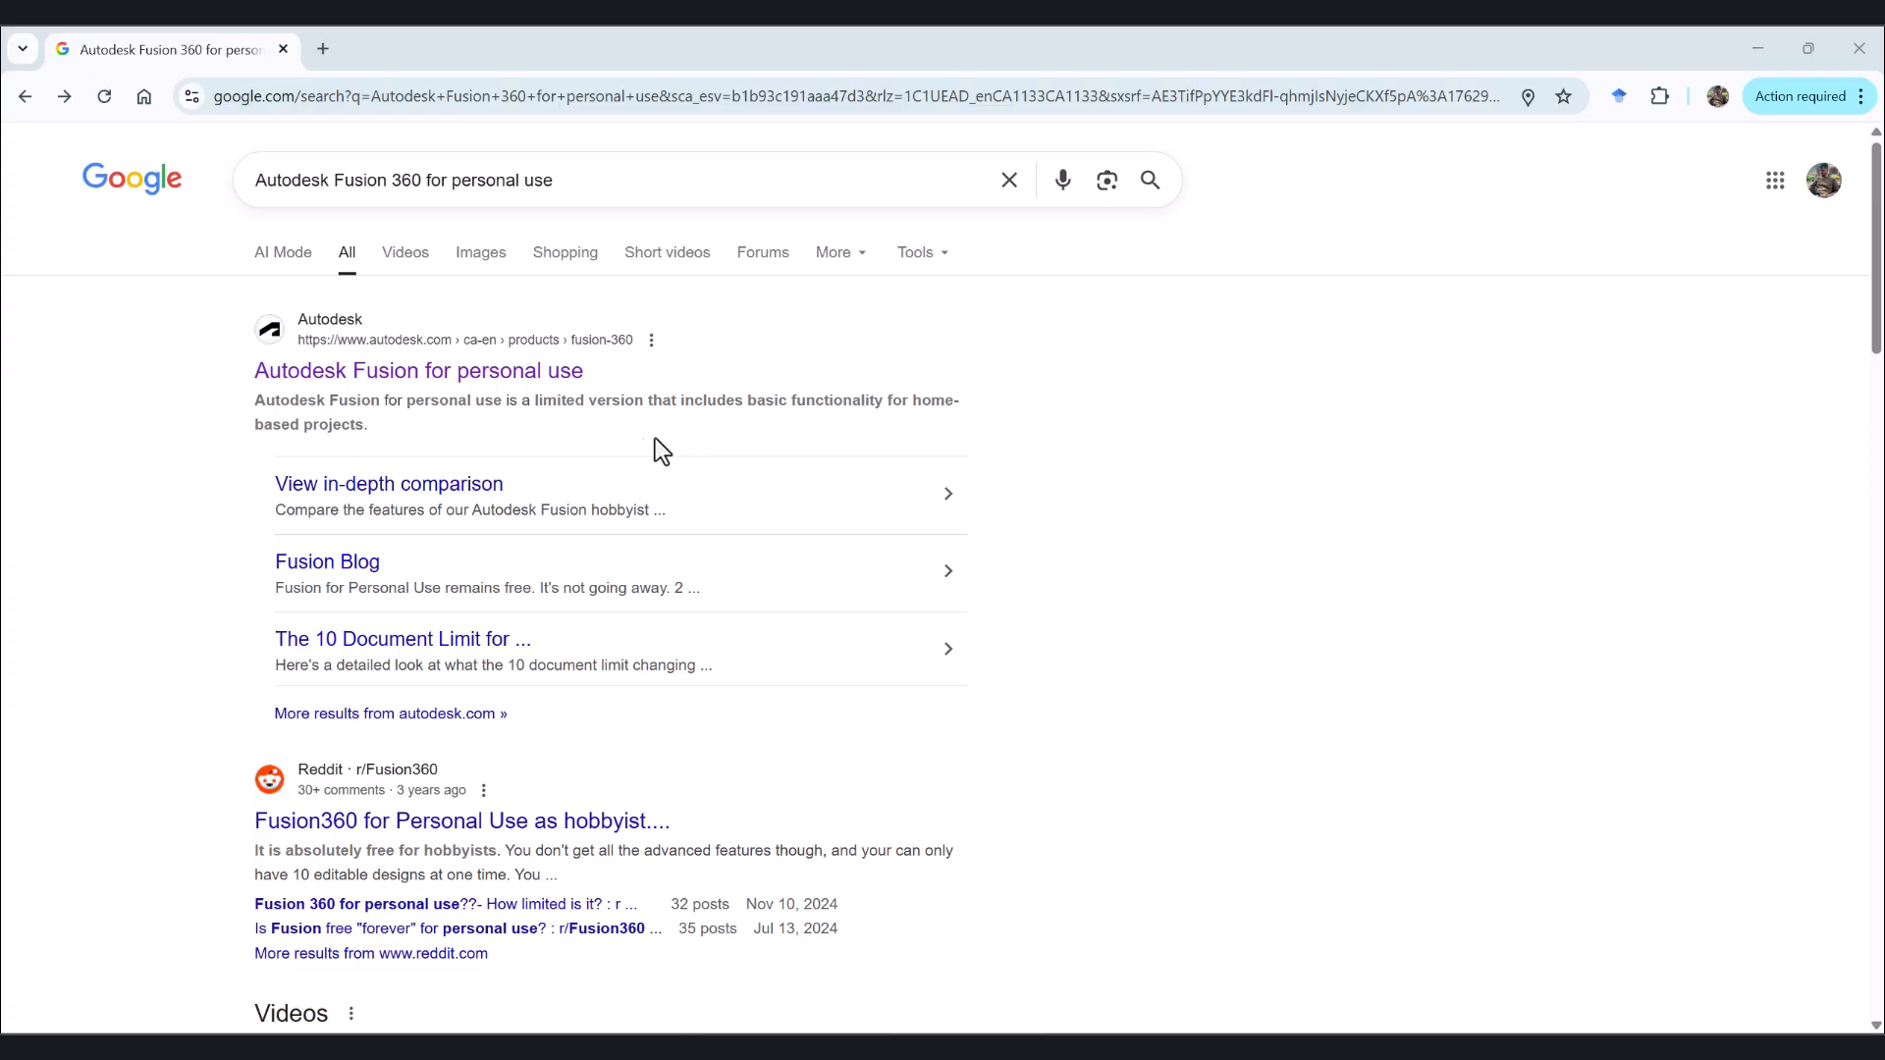
mouse_move(248, 232)
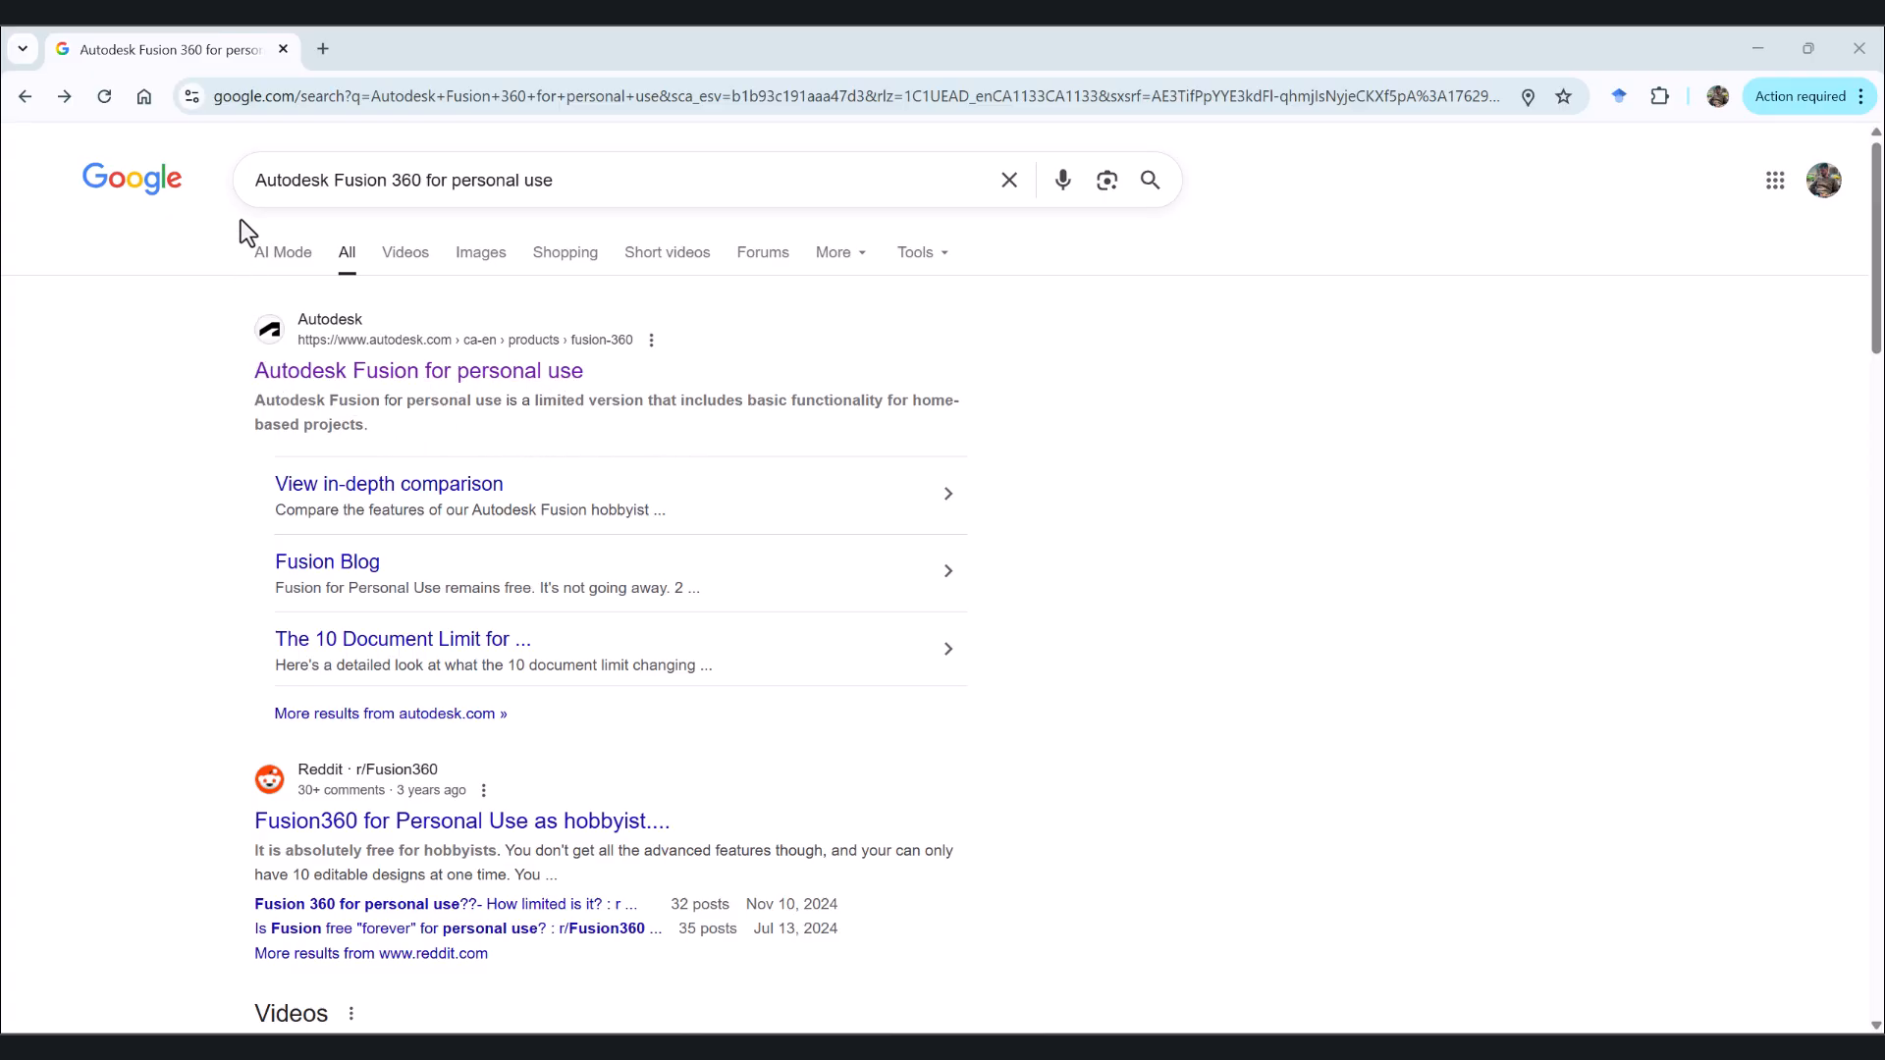
mouse_move(316, 188)
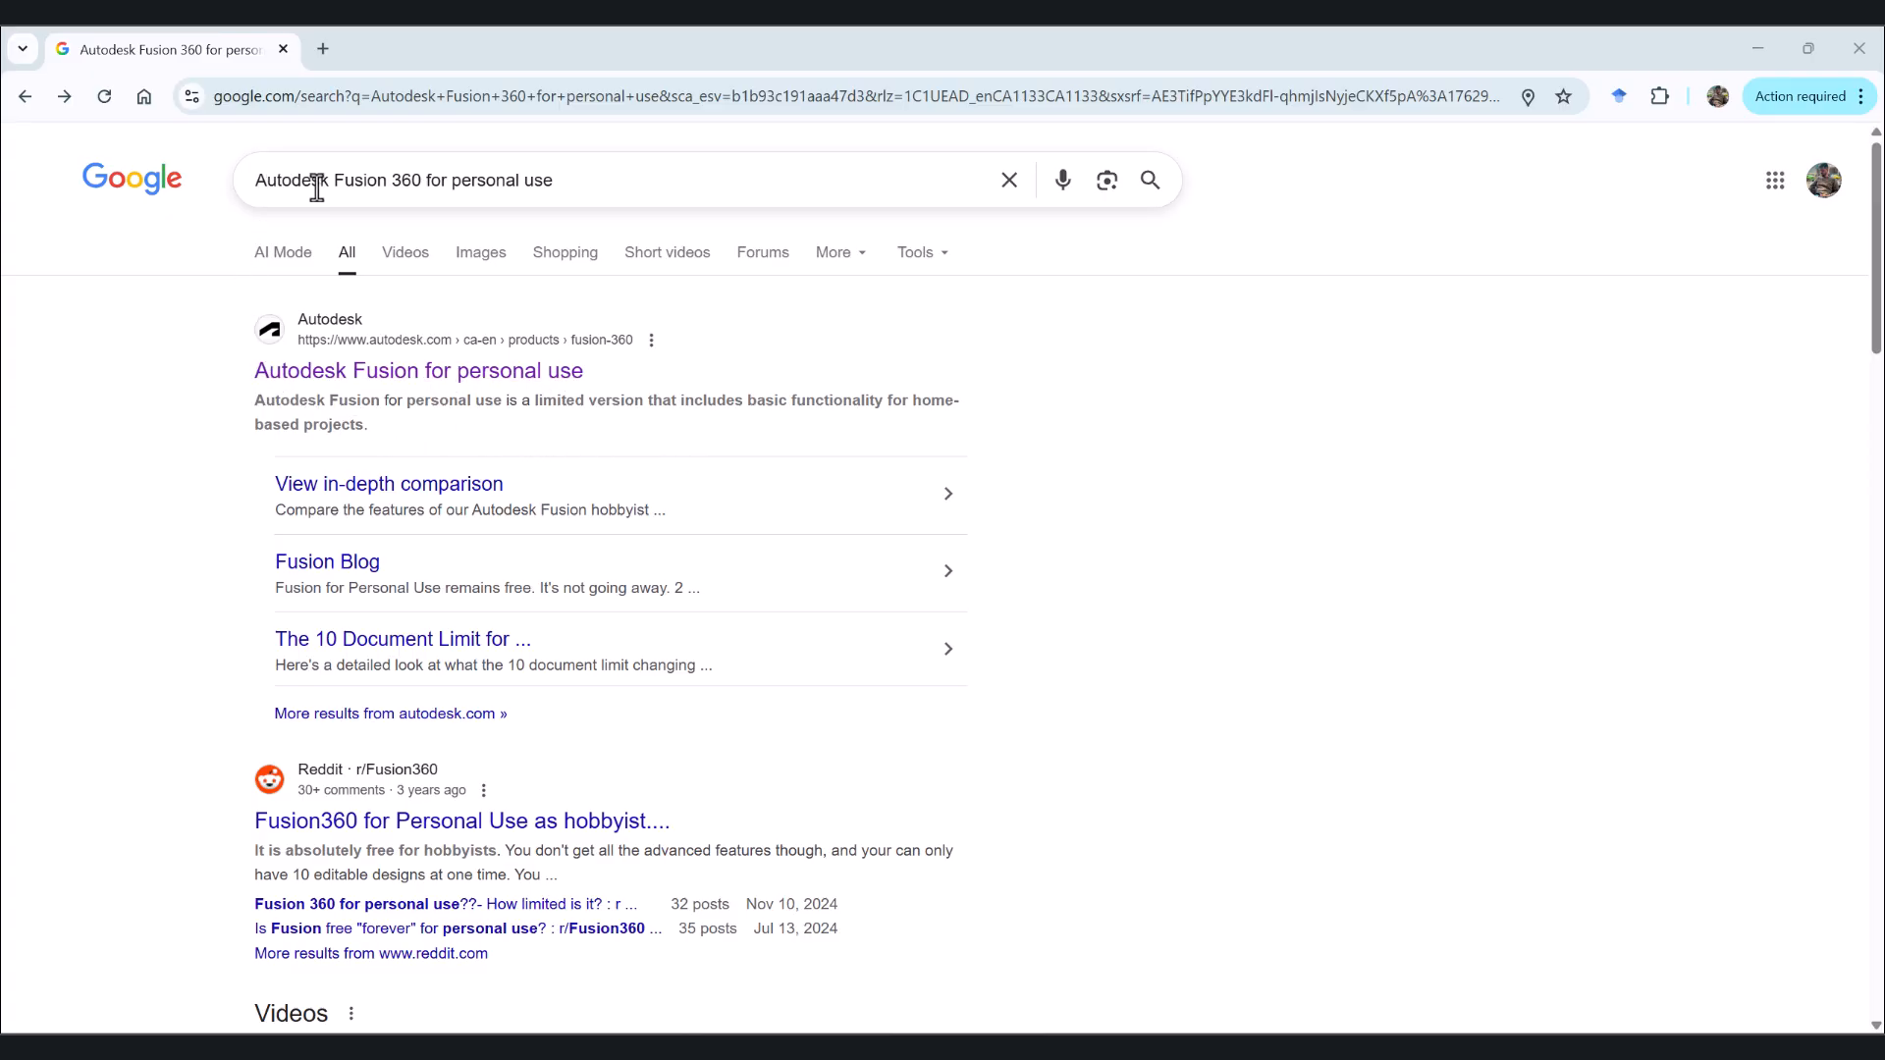
mouse_move(416, 371)
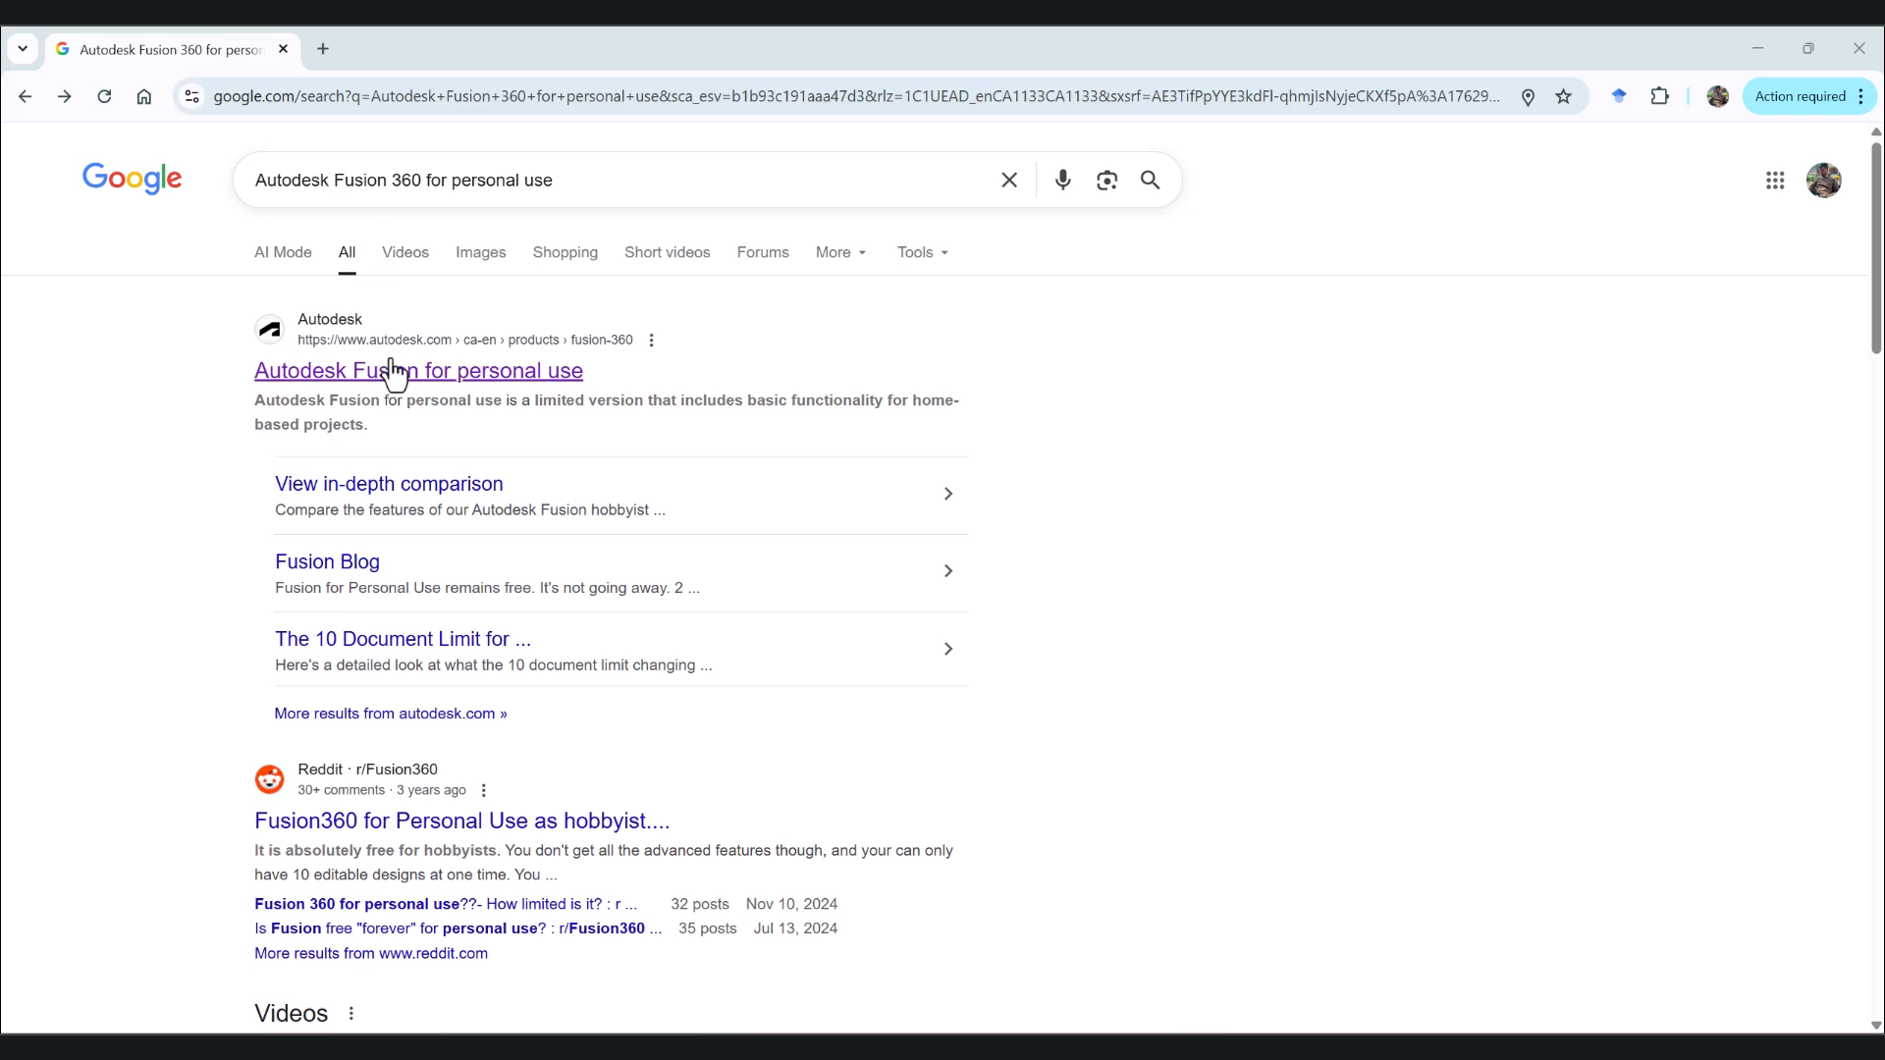
- Open the top autodesk.com result 'Autodesk Fusion for personal use'
left_click(416, 371)
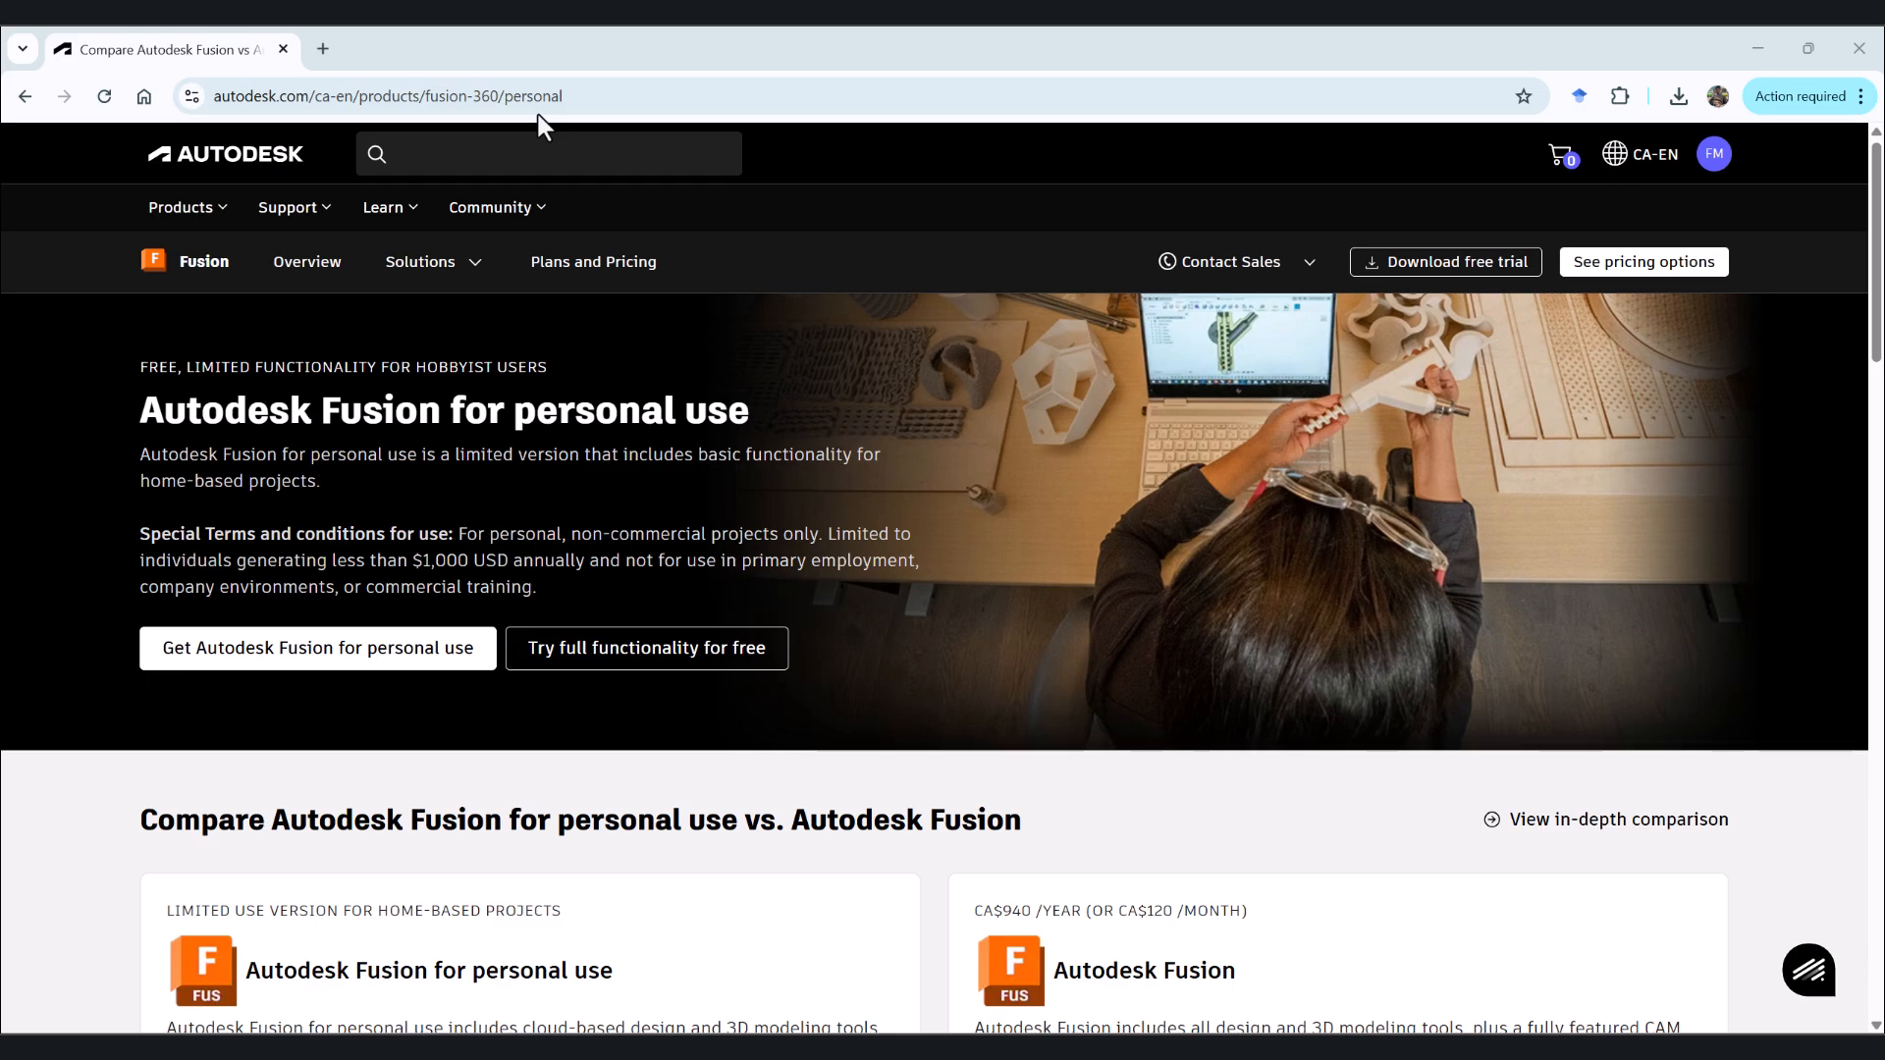
mouse_move(559, 432)
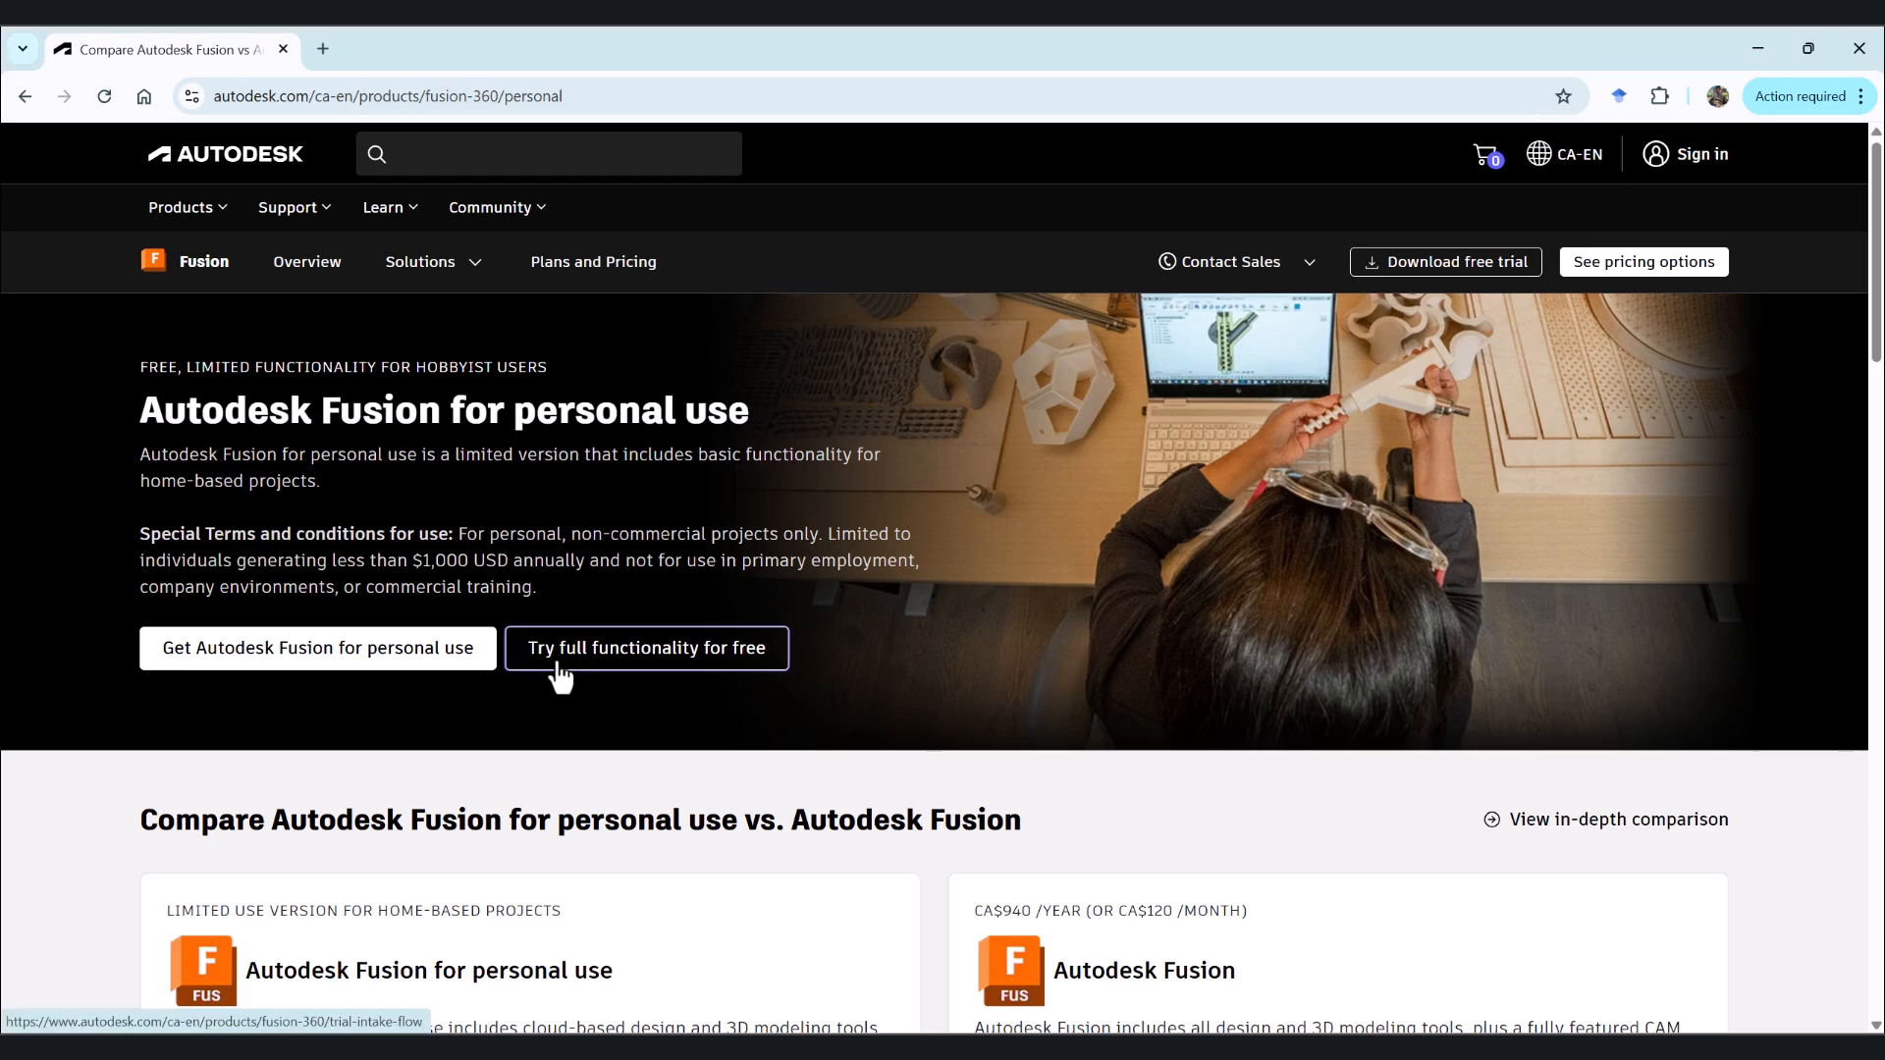
left_click(646, 648)
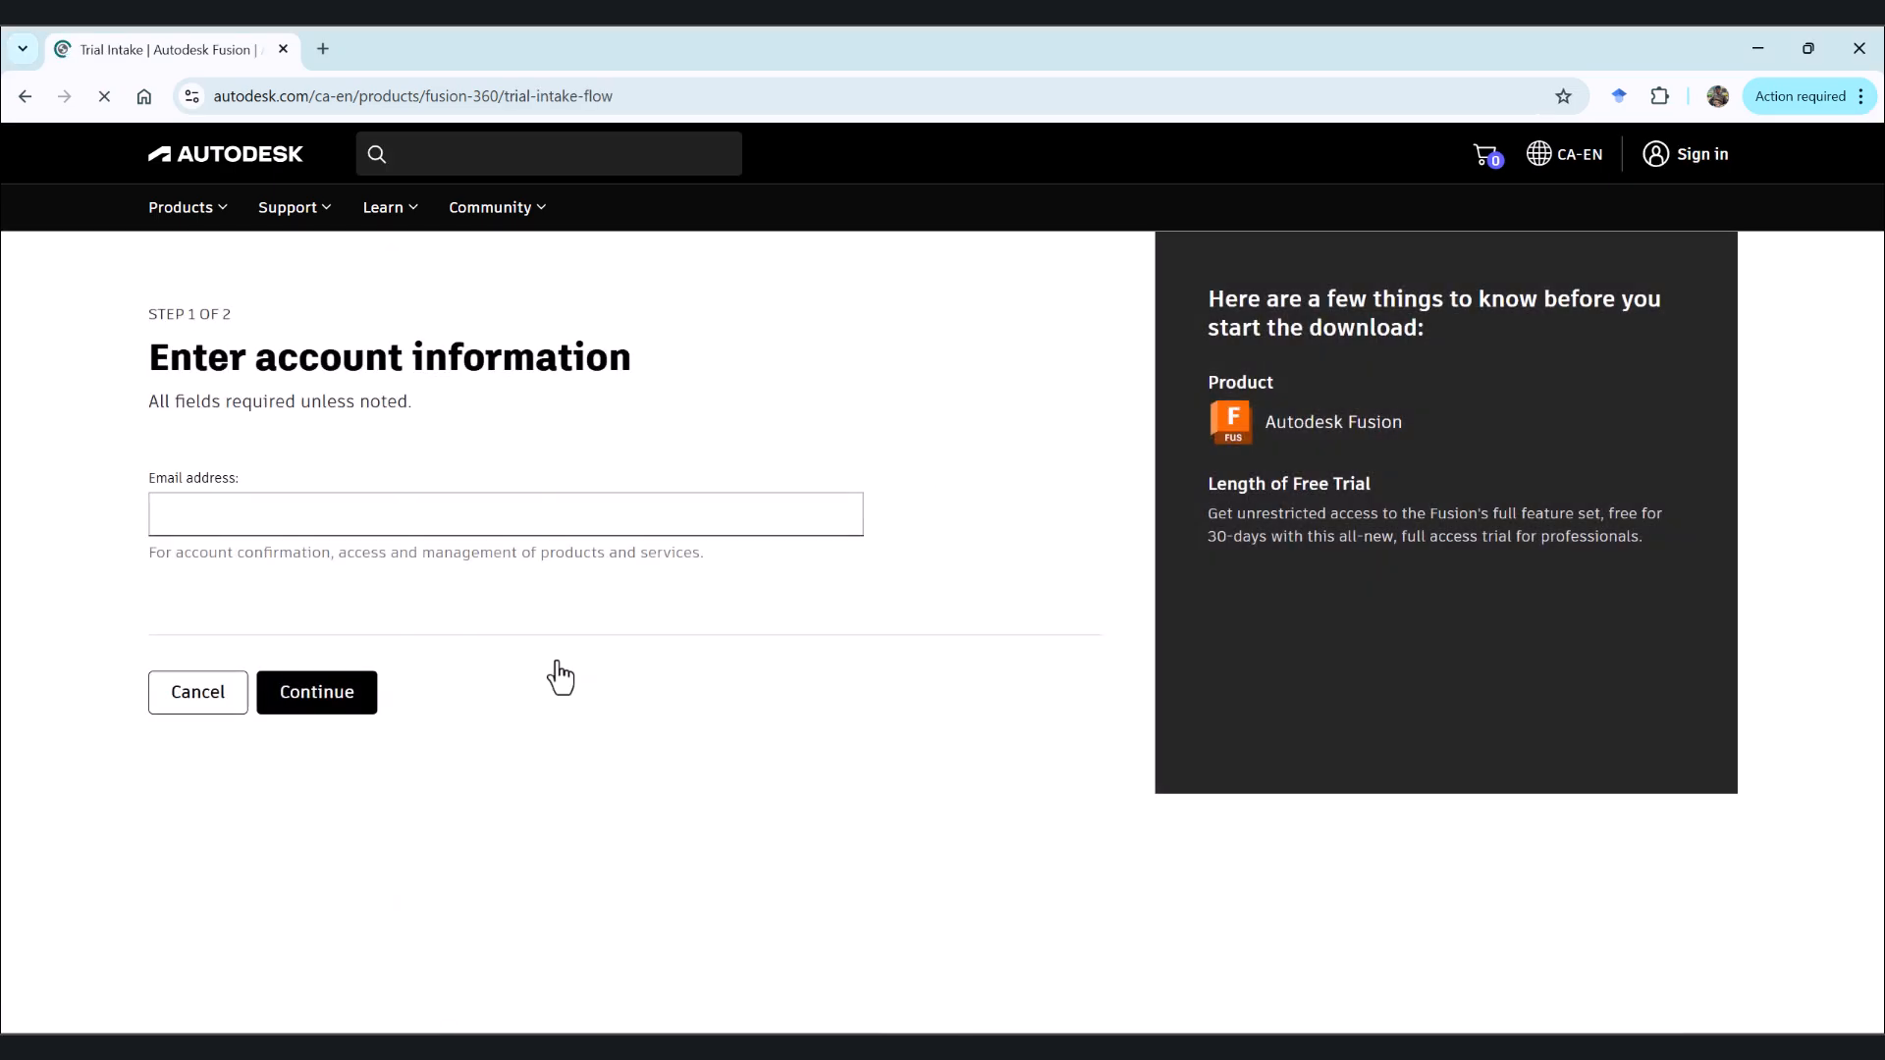
left_click(504, 512)
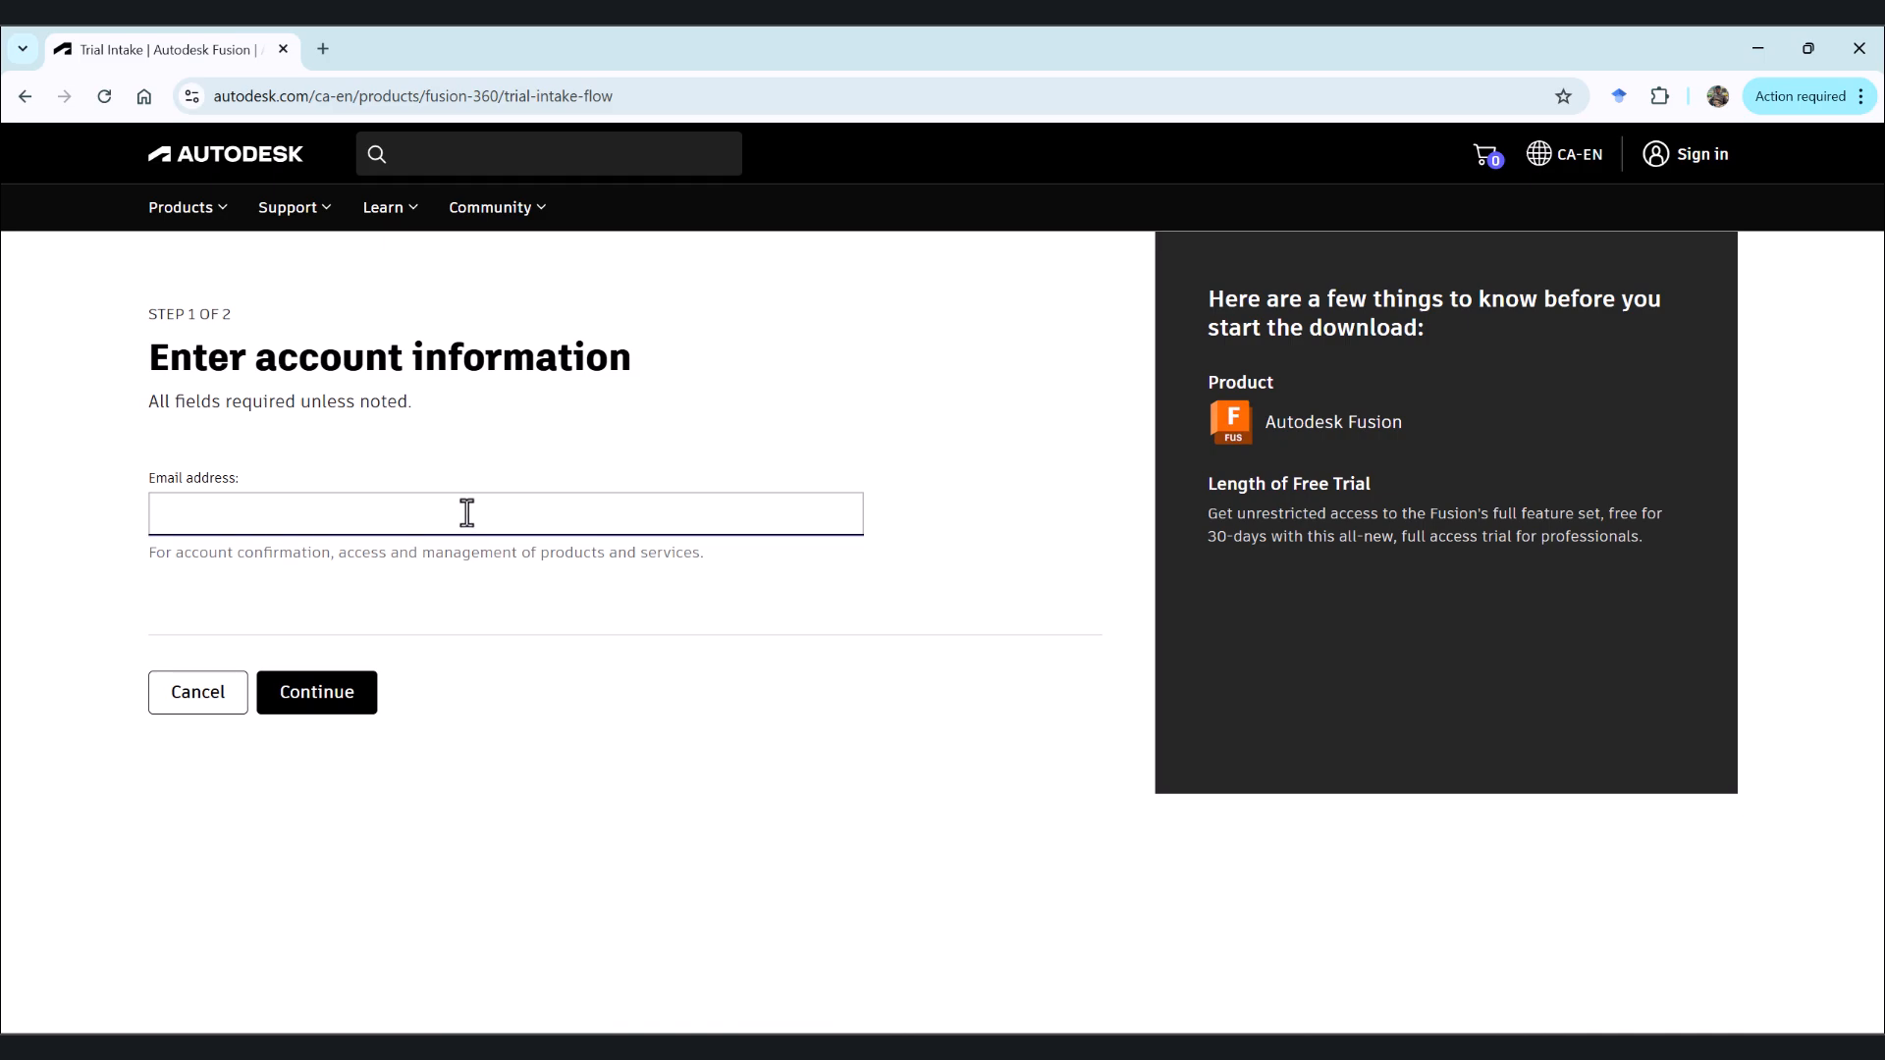
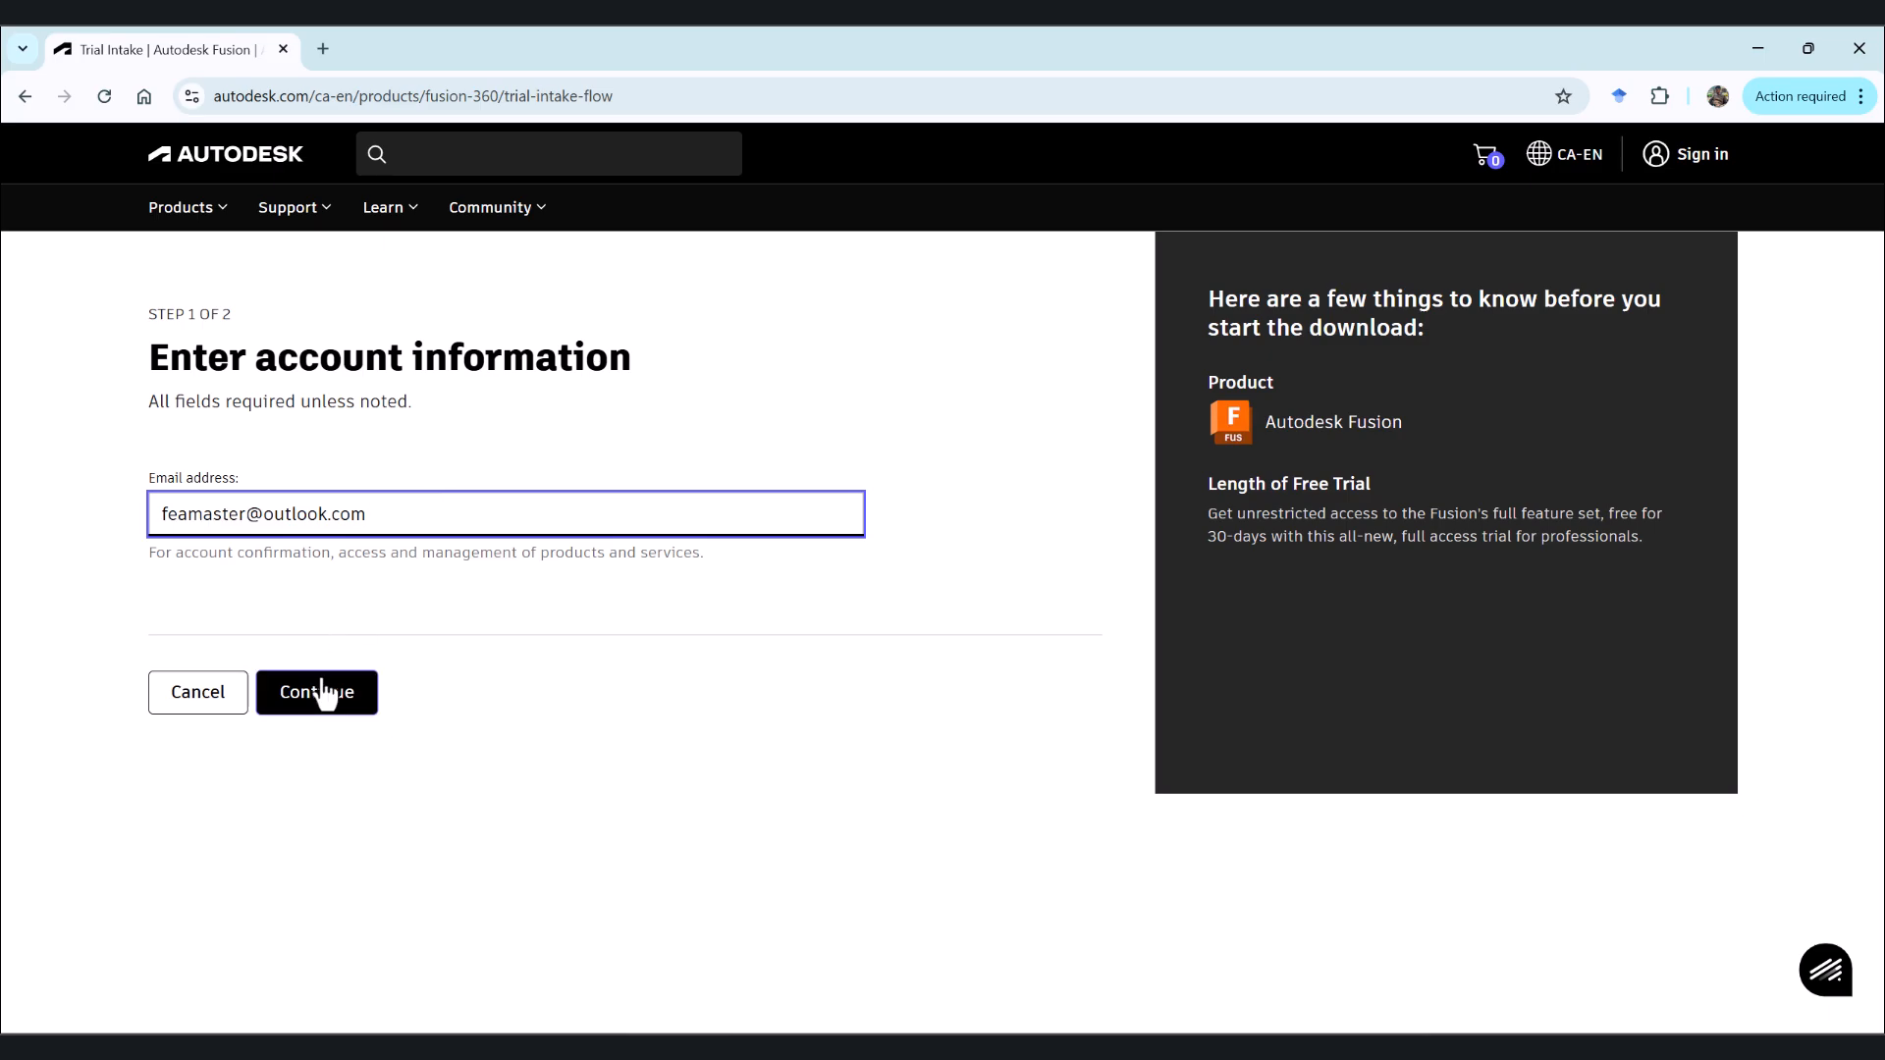
- Agree to the Terms of Use, submit the trial request and download the 30-day Fusion trial
left_click(316, 691)
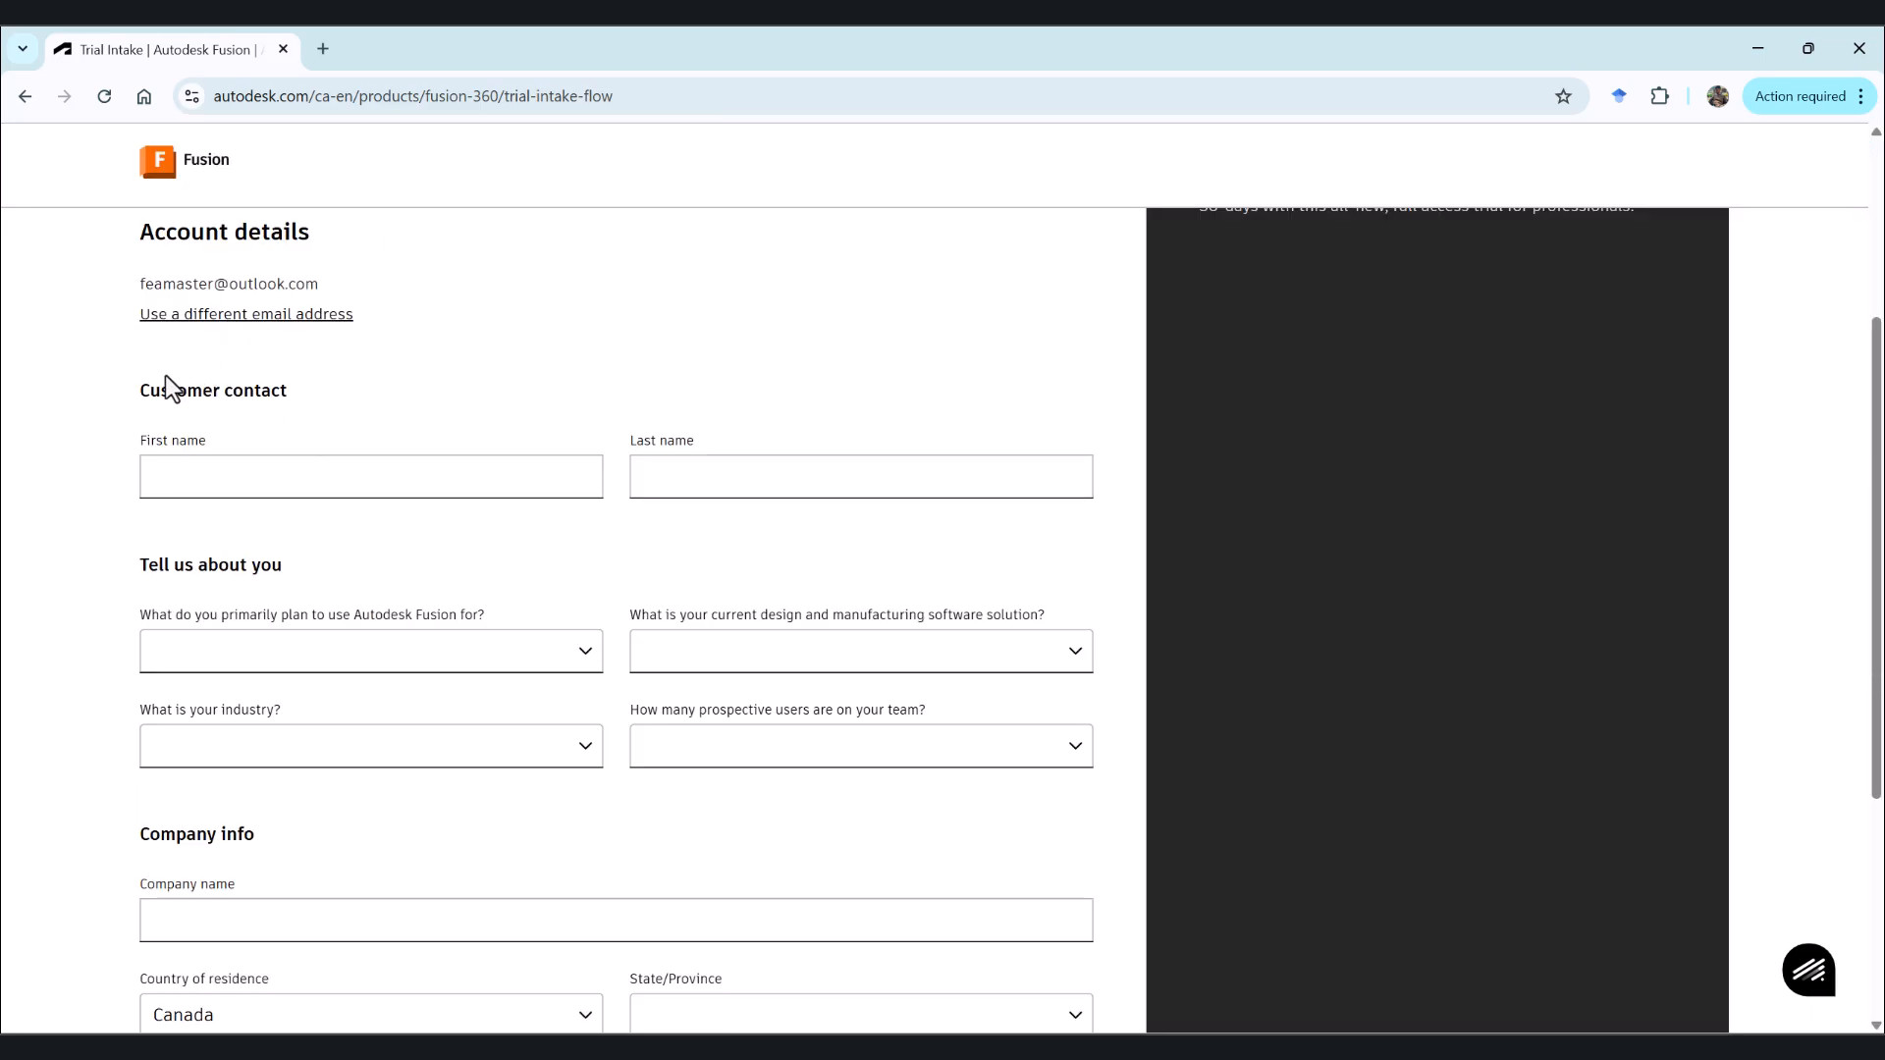
mouse_move(785, 422)
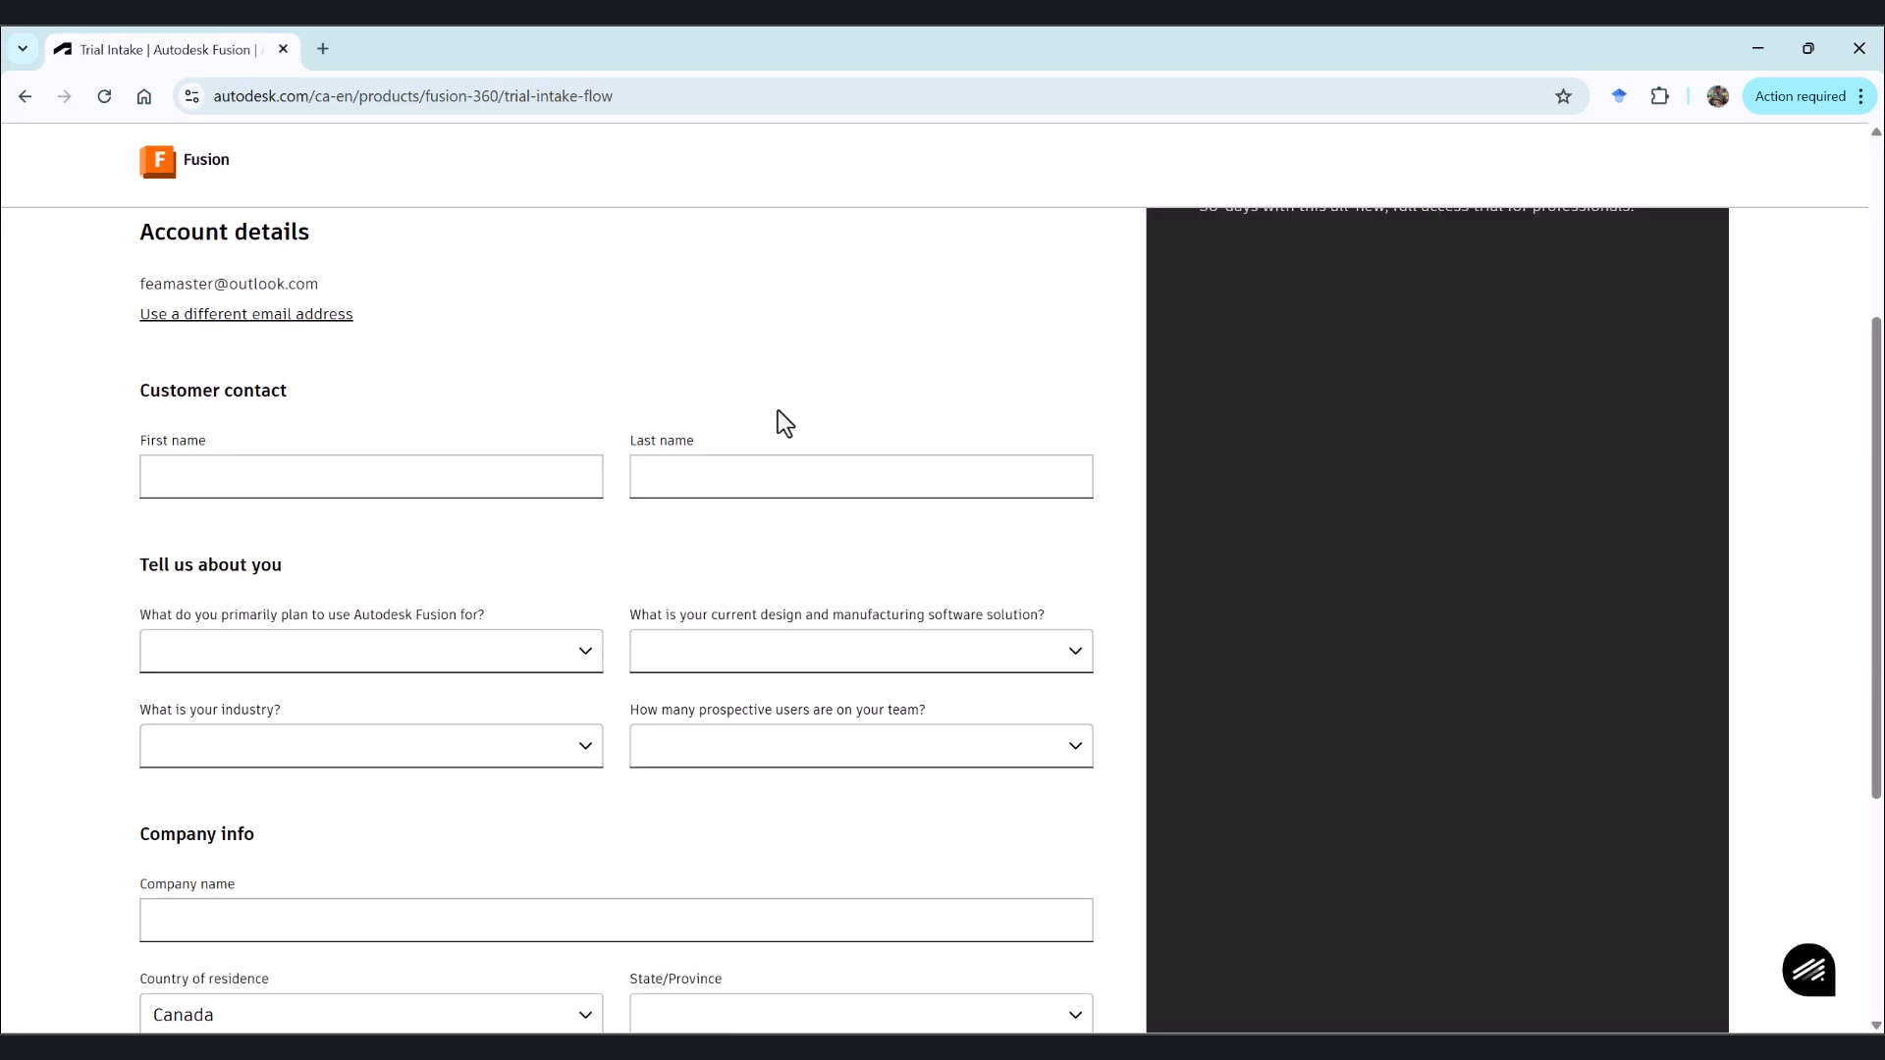
scroll("down", 3)
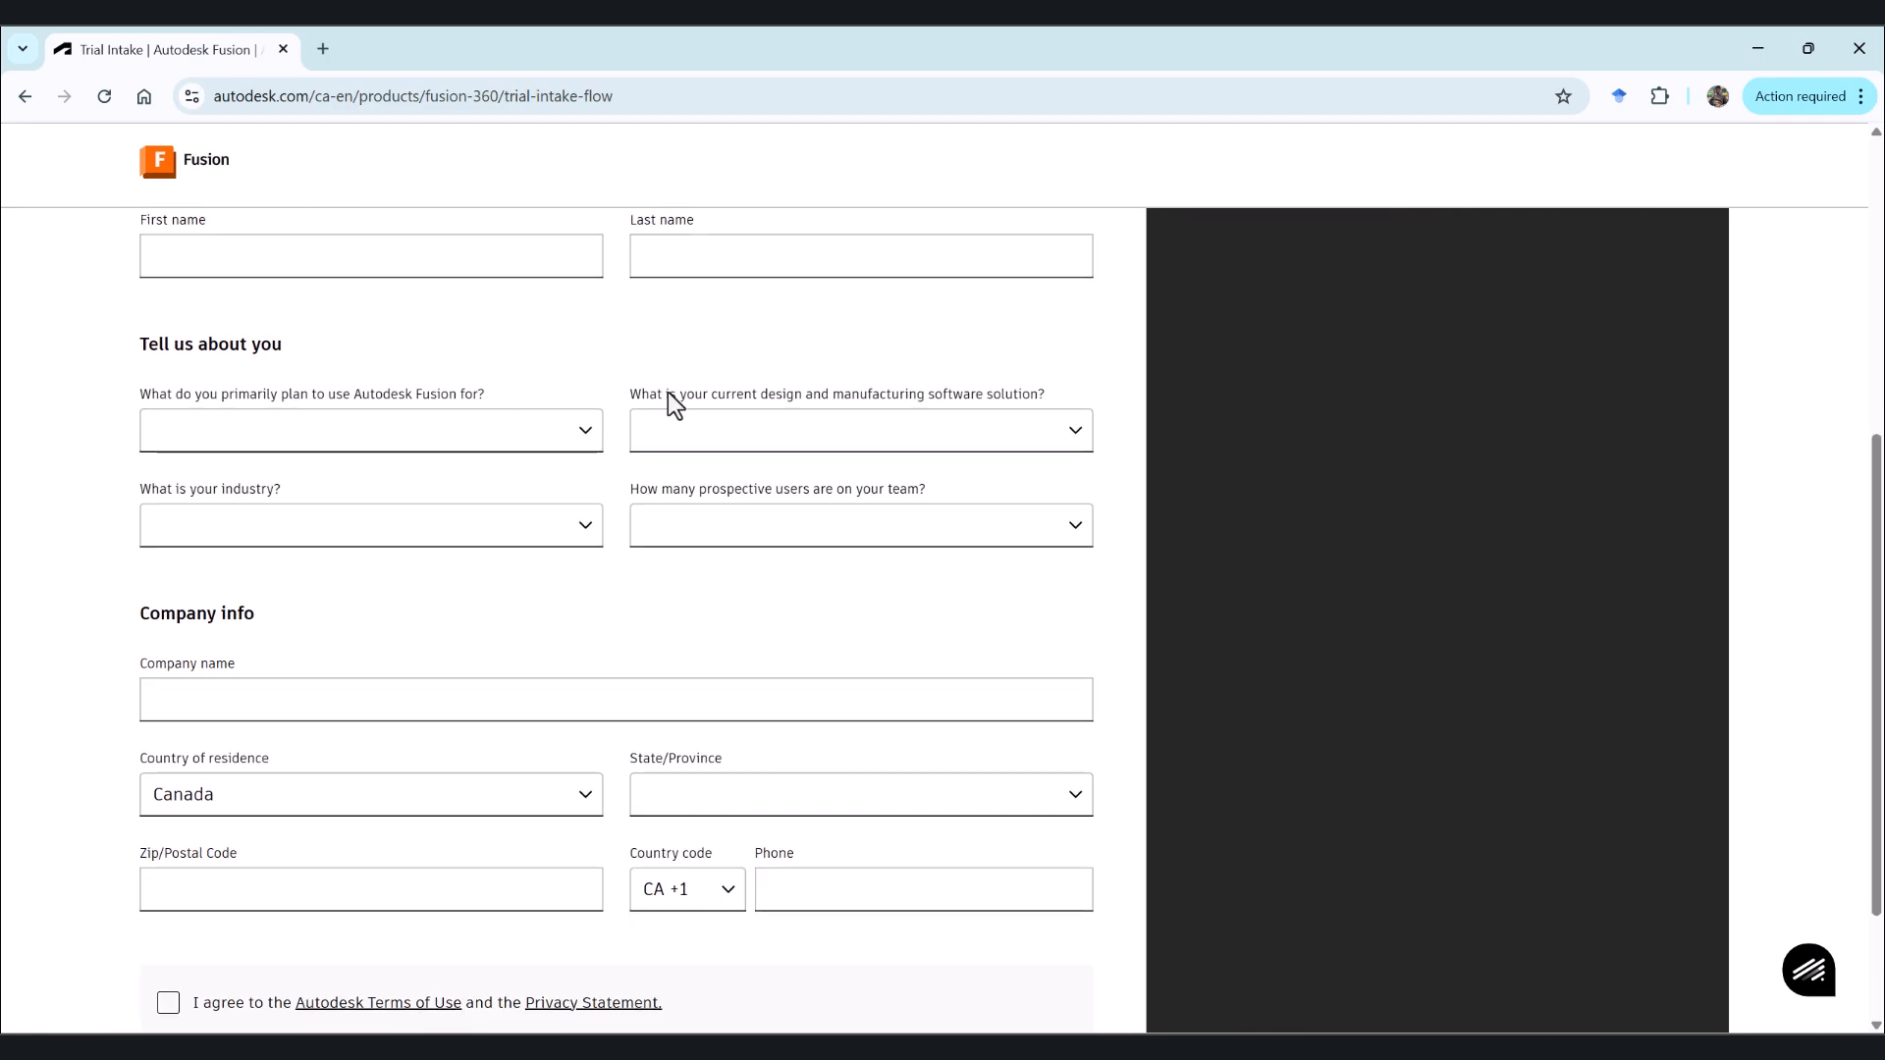
scroll("down", 3)
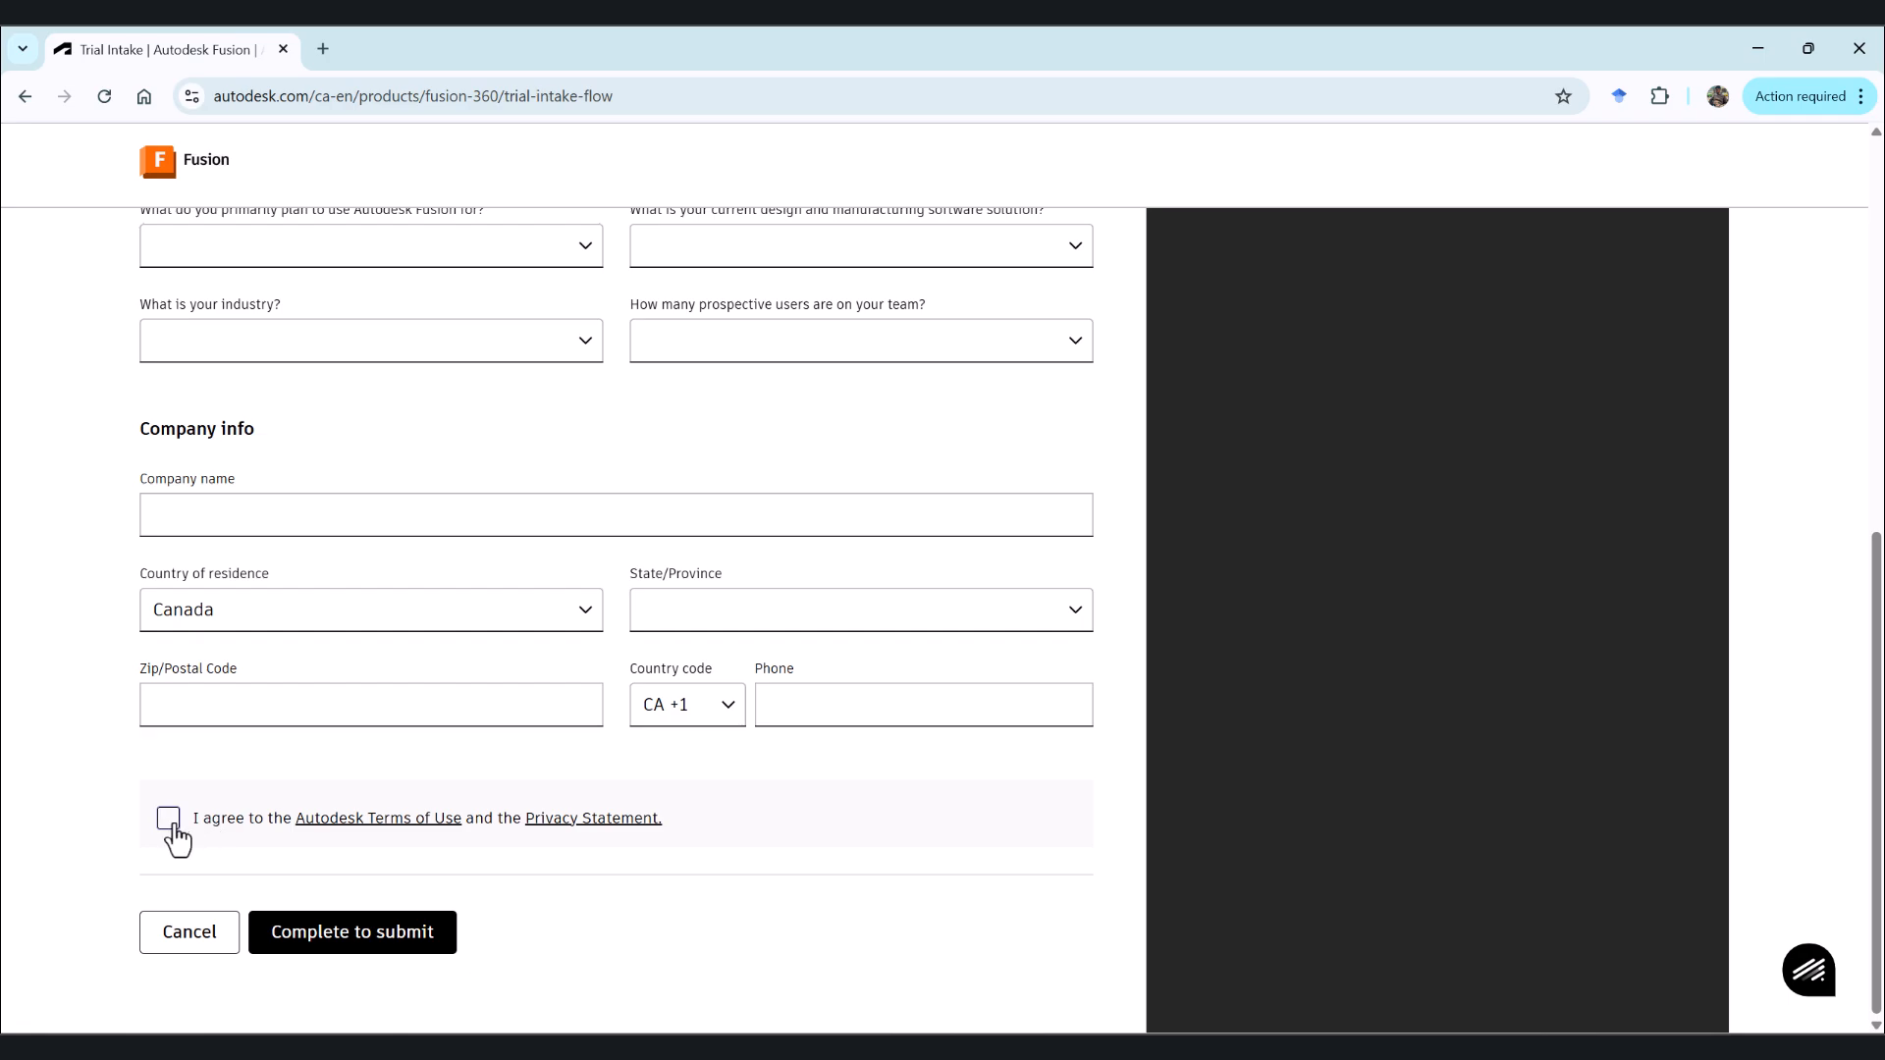
left_click(169, 819)
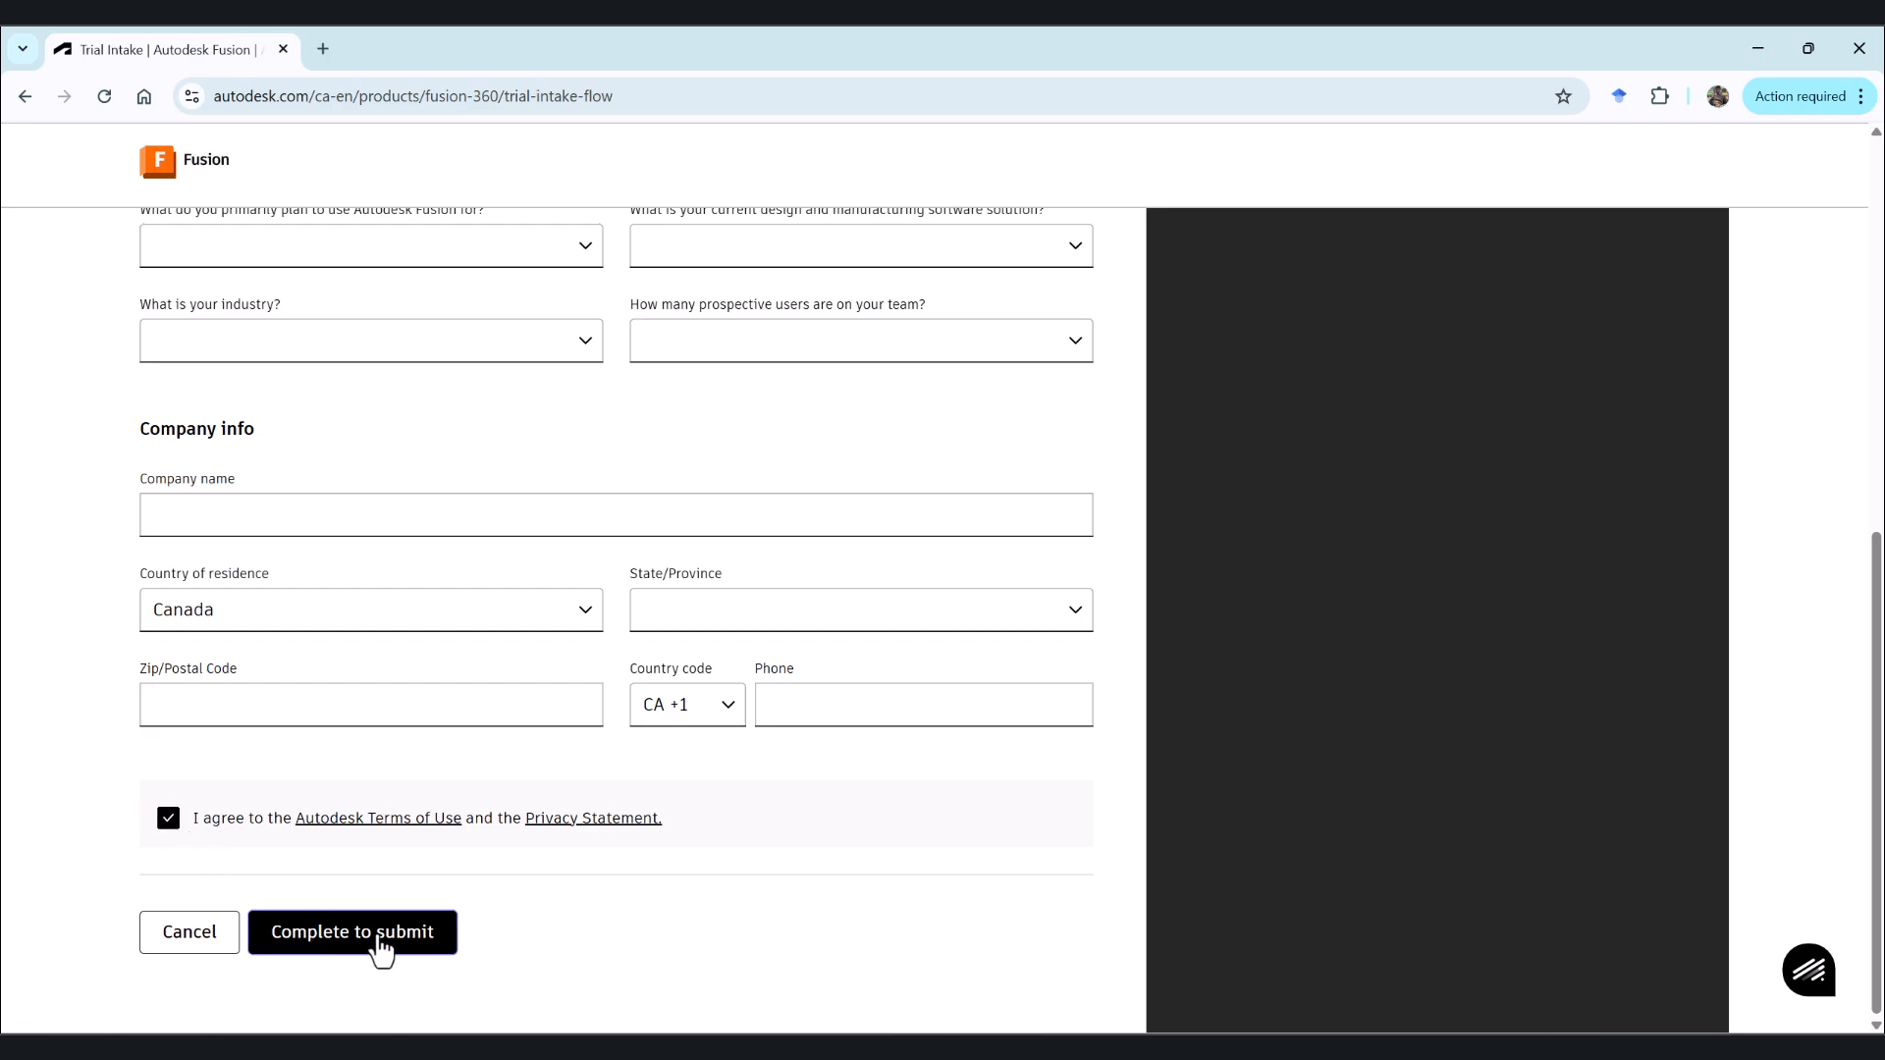
left_click(351, 931)
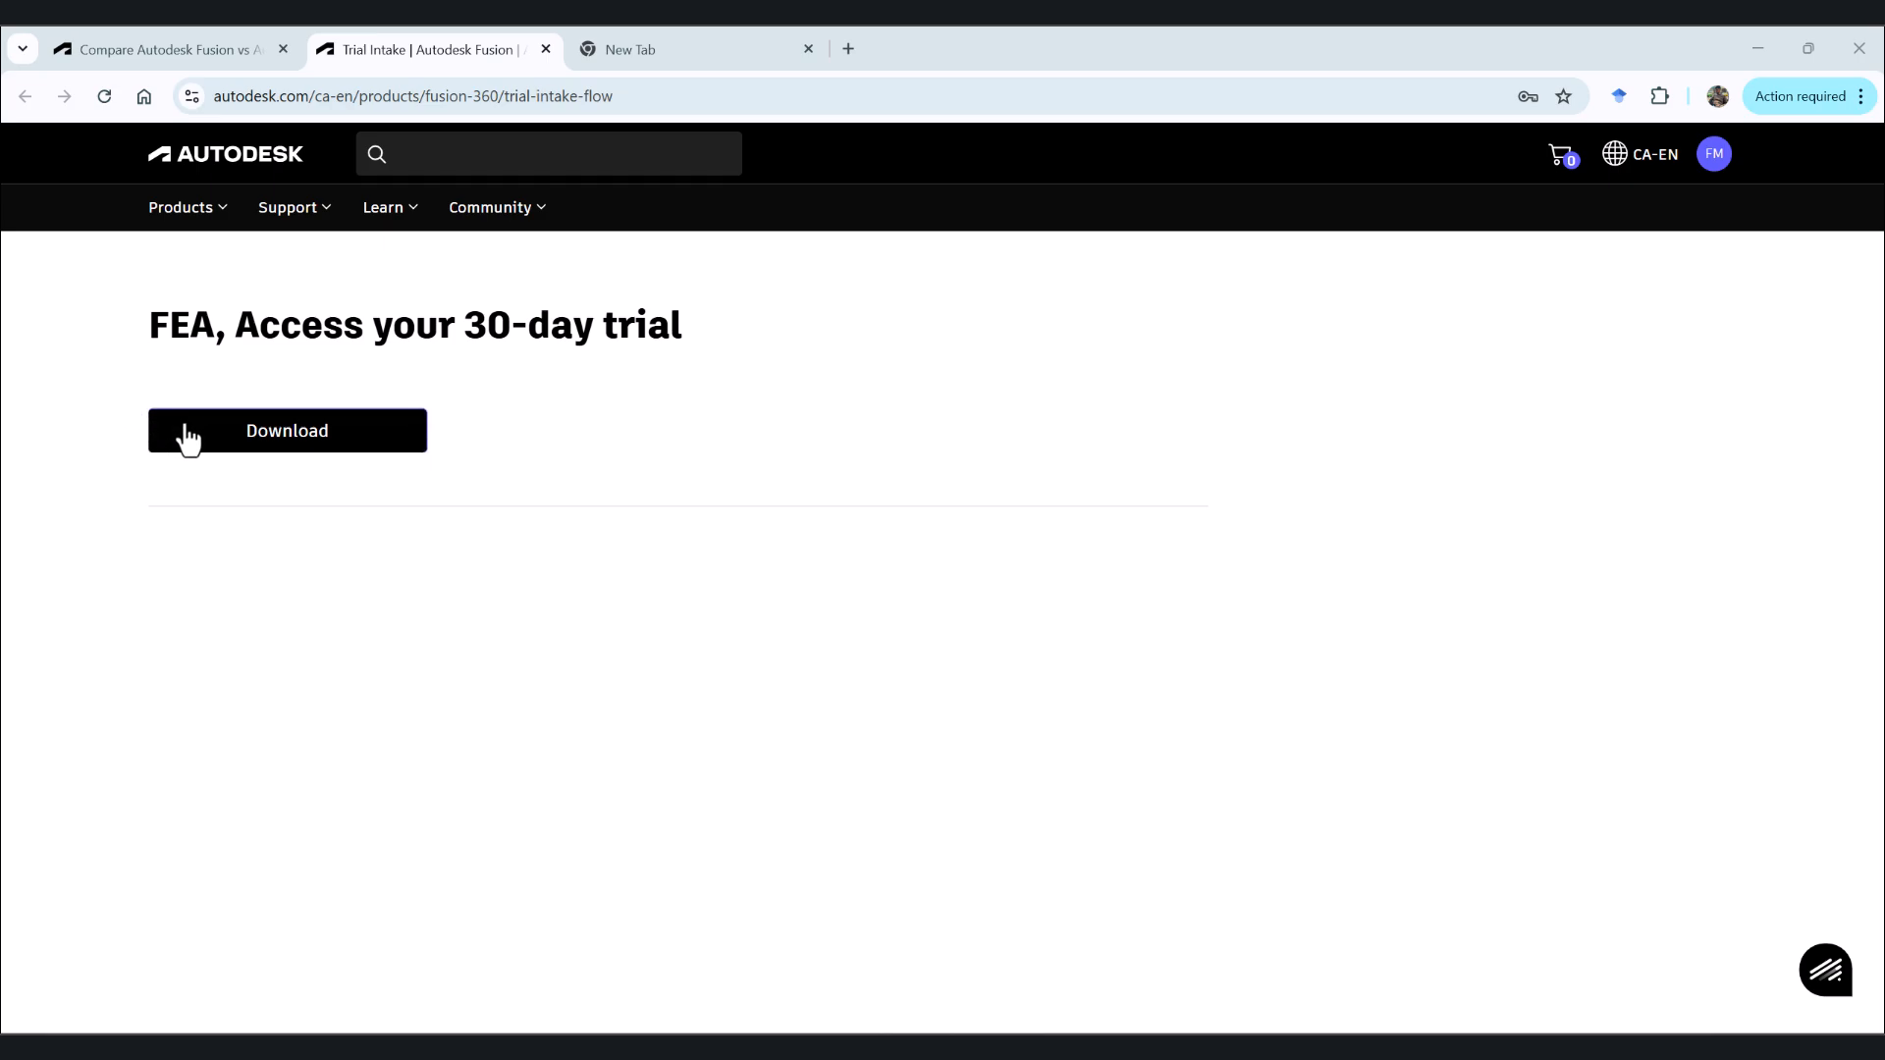
double_click(571, 326)
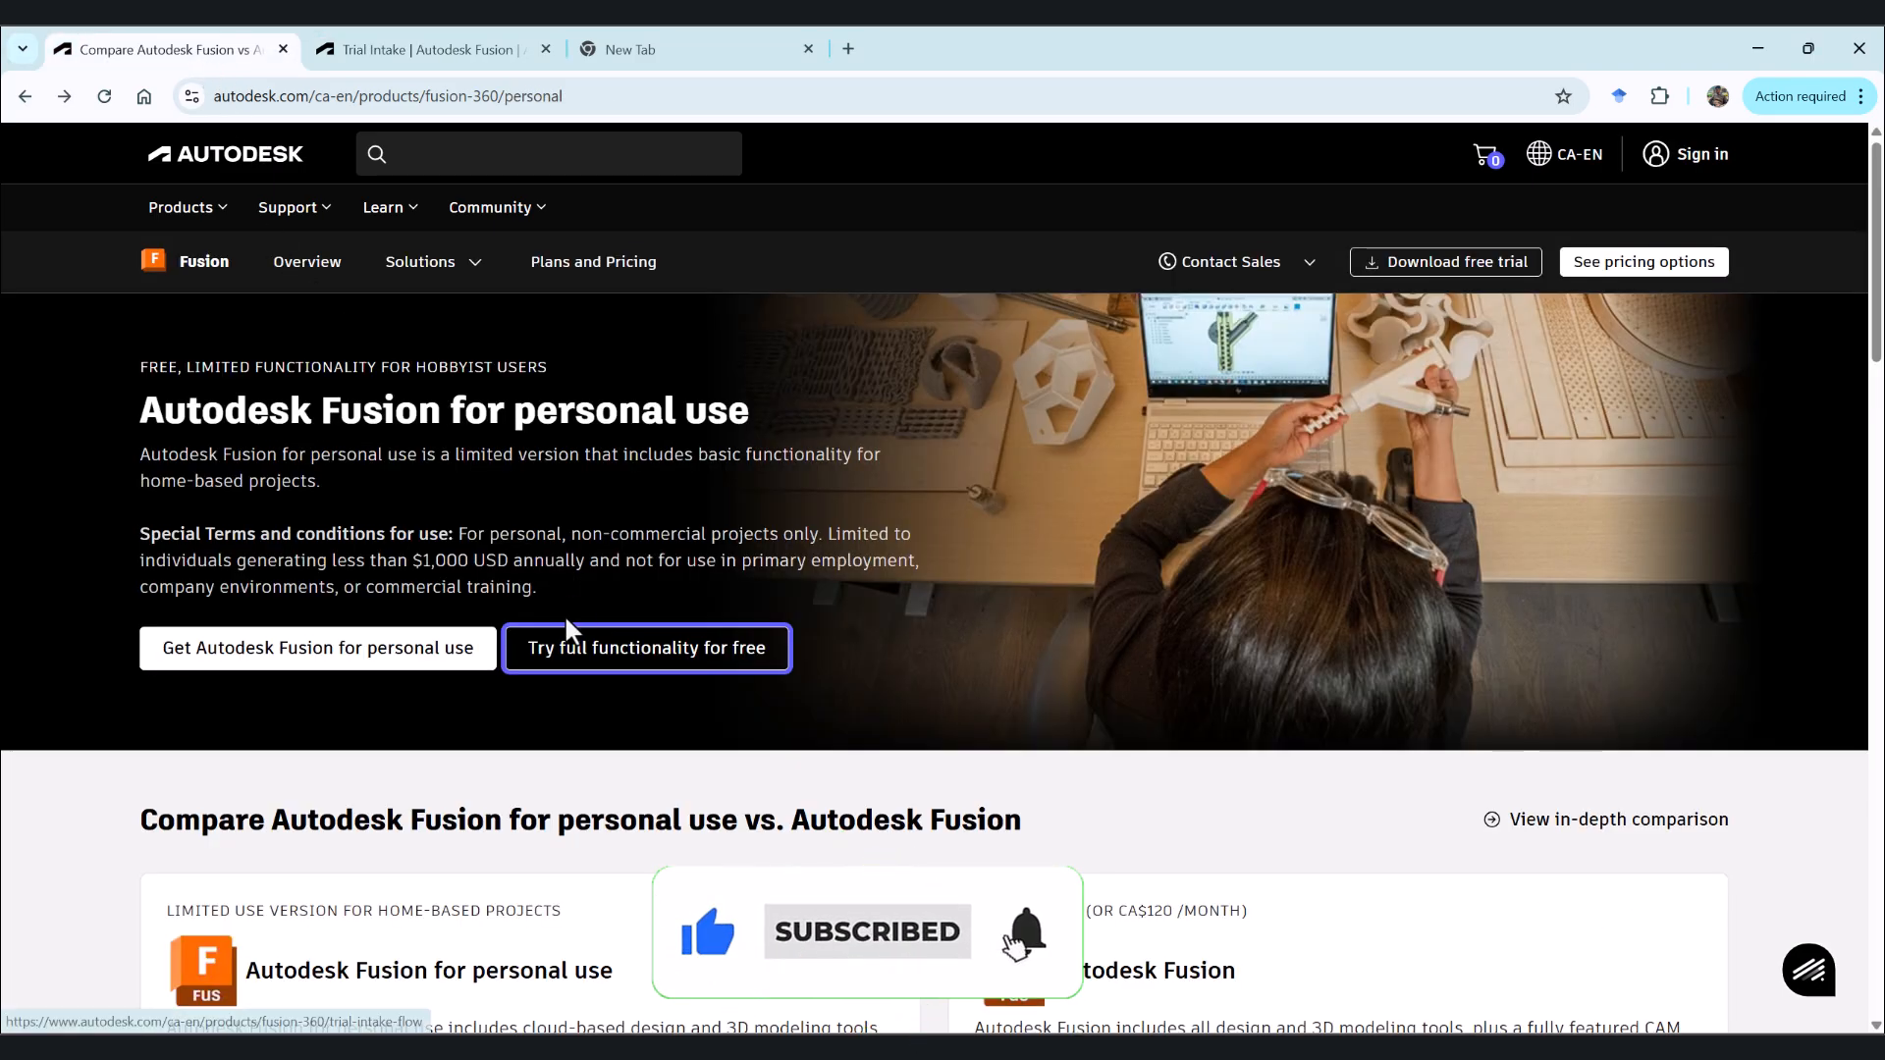
- Continue through the email and name steps of the Fusion for personal use download form
scroll("down", 3)
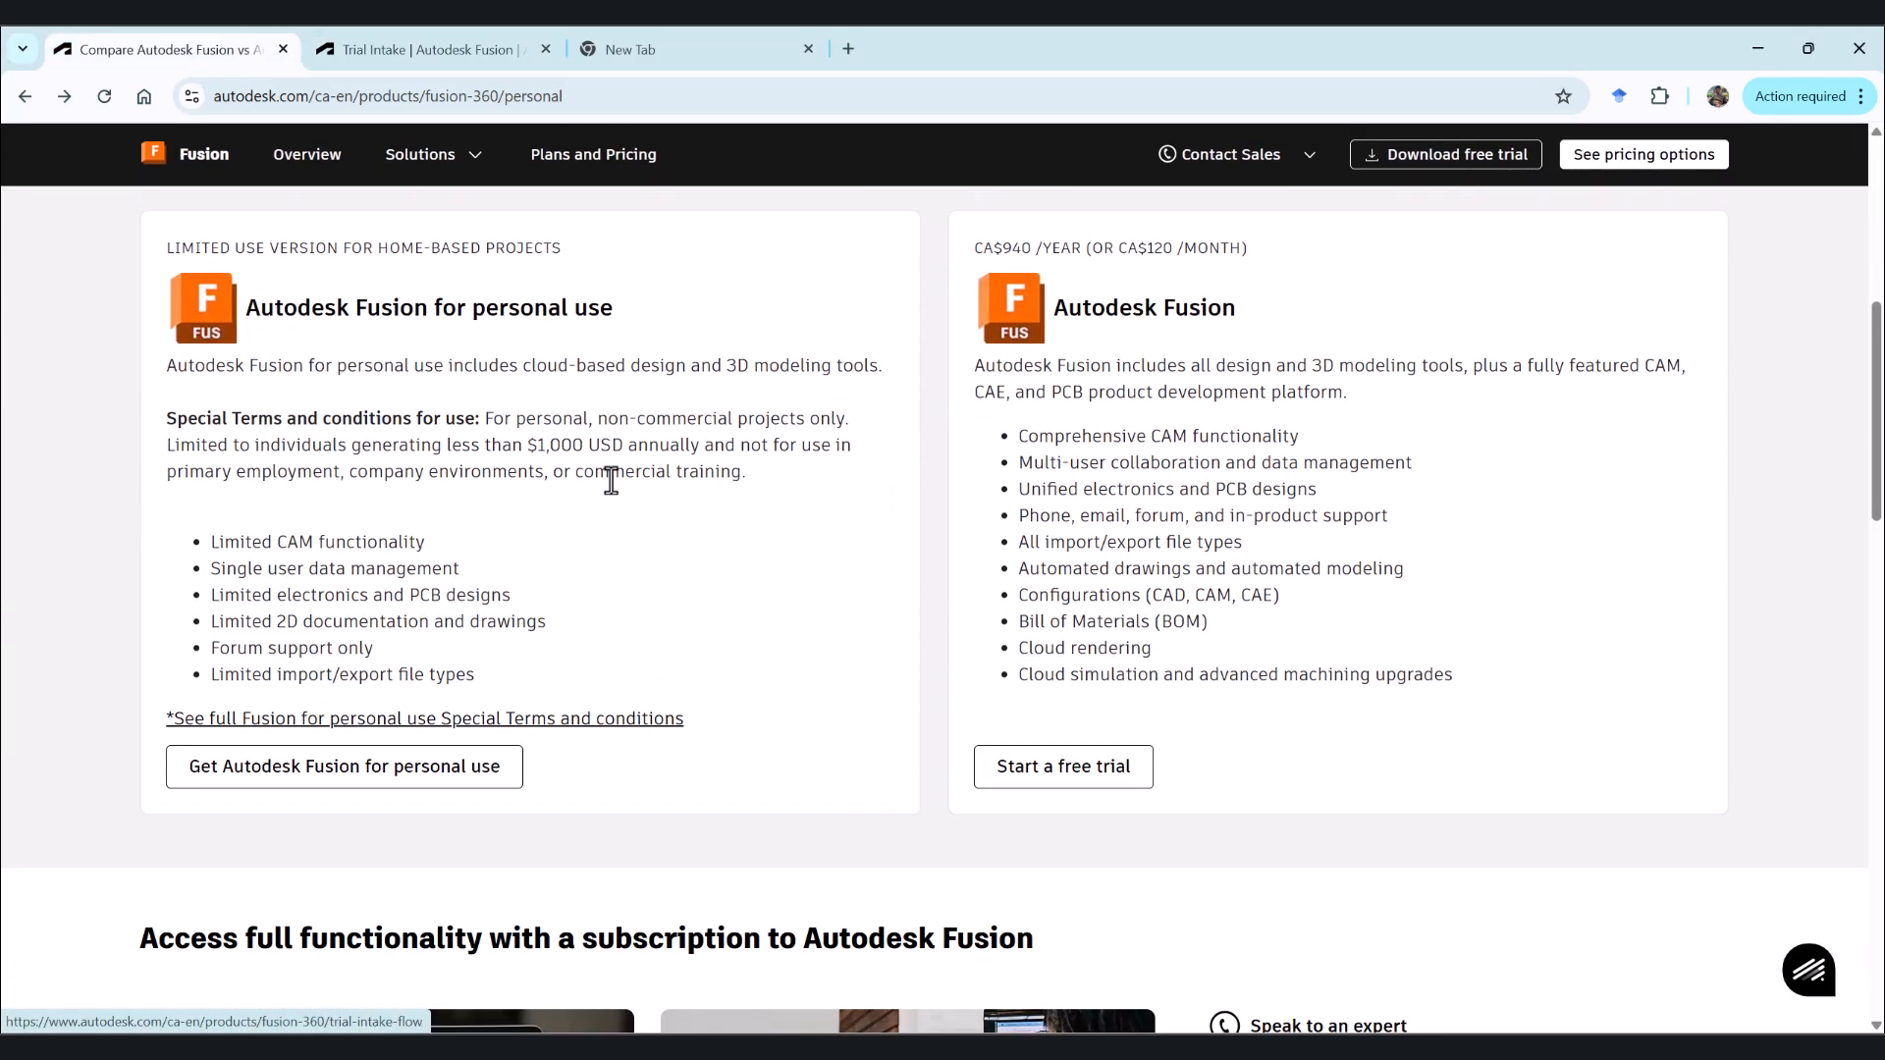
mouse_move(165, 259)
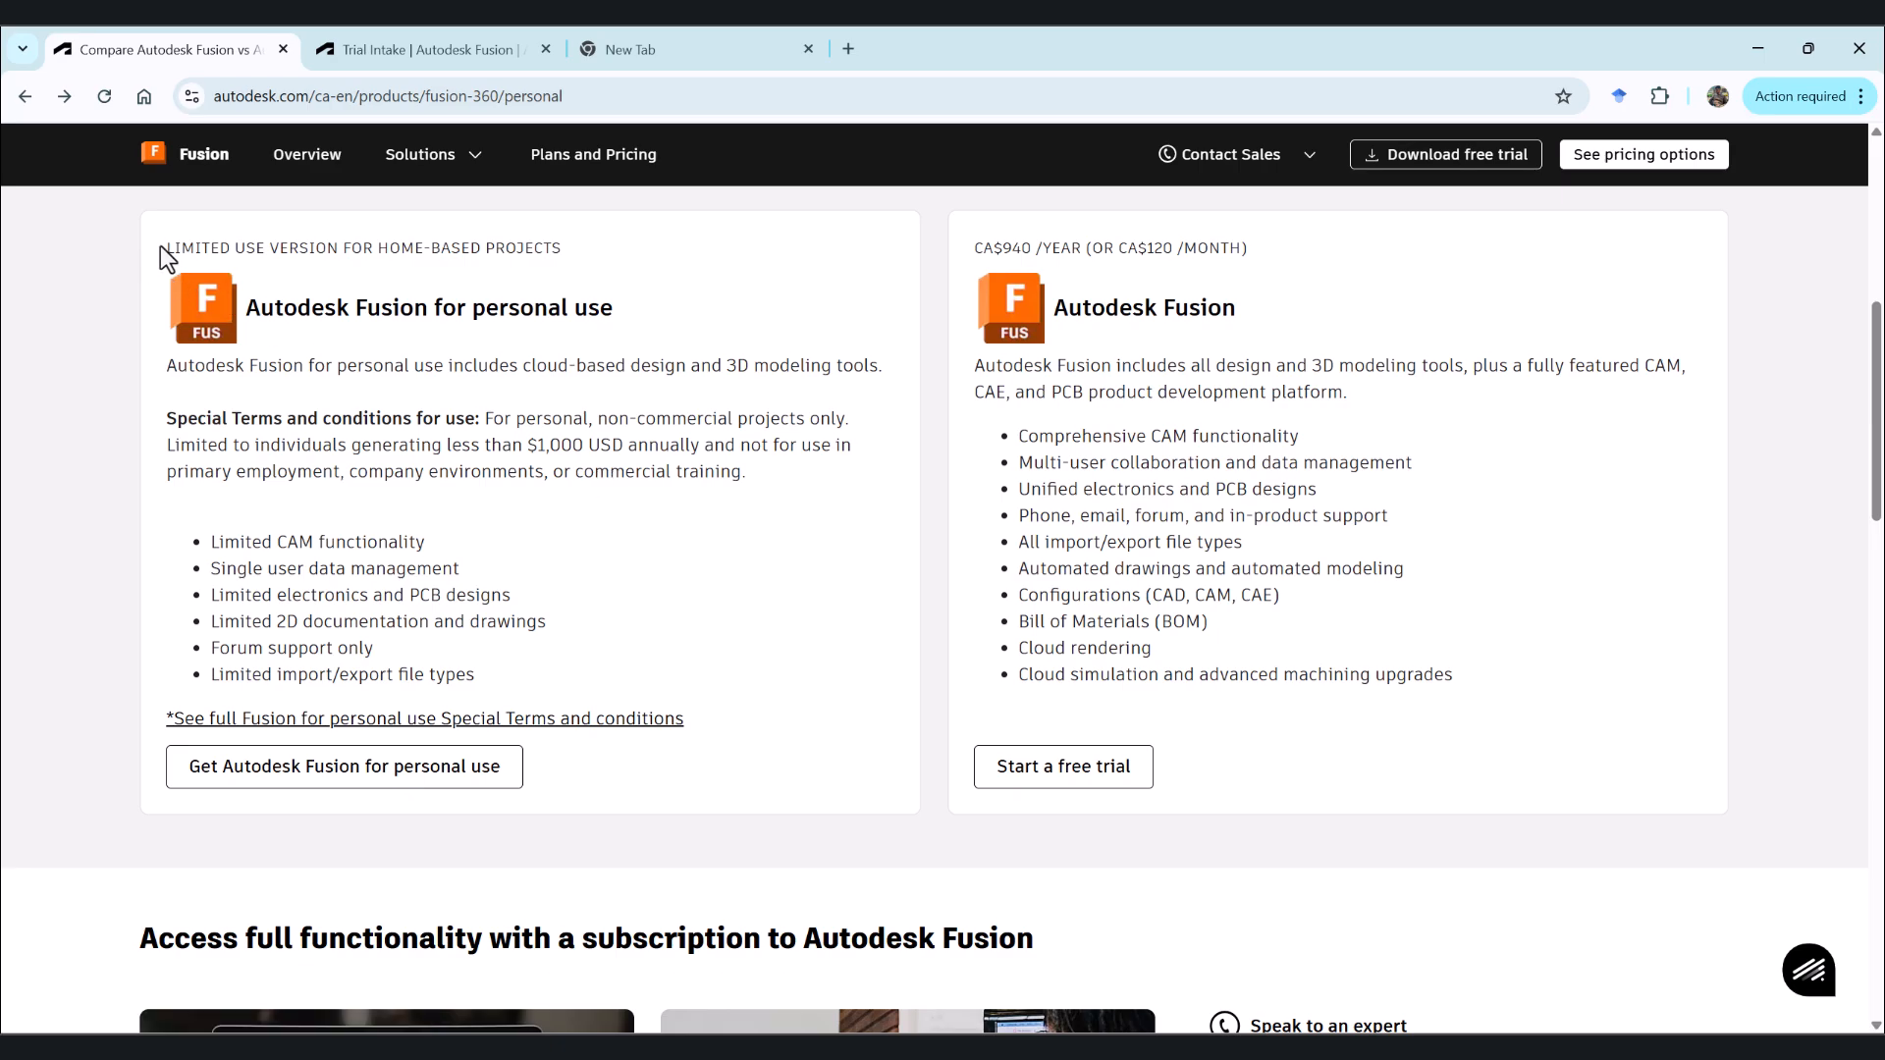
mouse_move(344, 767)
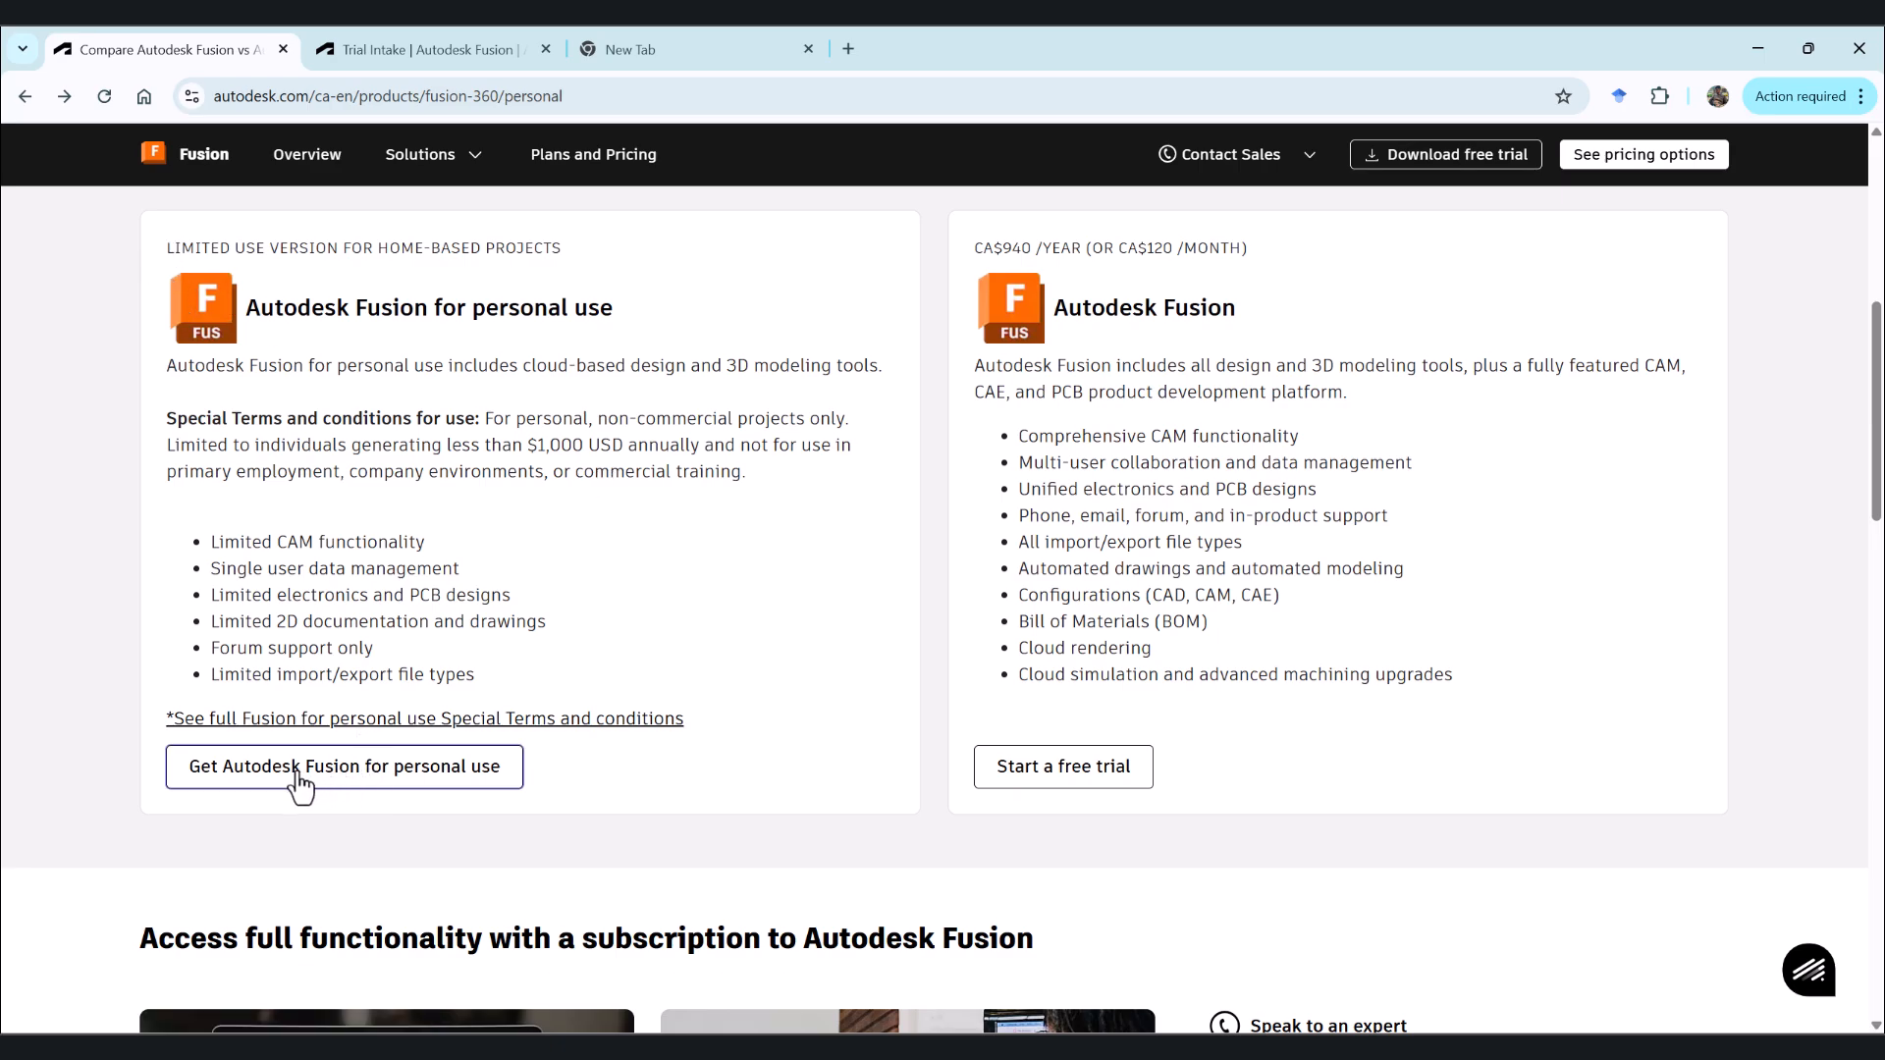
left_click(343, 768)
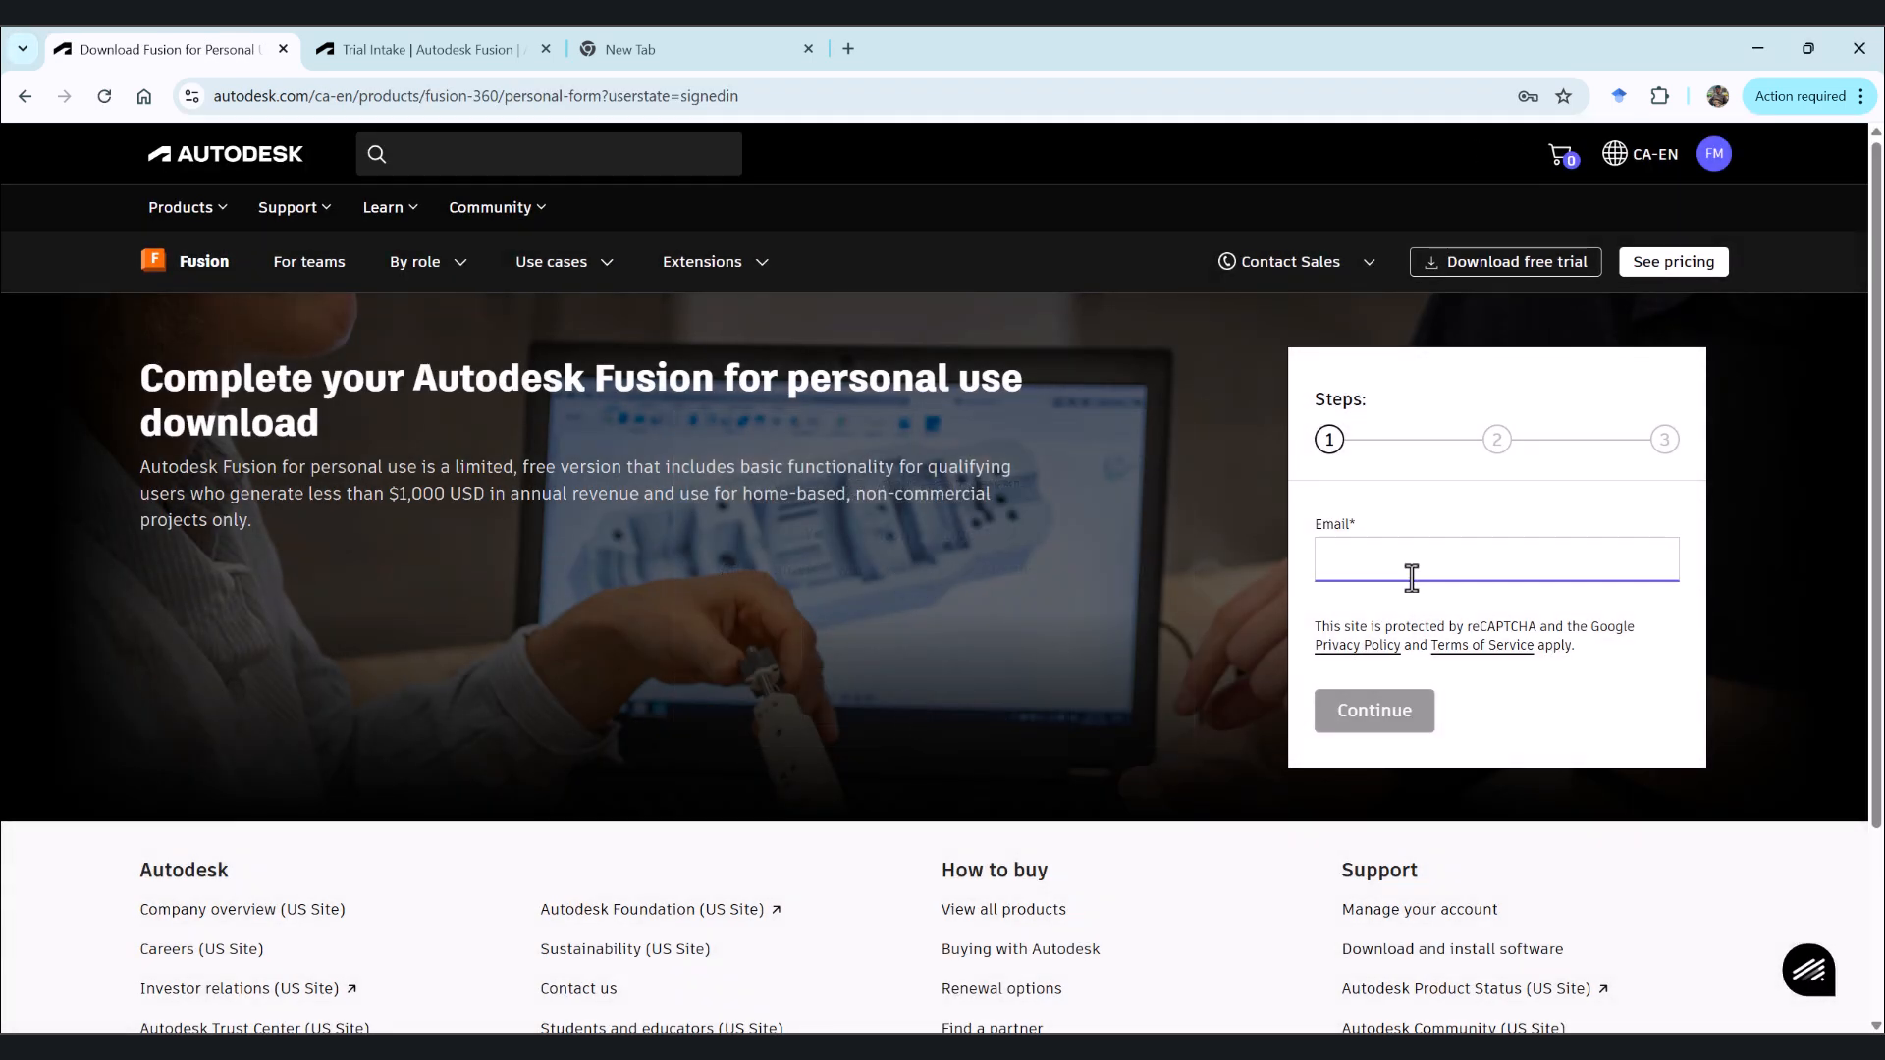
left_click(1372, 711)
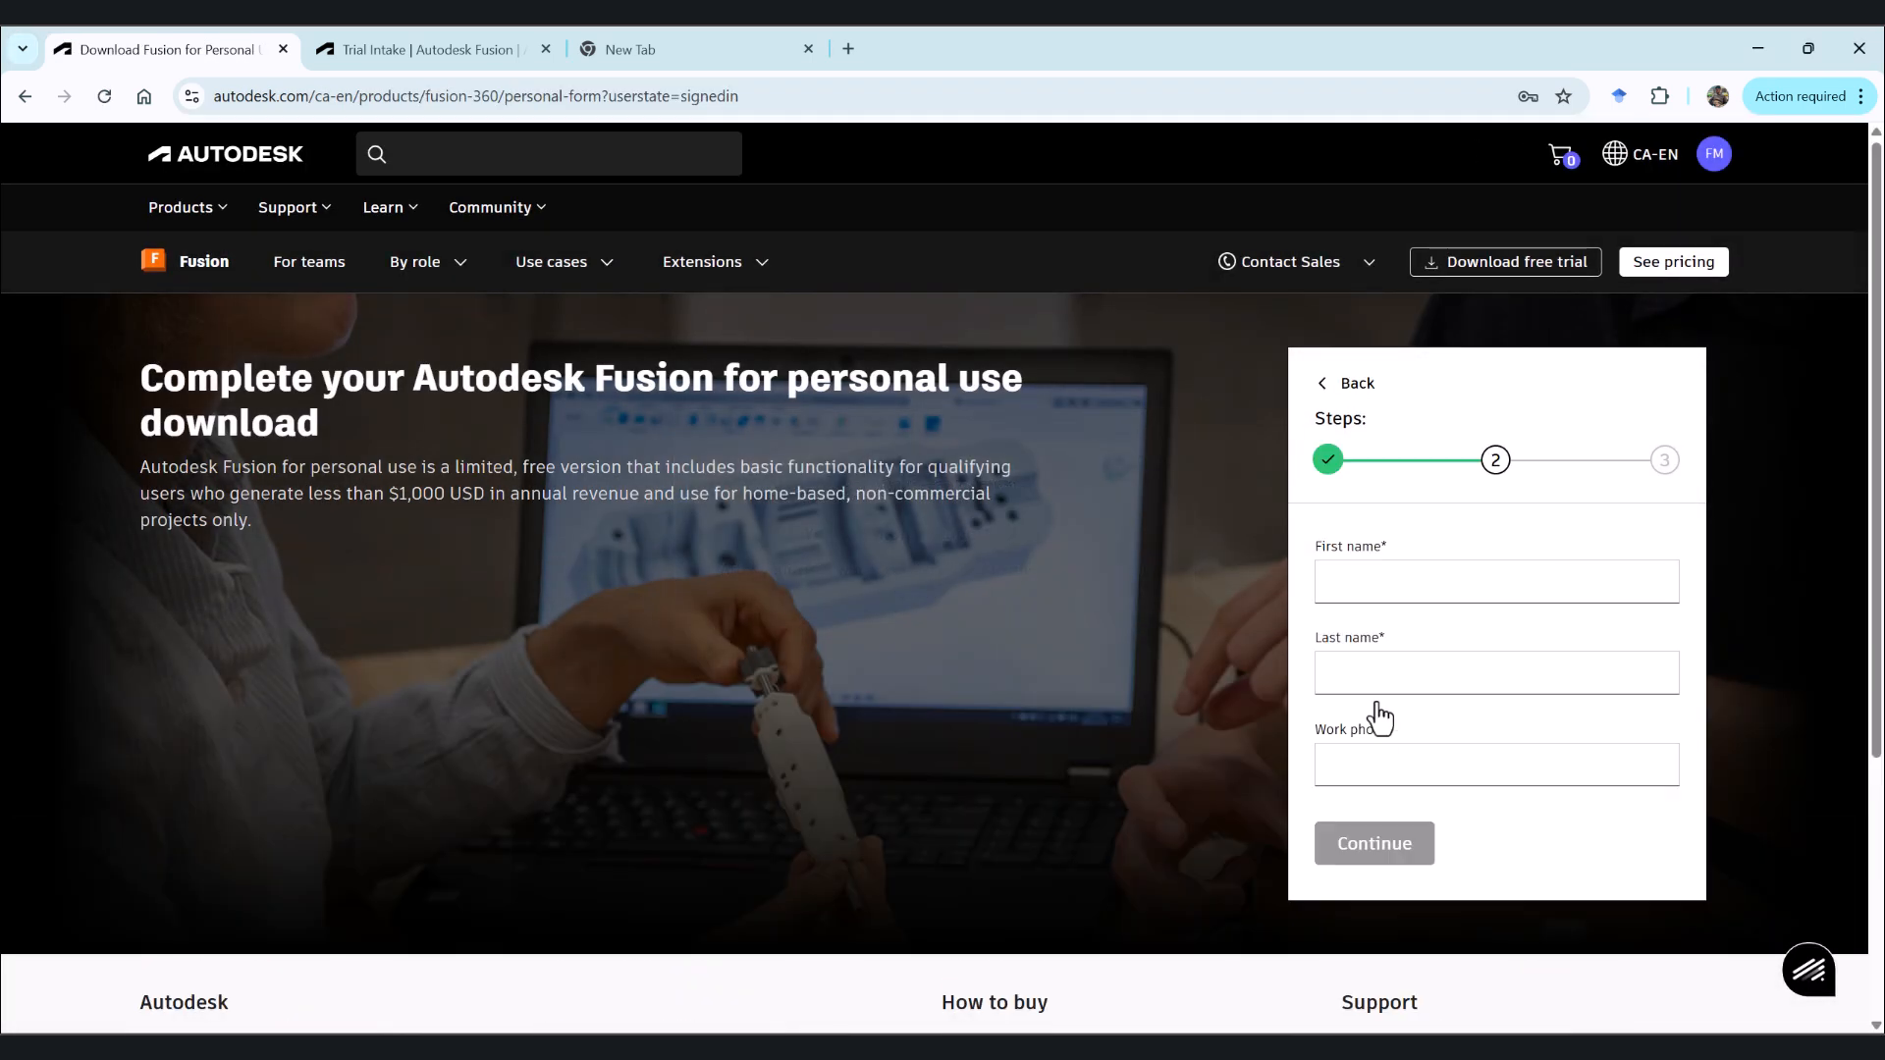
mouse_move(1742, 1027)
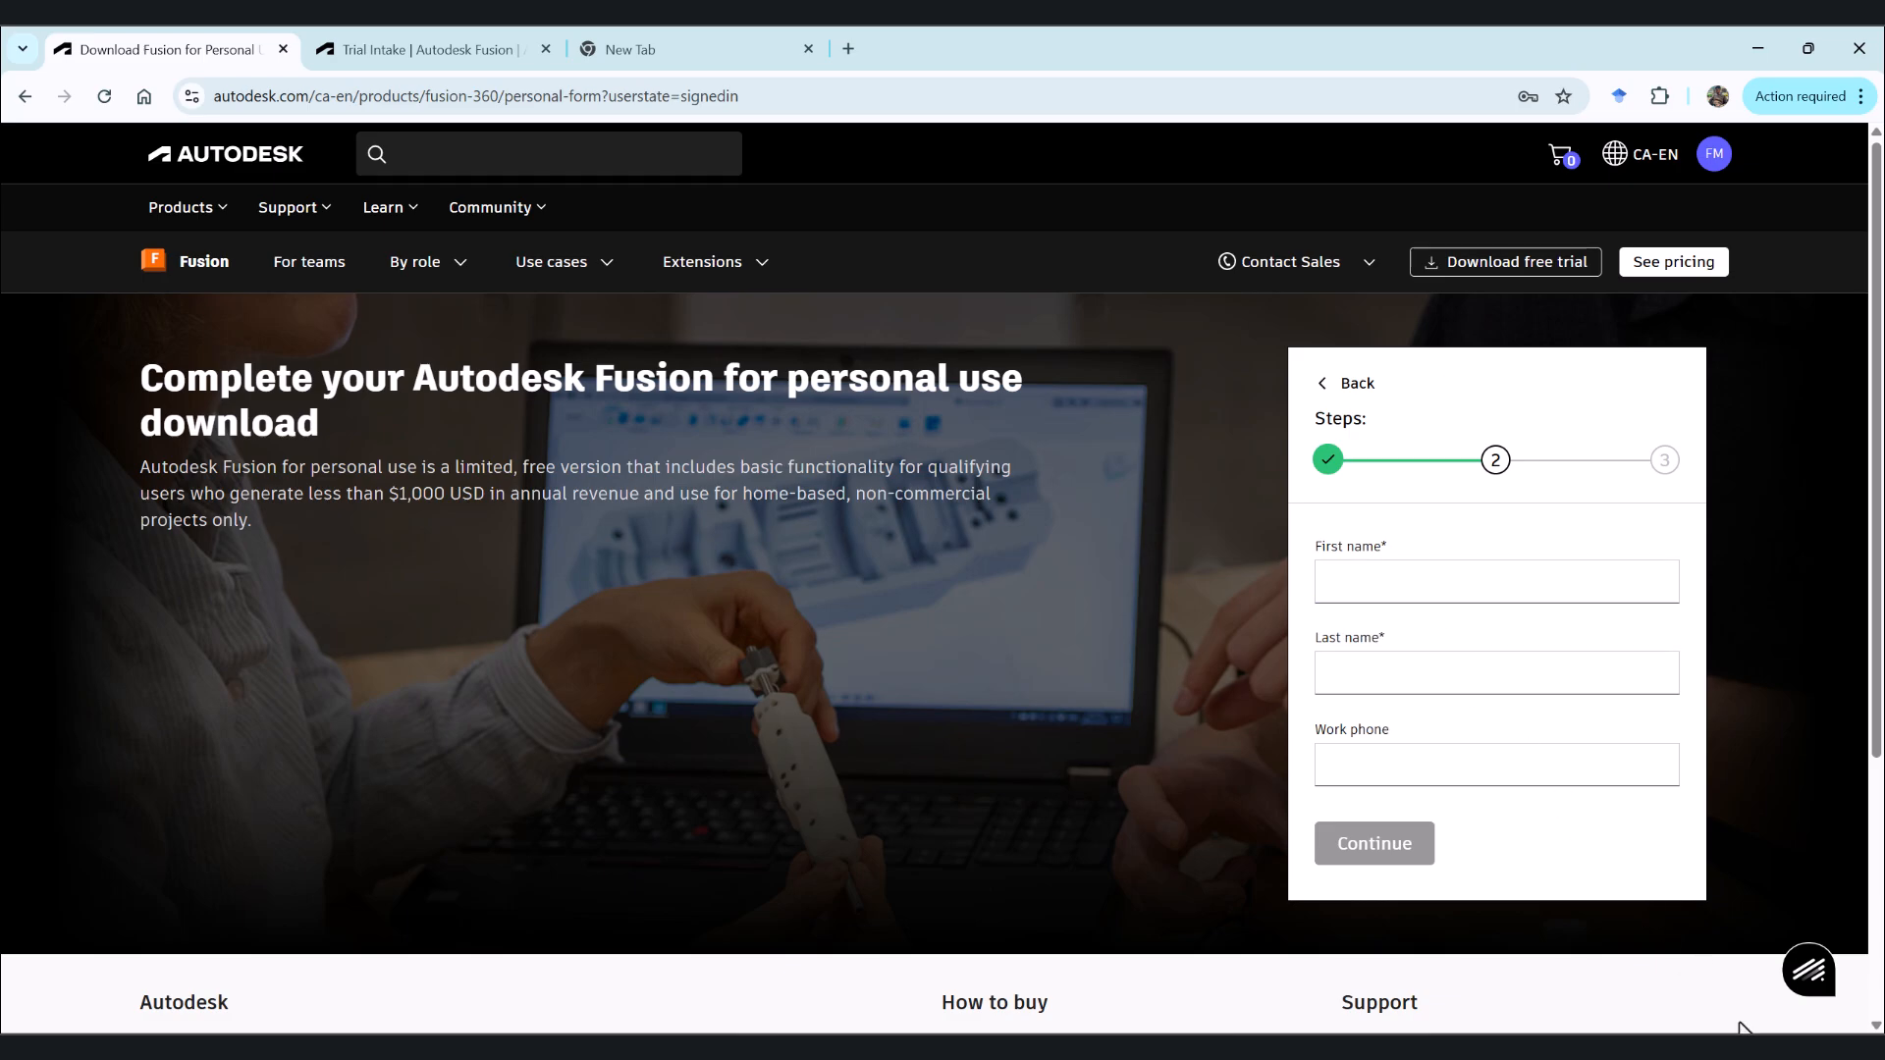
left_click(1372, 843)
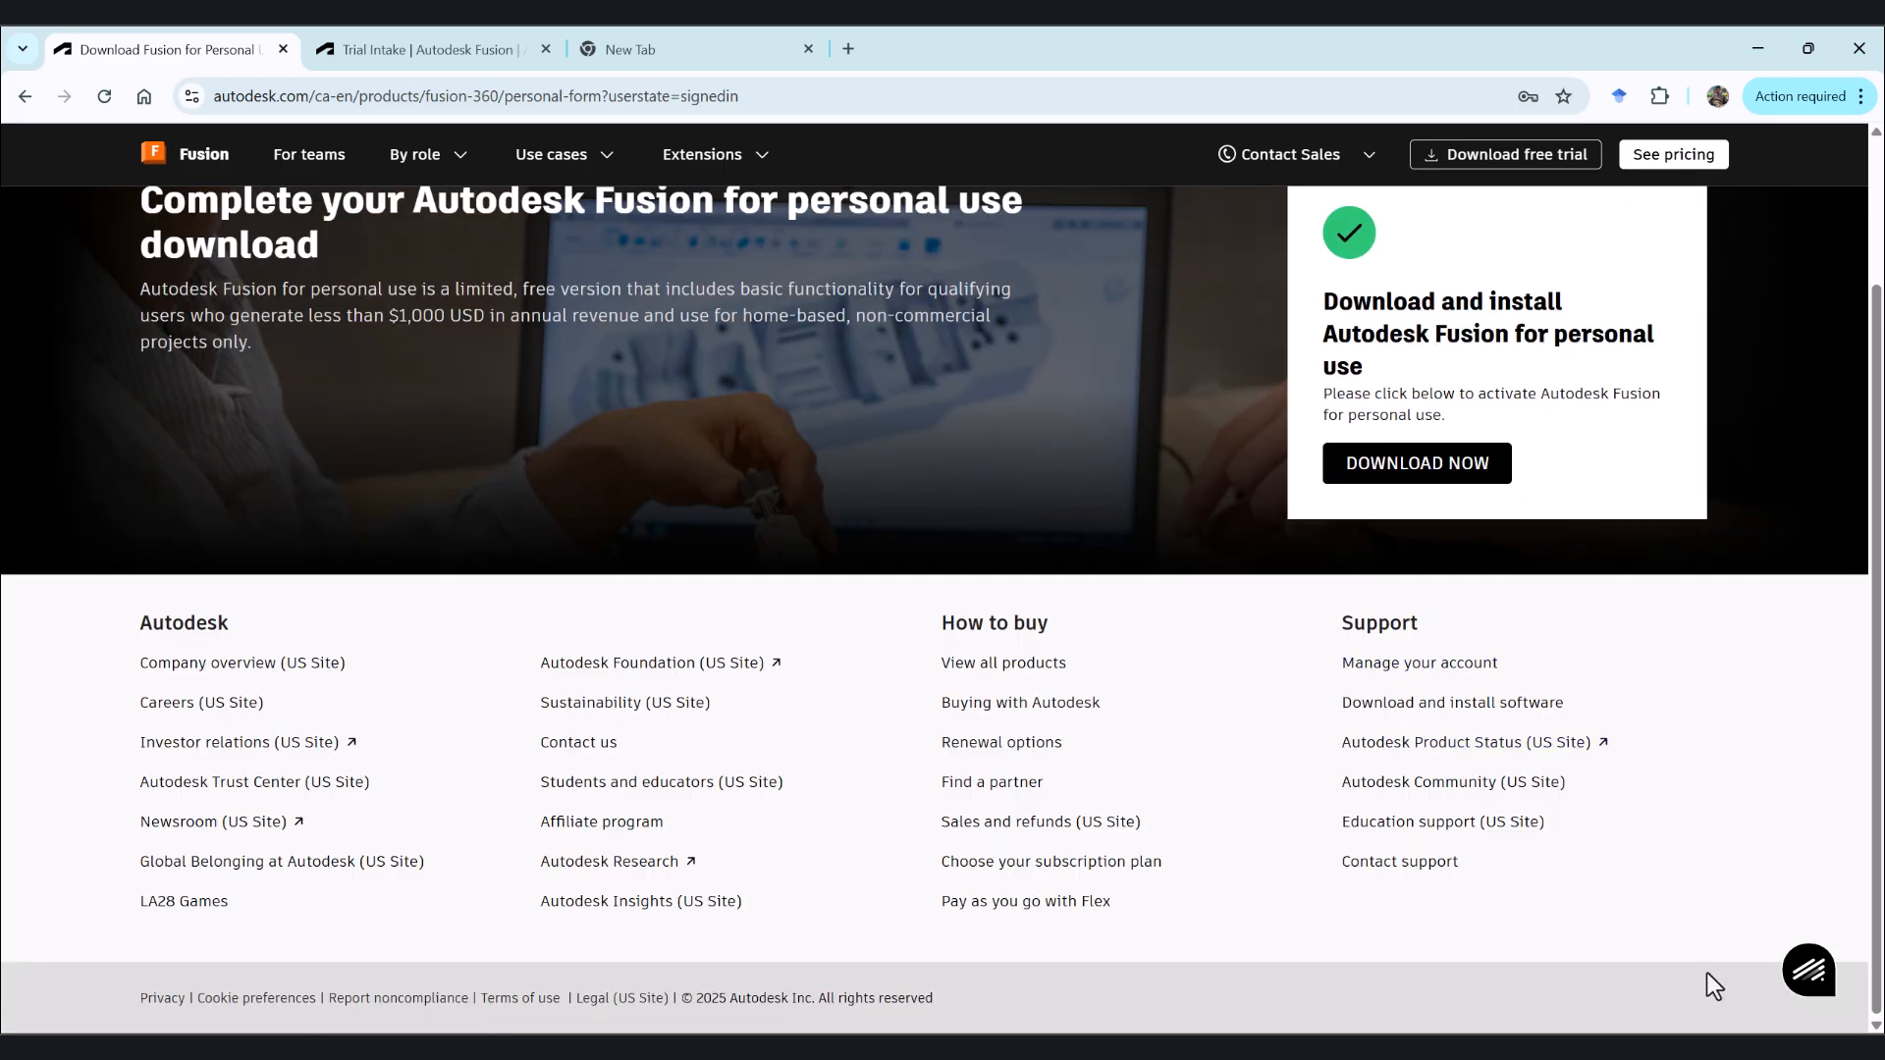
mouse_move(1402, 293)
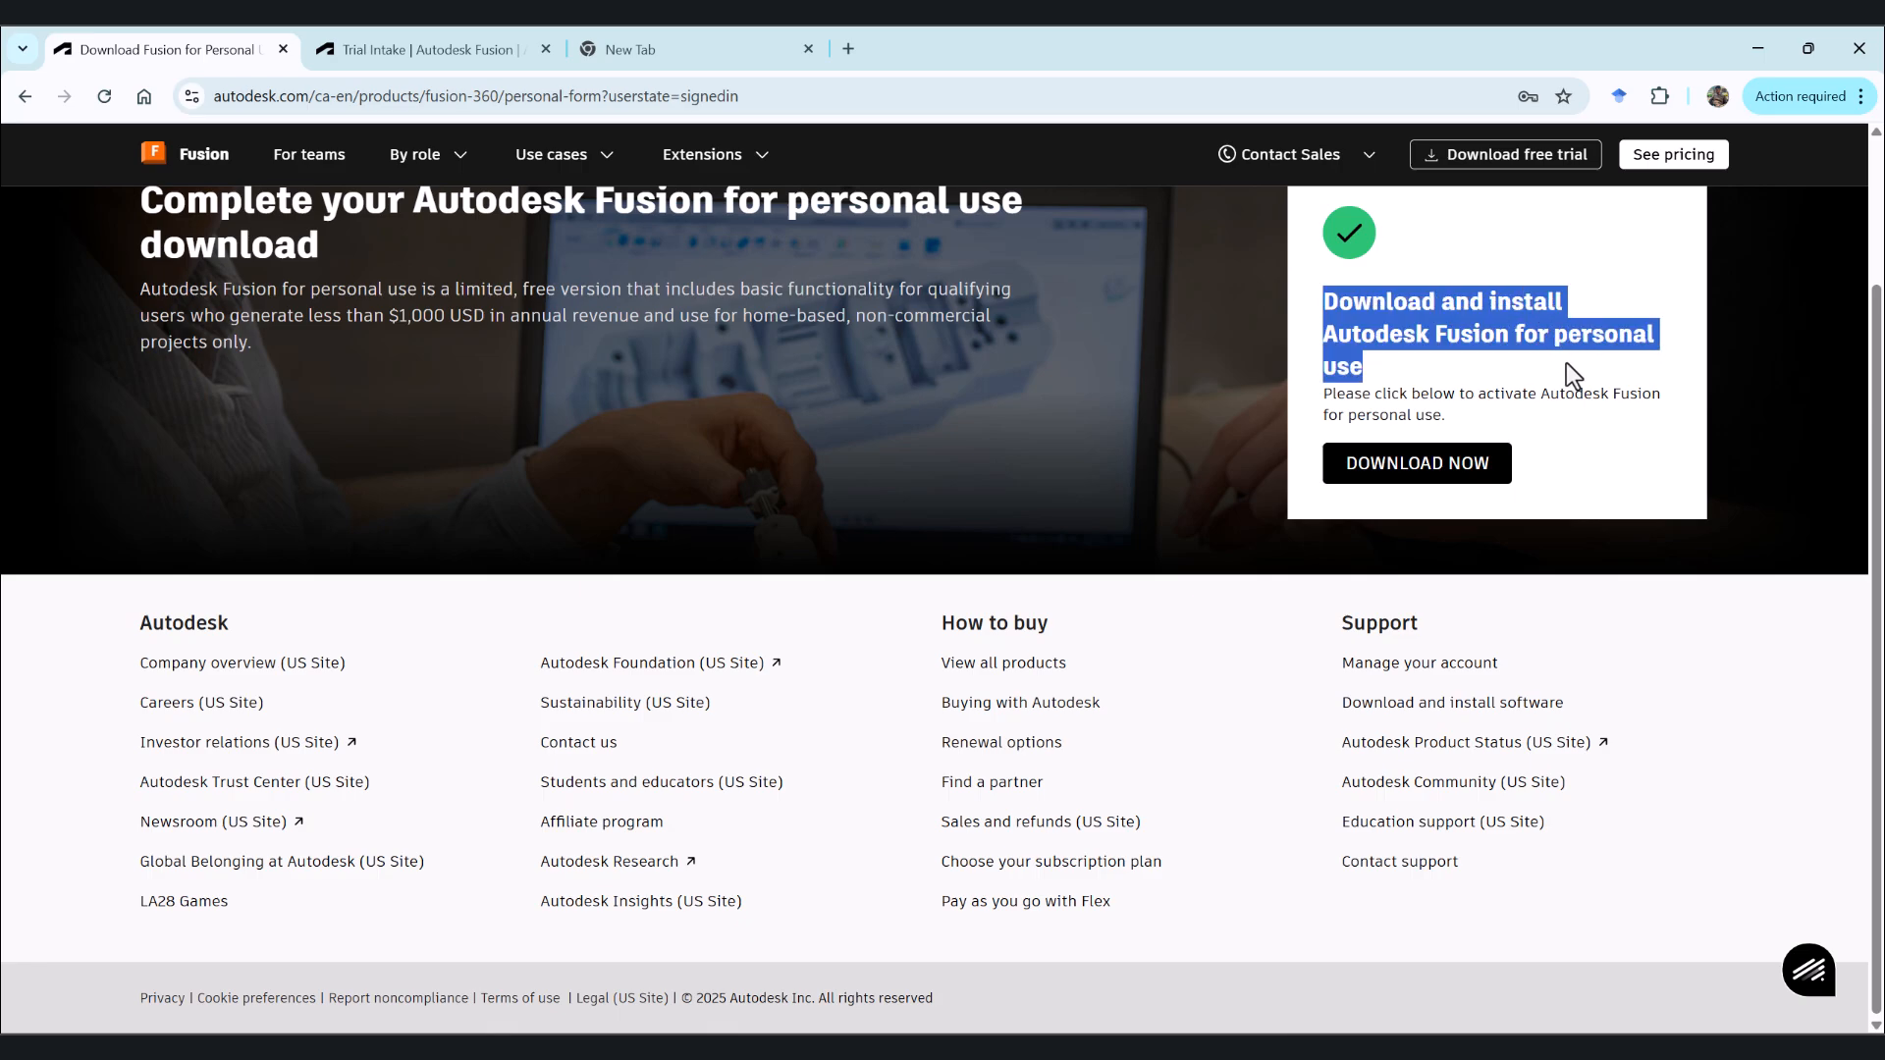
mouse_move(1585, 389)
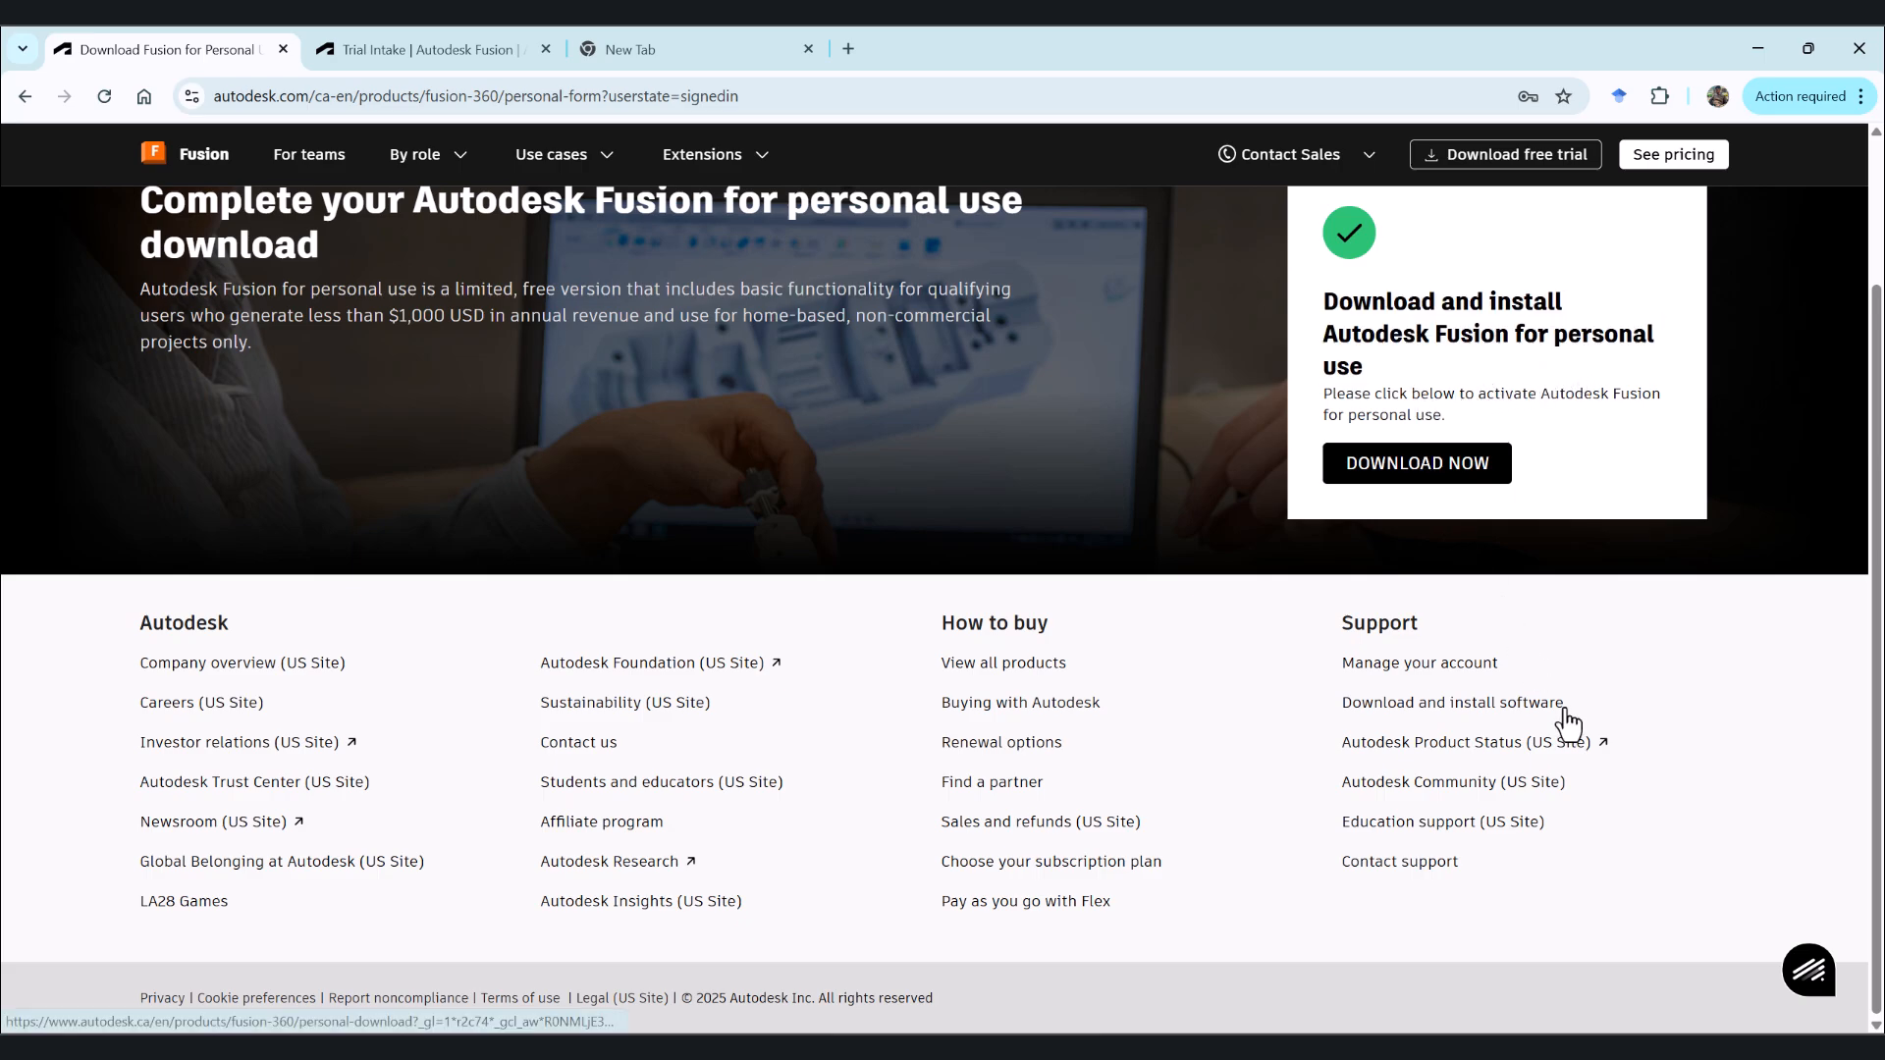
- Save the Fusion Client Downloader into a new 'Autodesk' folder on the Desktop and check downloads
left_click(1416, 463)
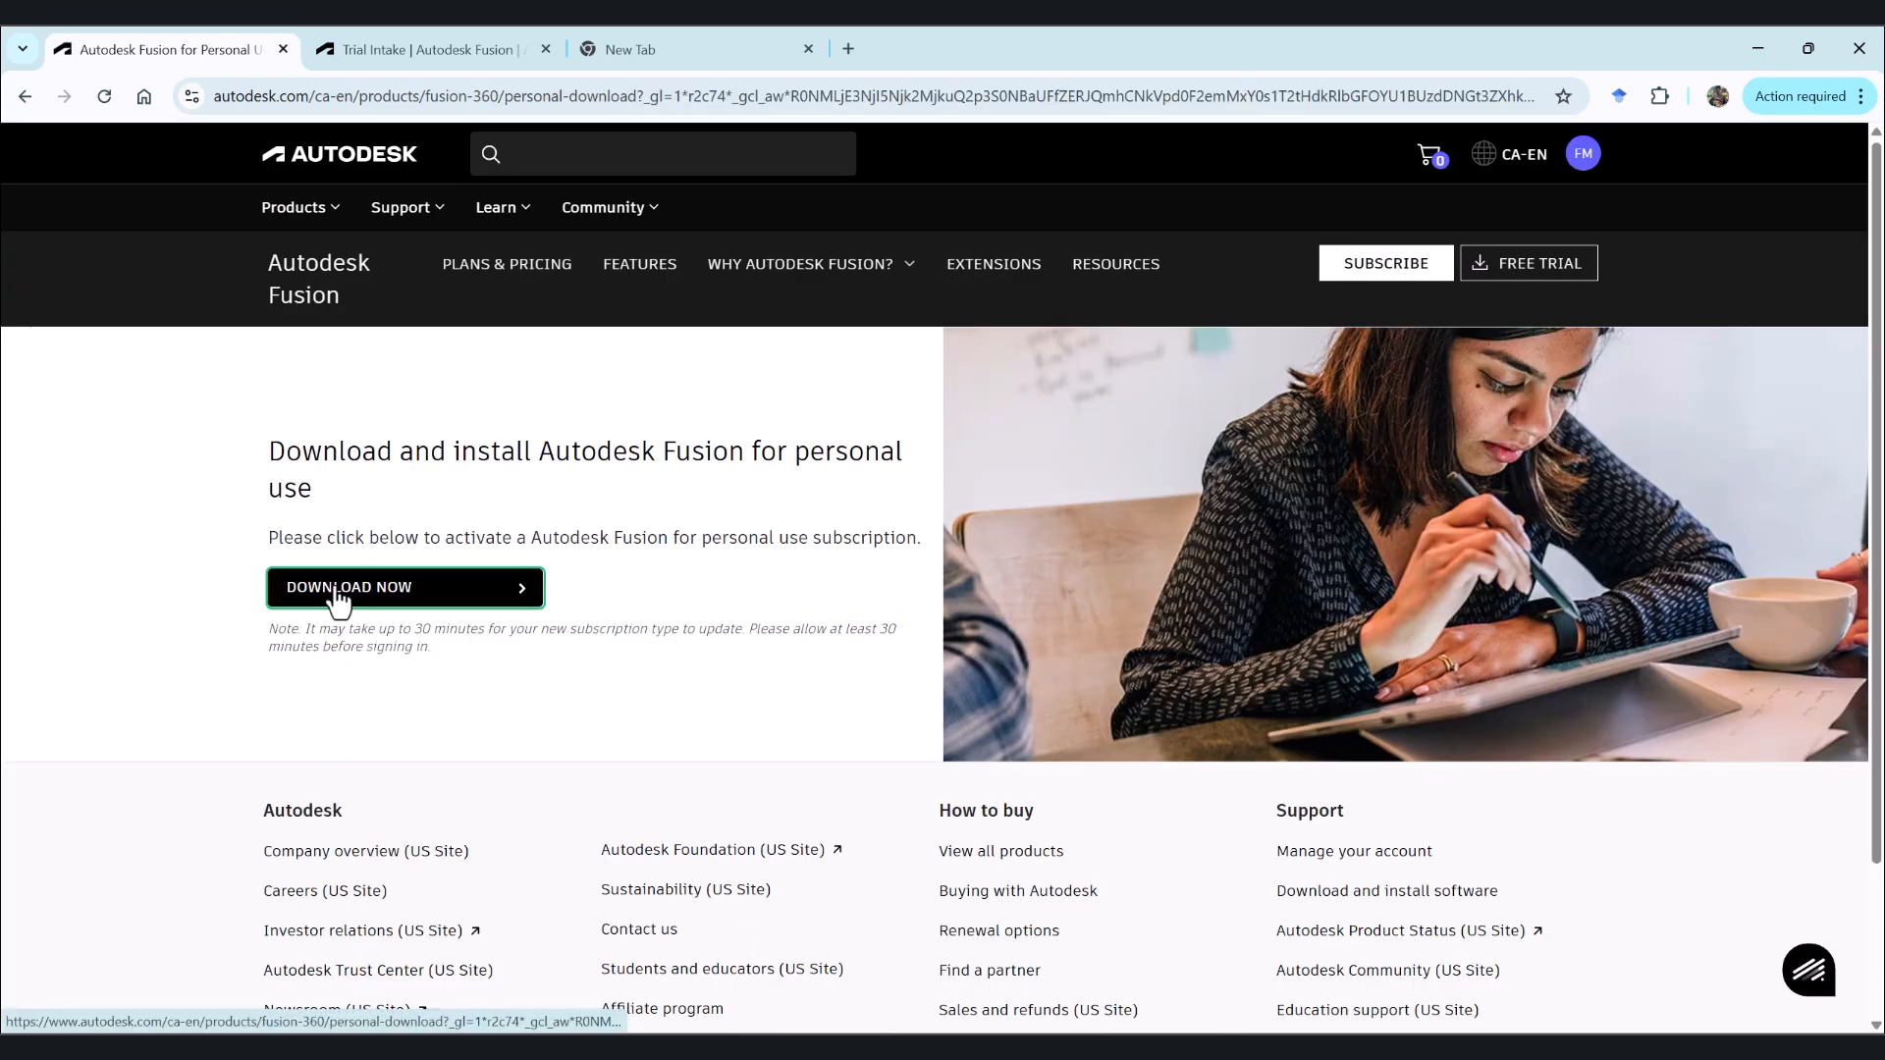
left_click(348, 587)
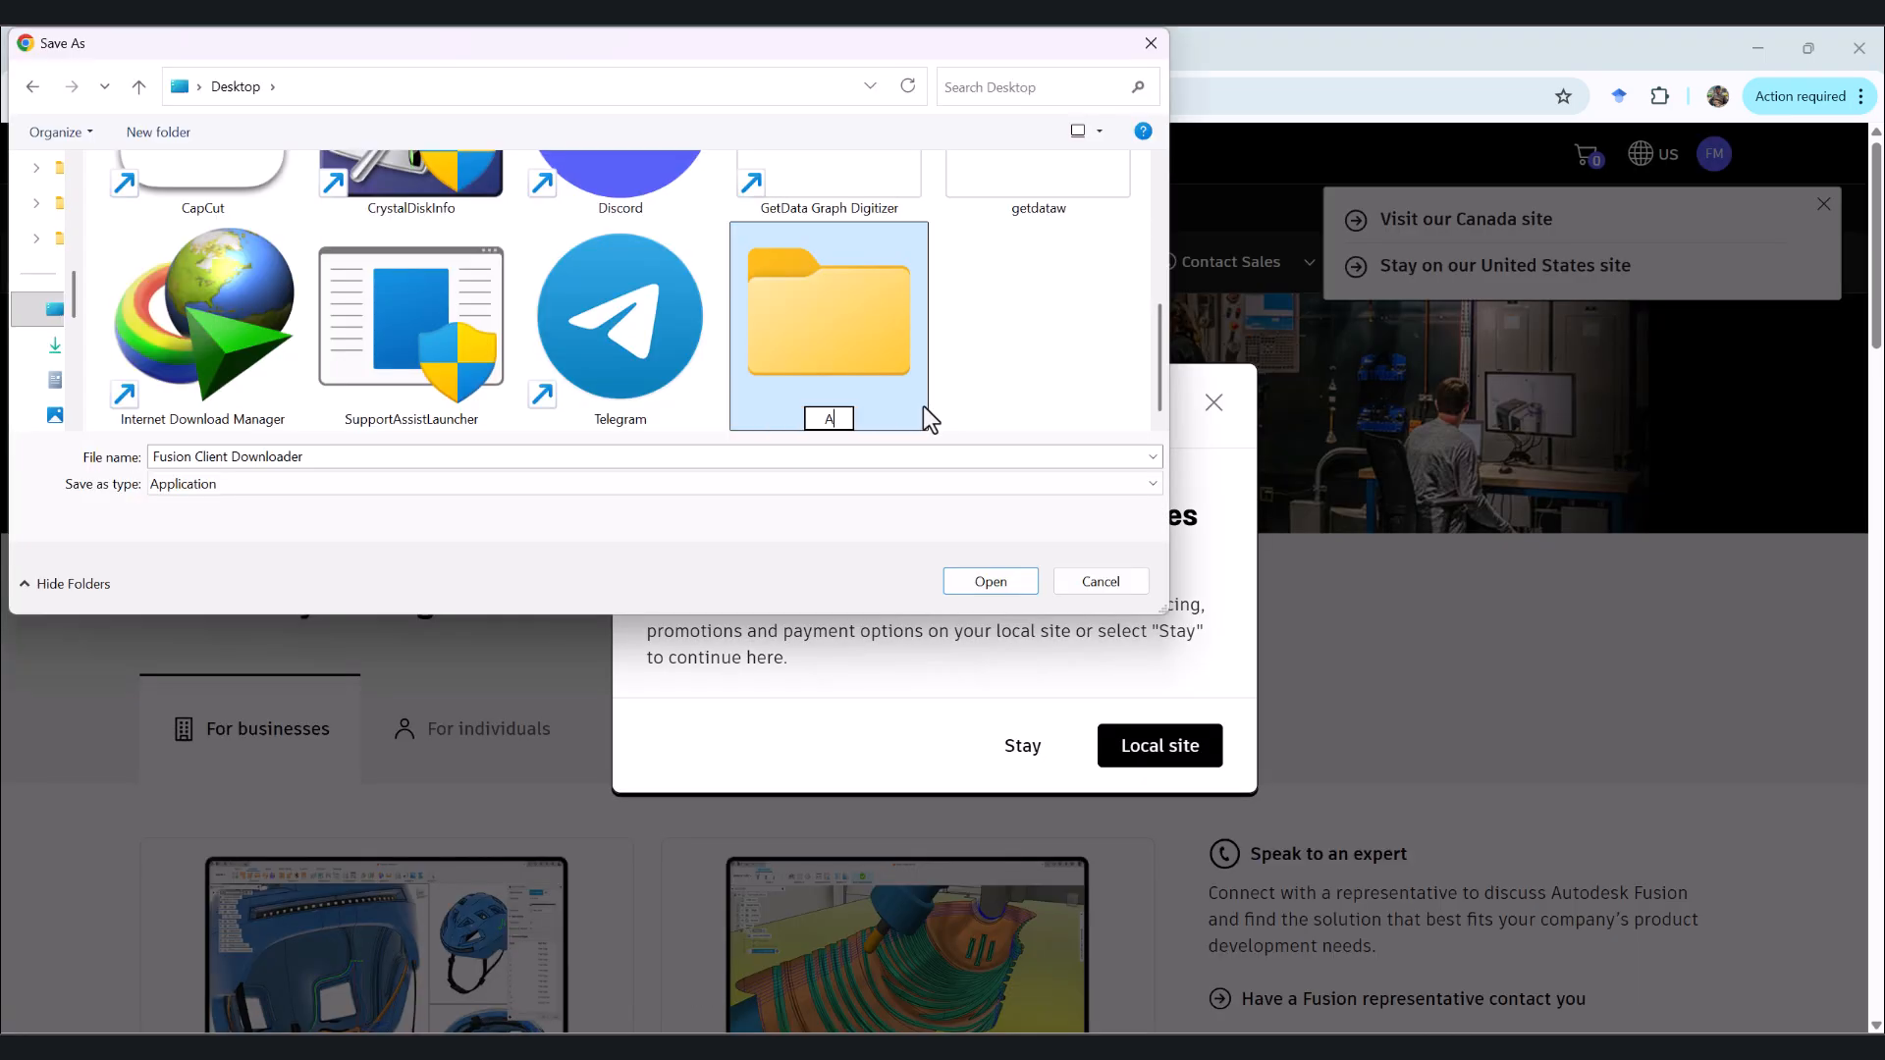
type("utodes")
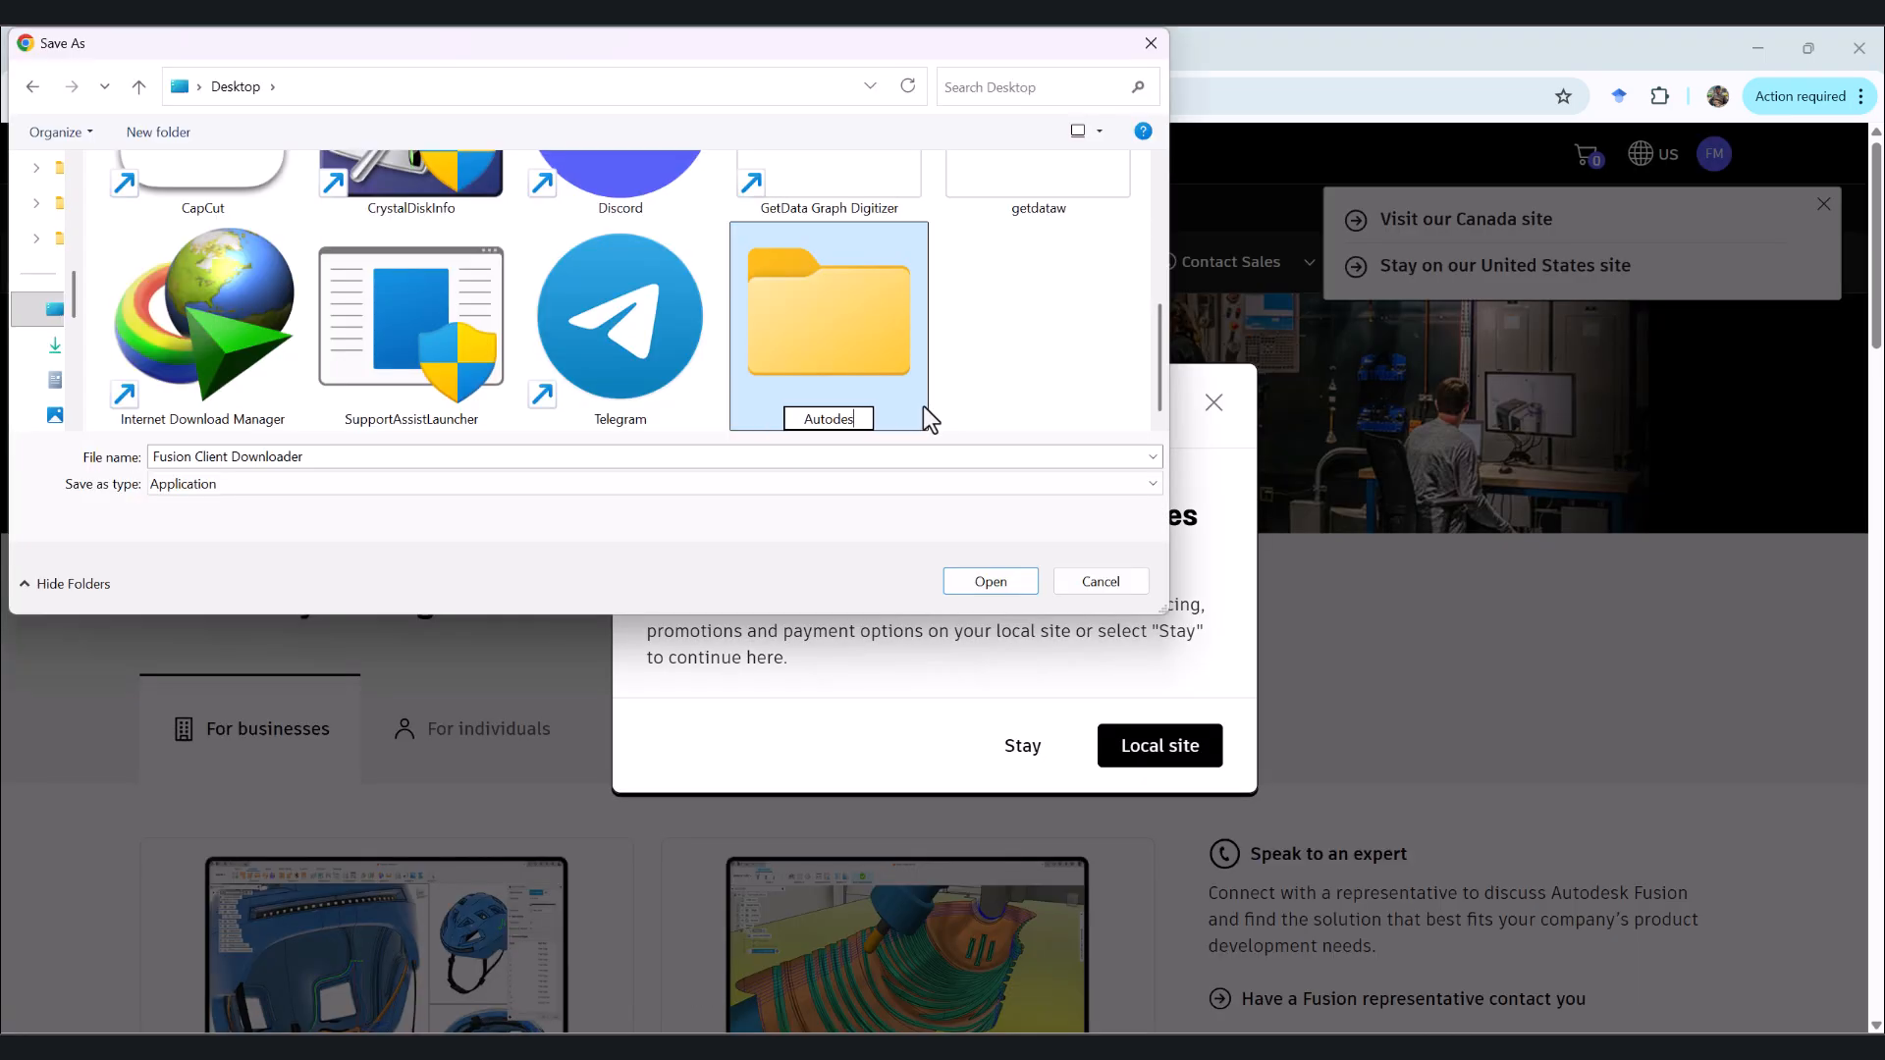
double_click(827, 310)
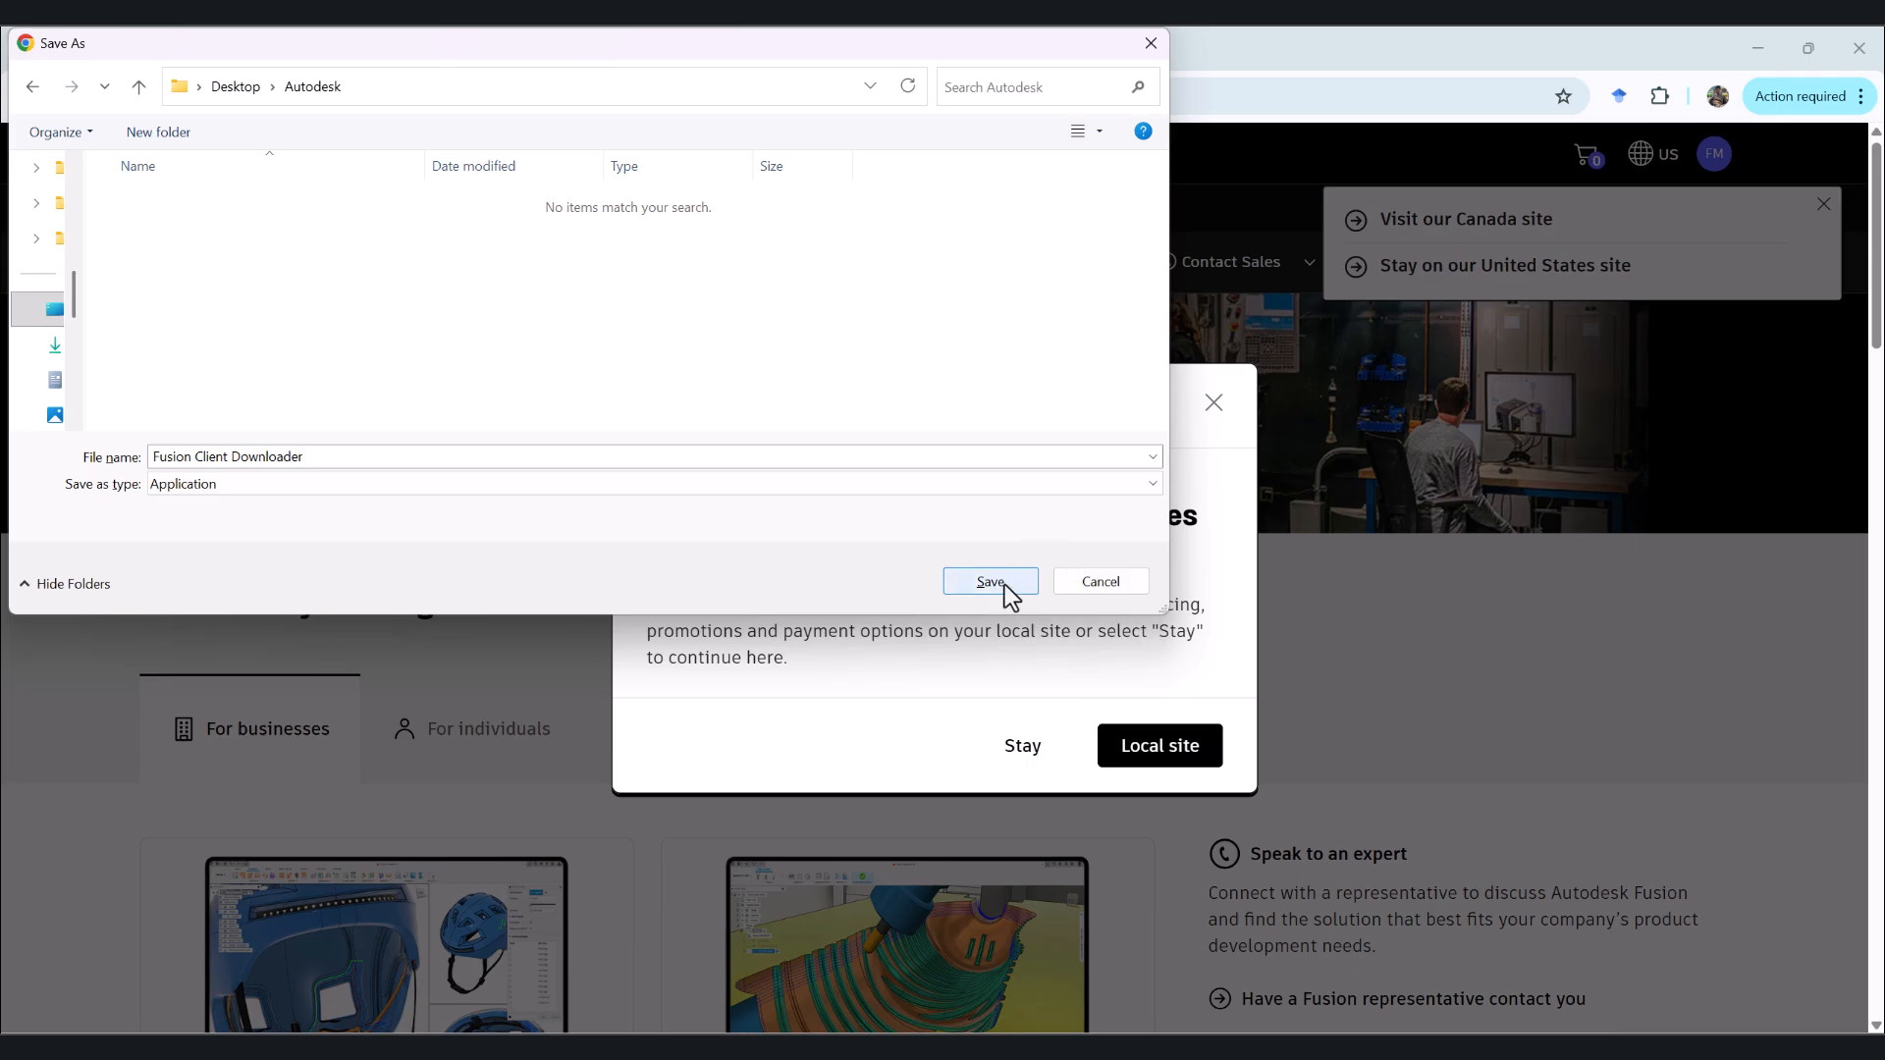
left_click(989, 581)
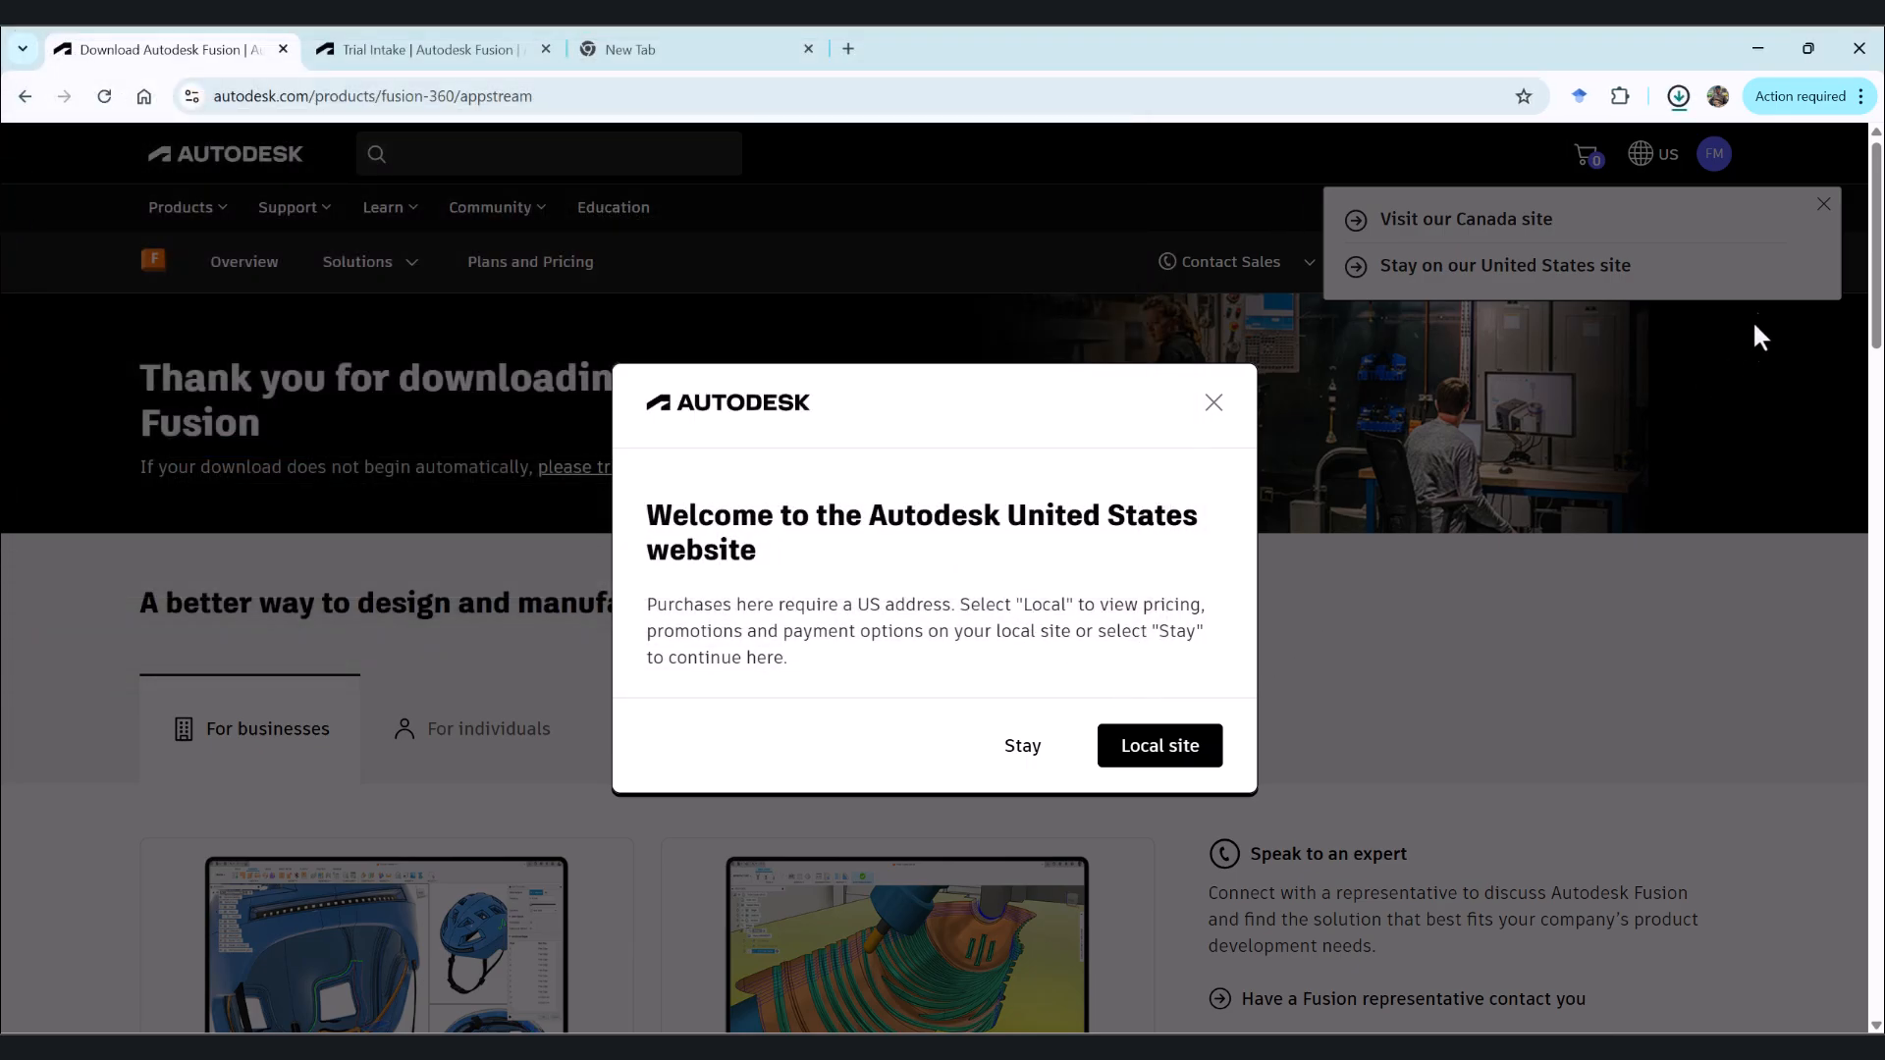
left_click(1679, 97)
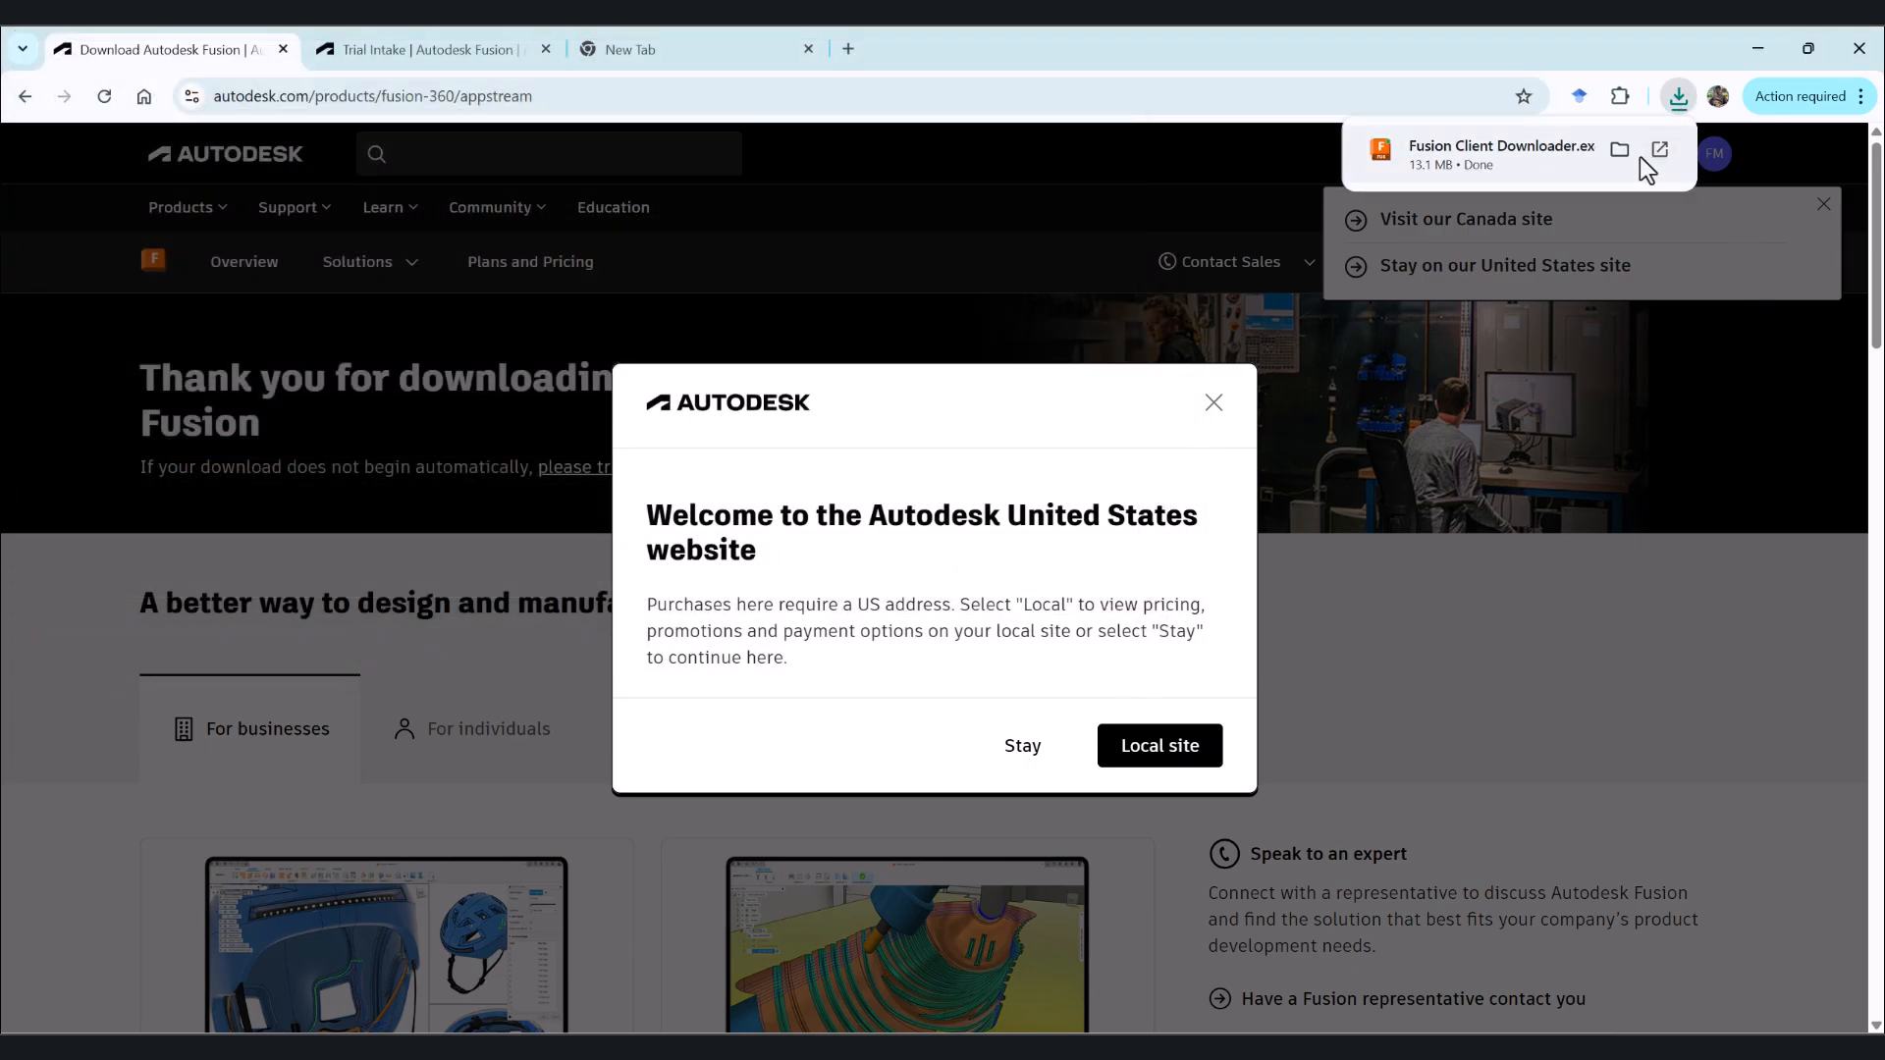
- Run the Fusion Client Downloader from its folder and start Sign In from Fusion's welcome window
left_click(1619, 149)
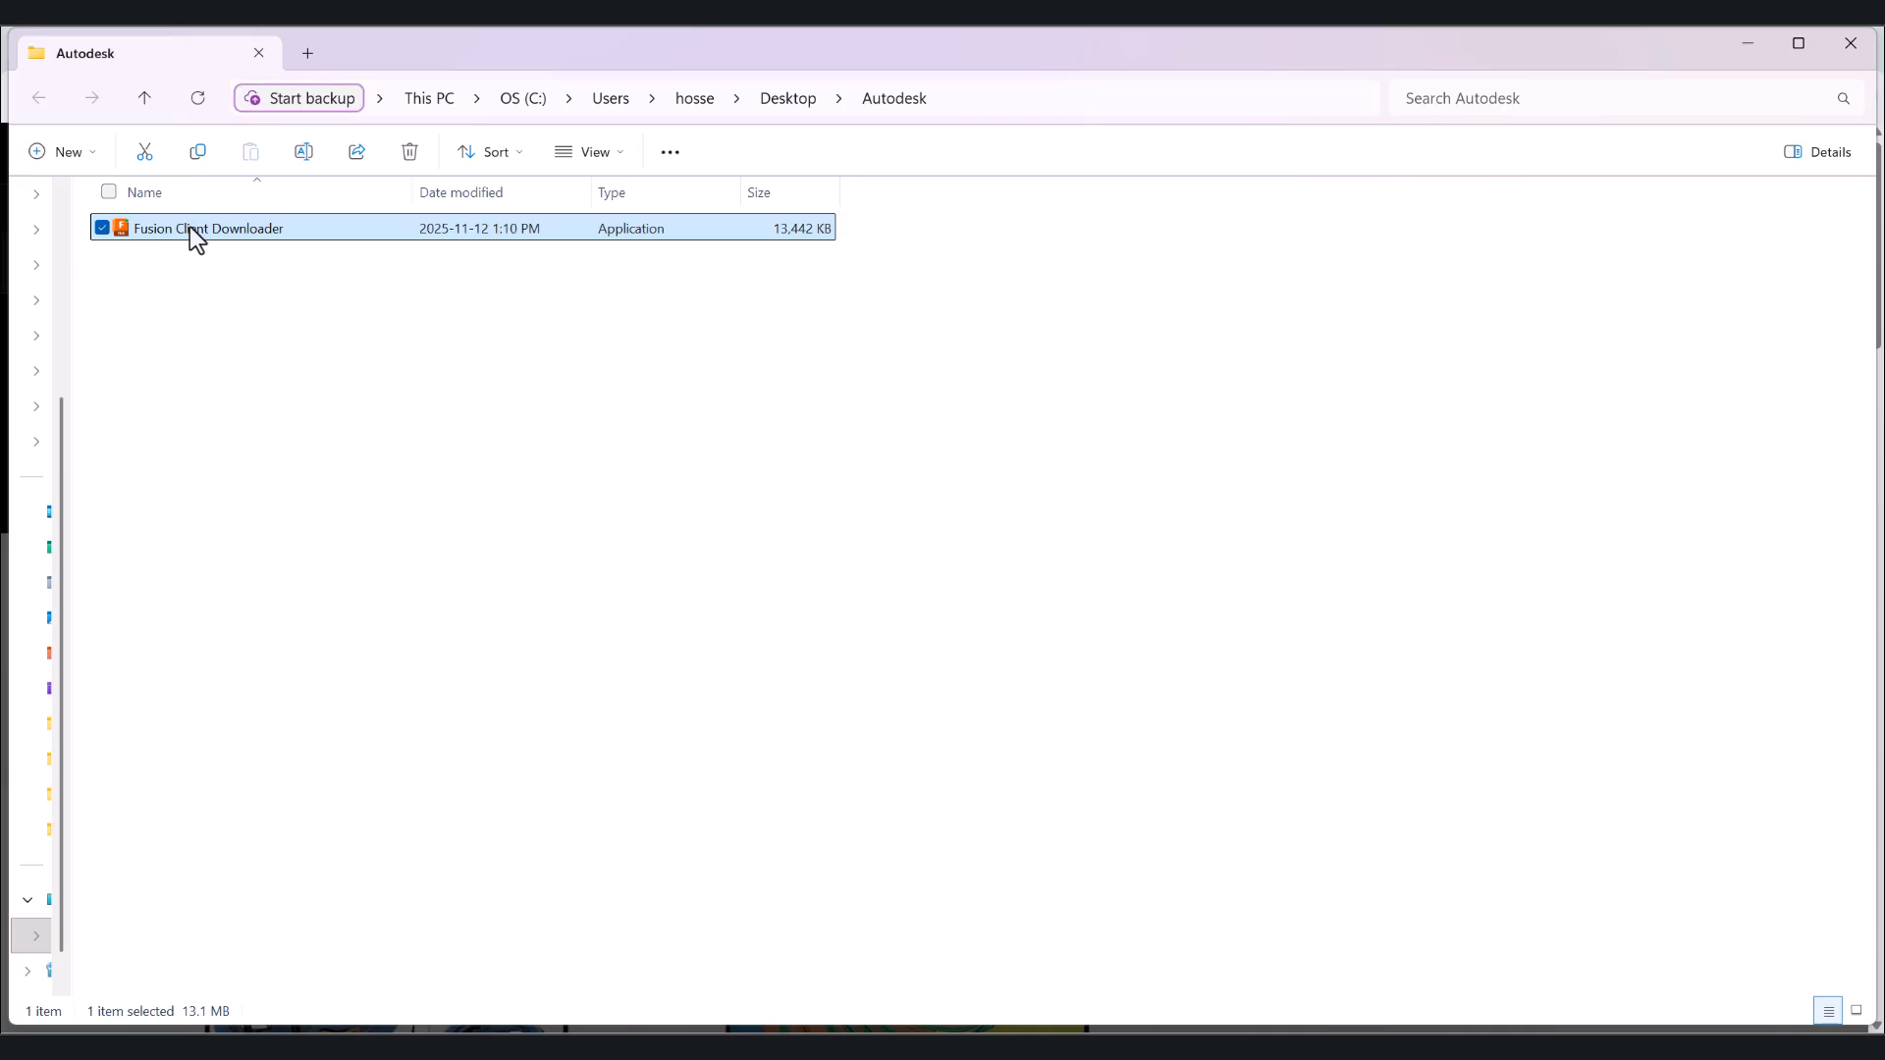
mouse_move(310, 244)
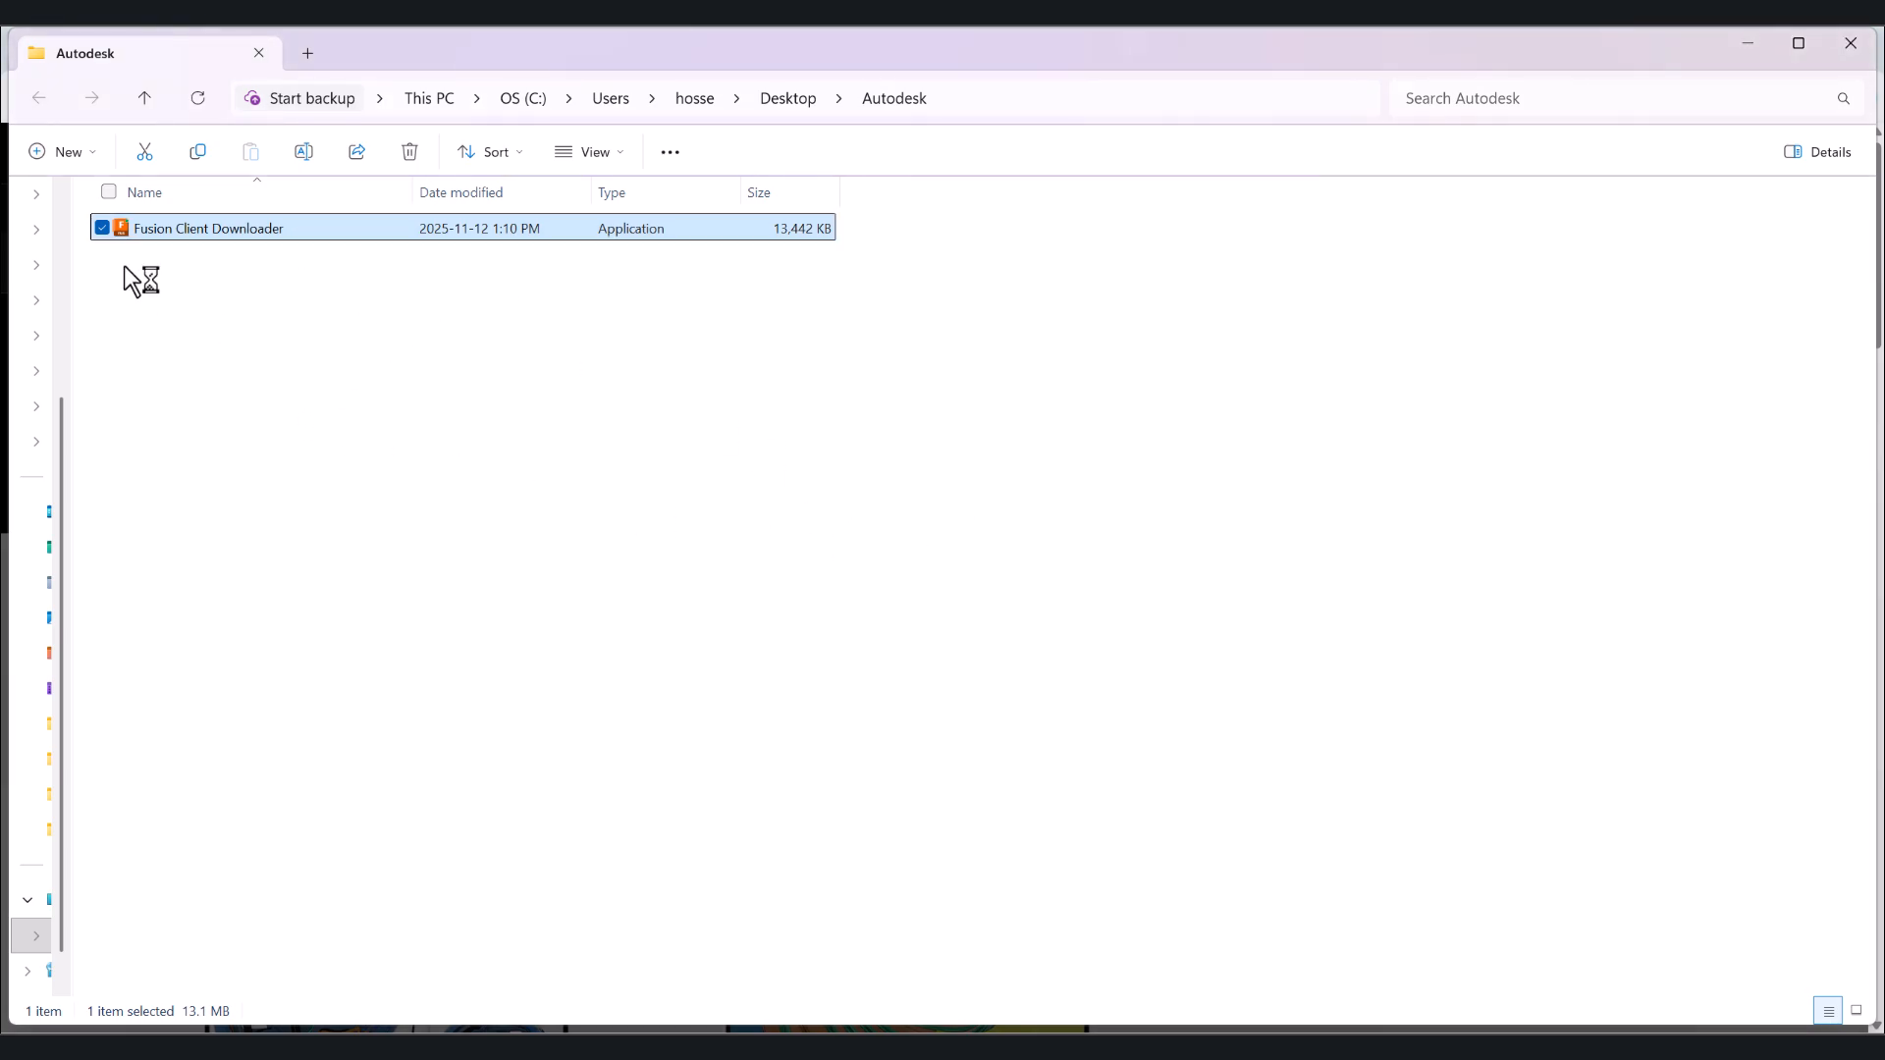
double_click(208, 228)
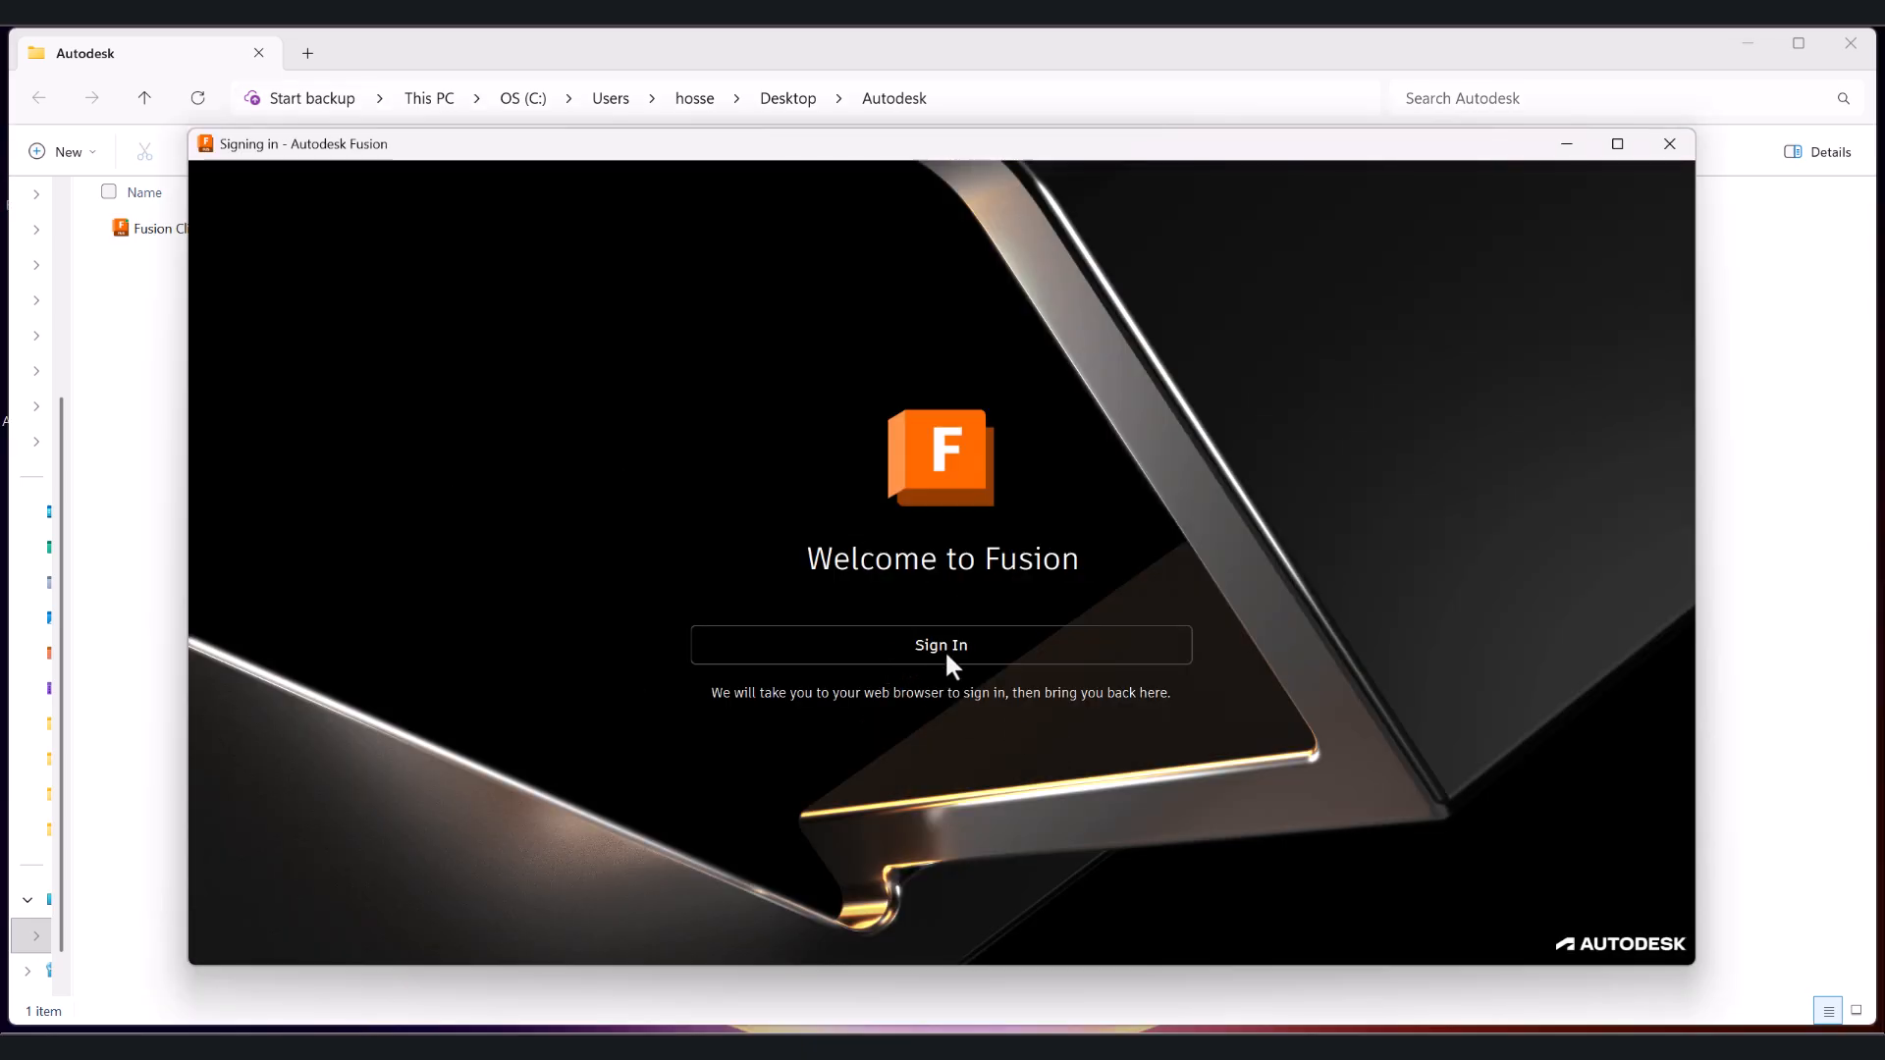
left_click(941, 644)
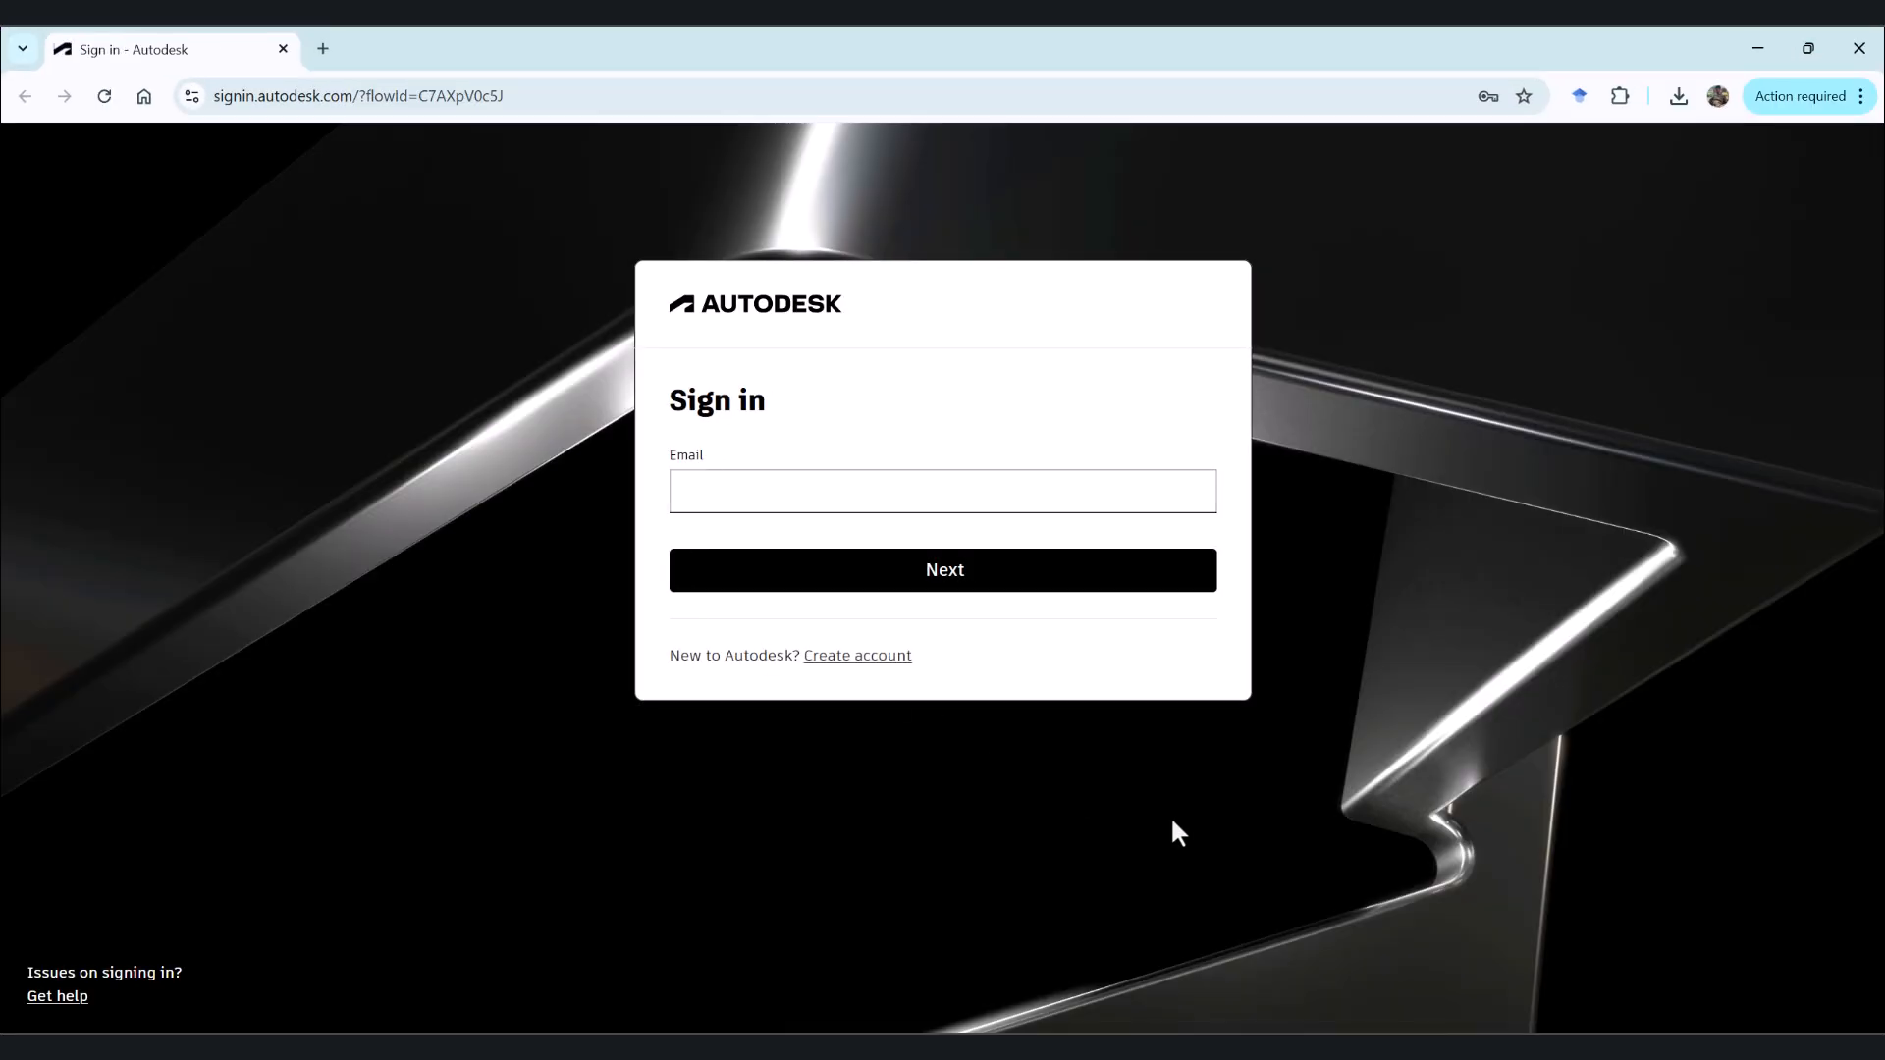
left_click(941, 491)
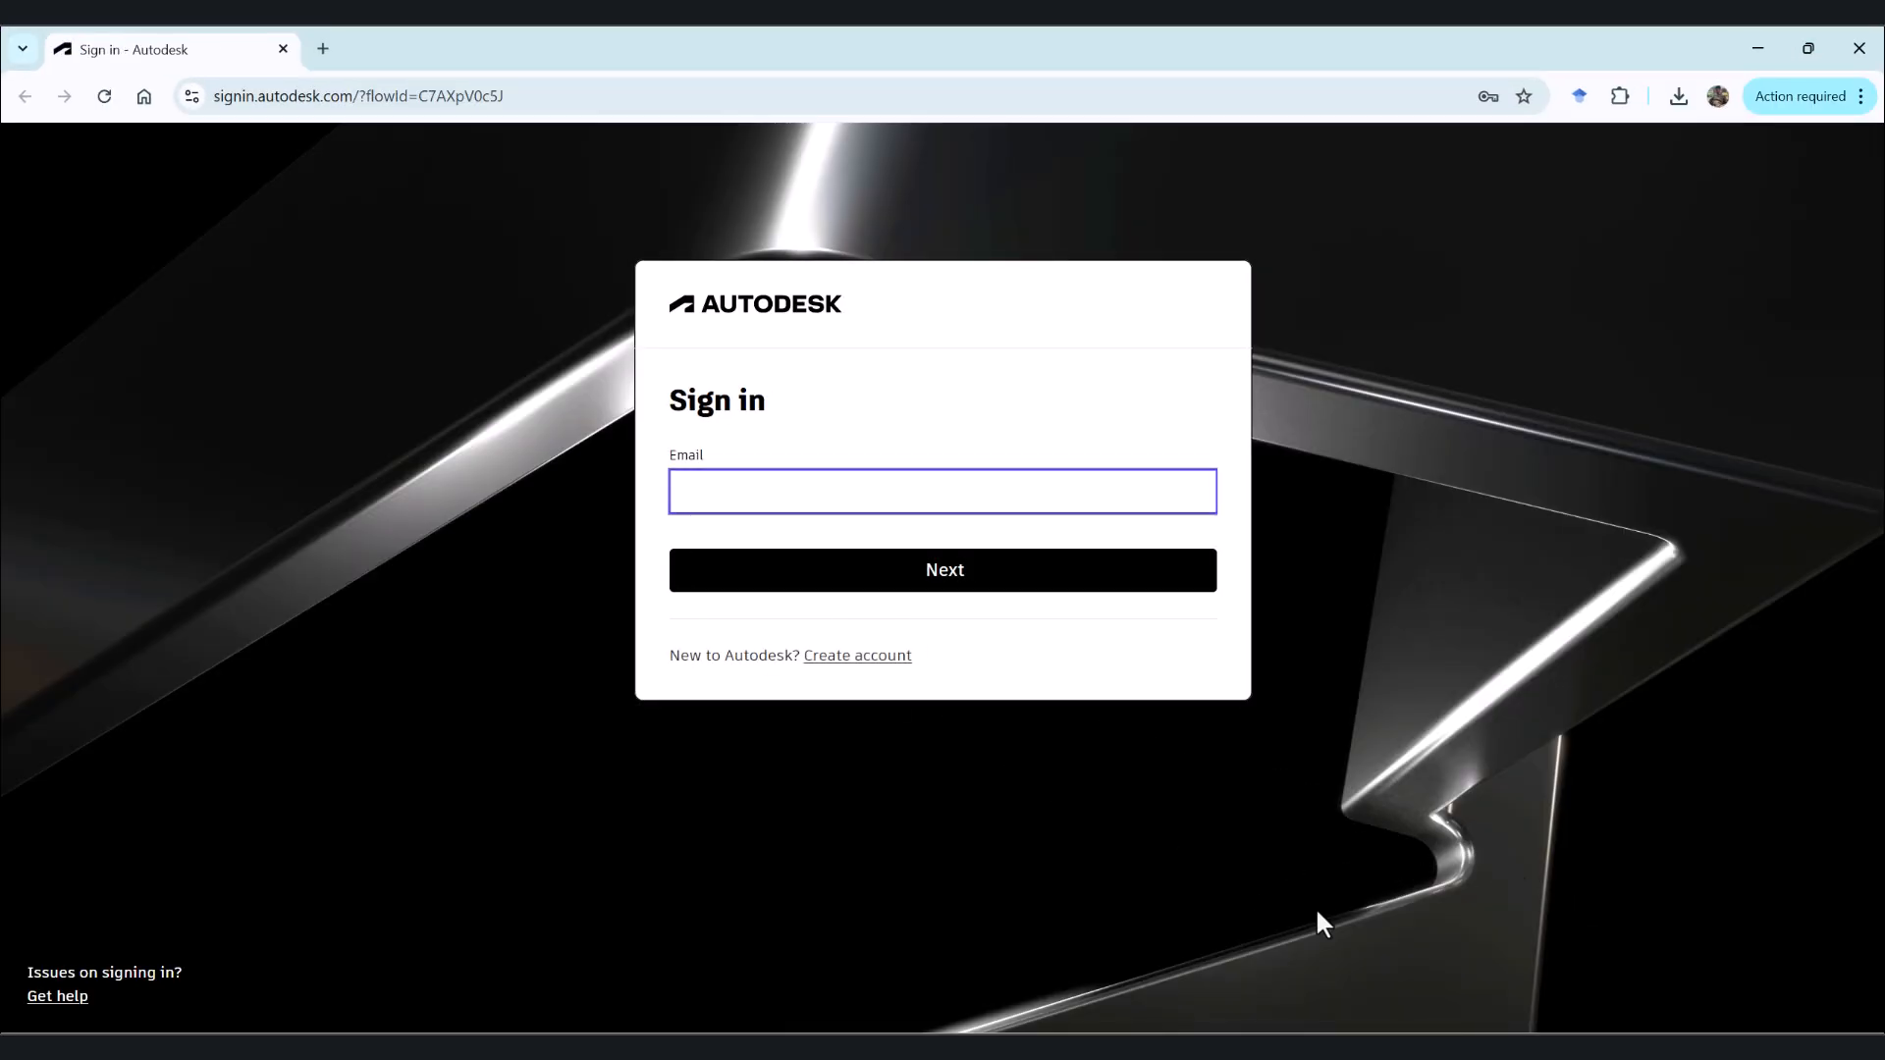
mouse_move(942, 491)
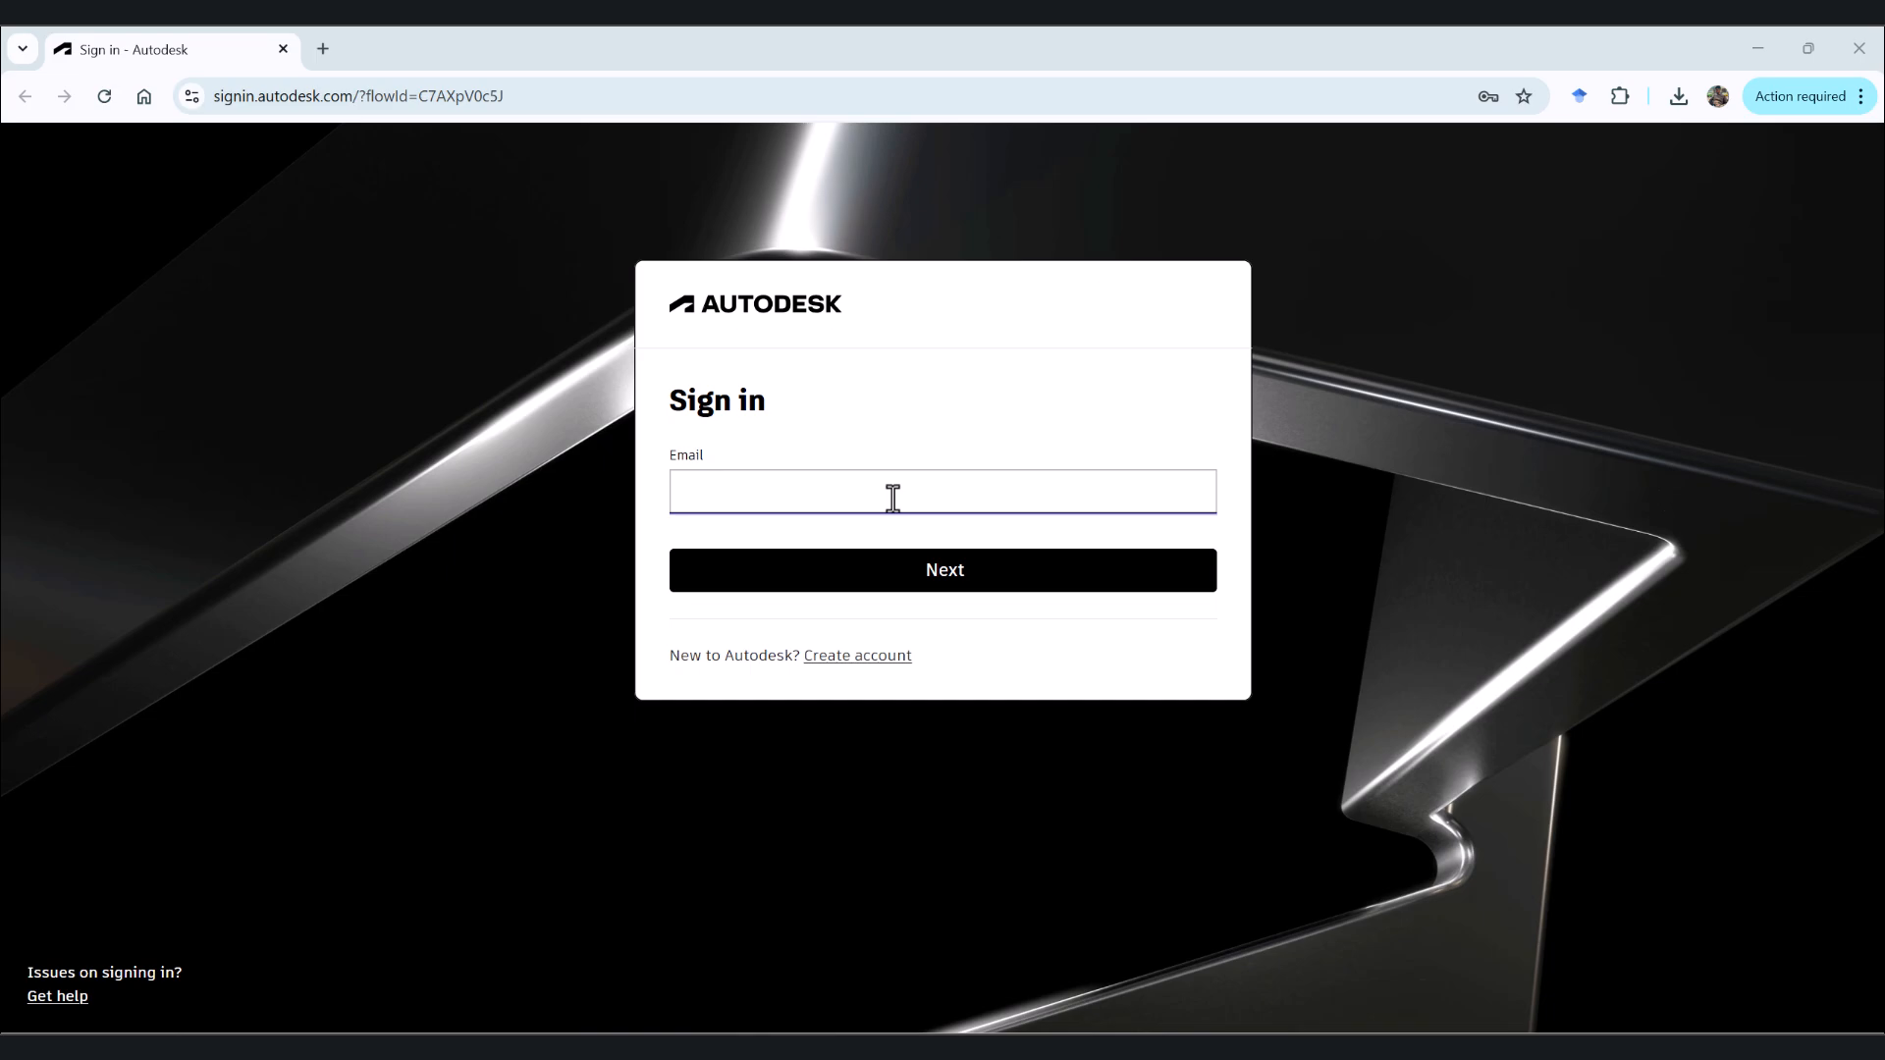
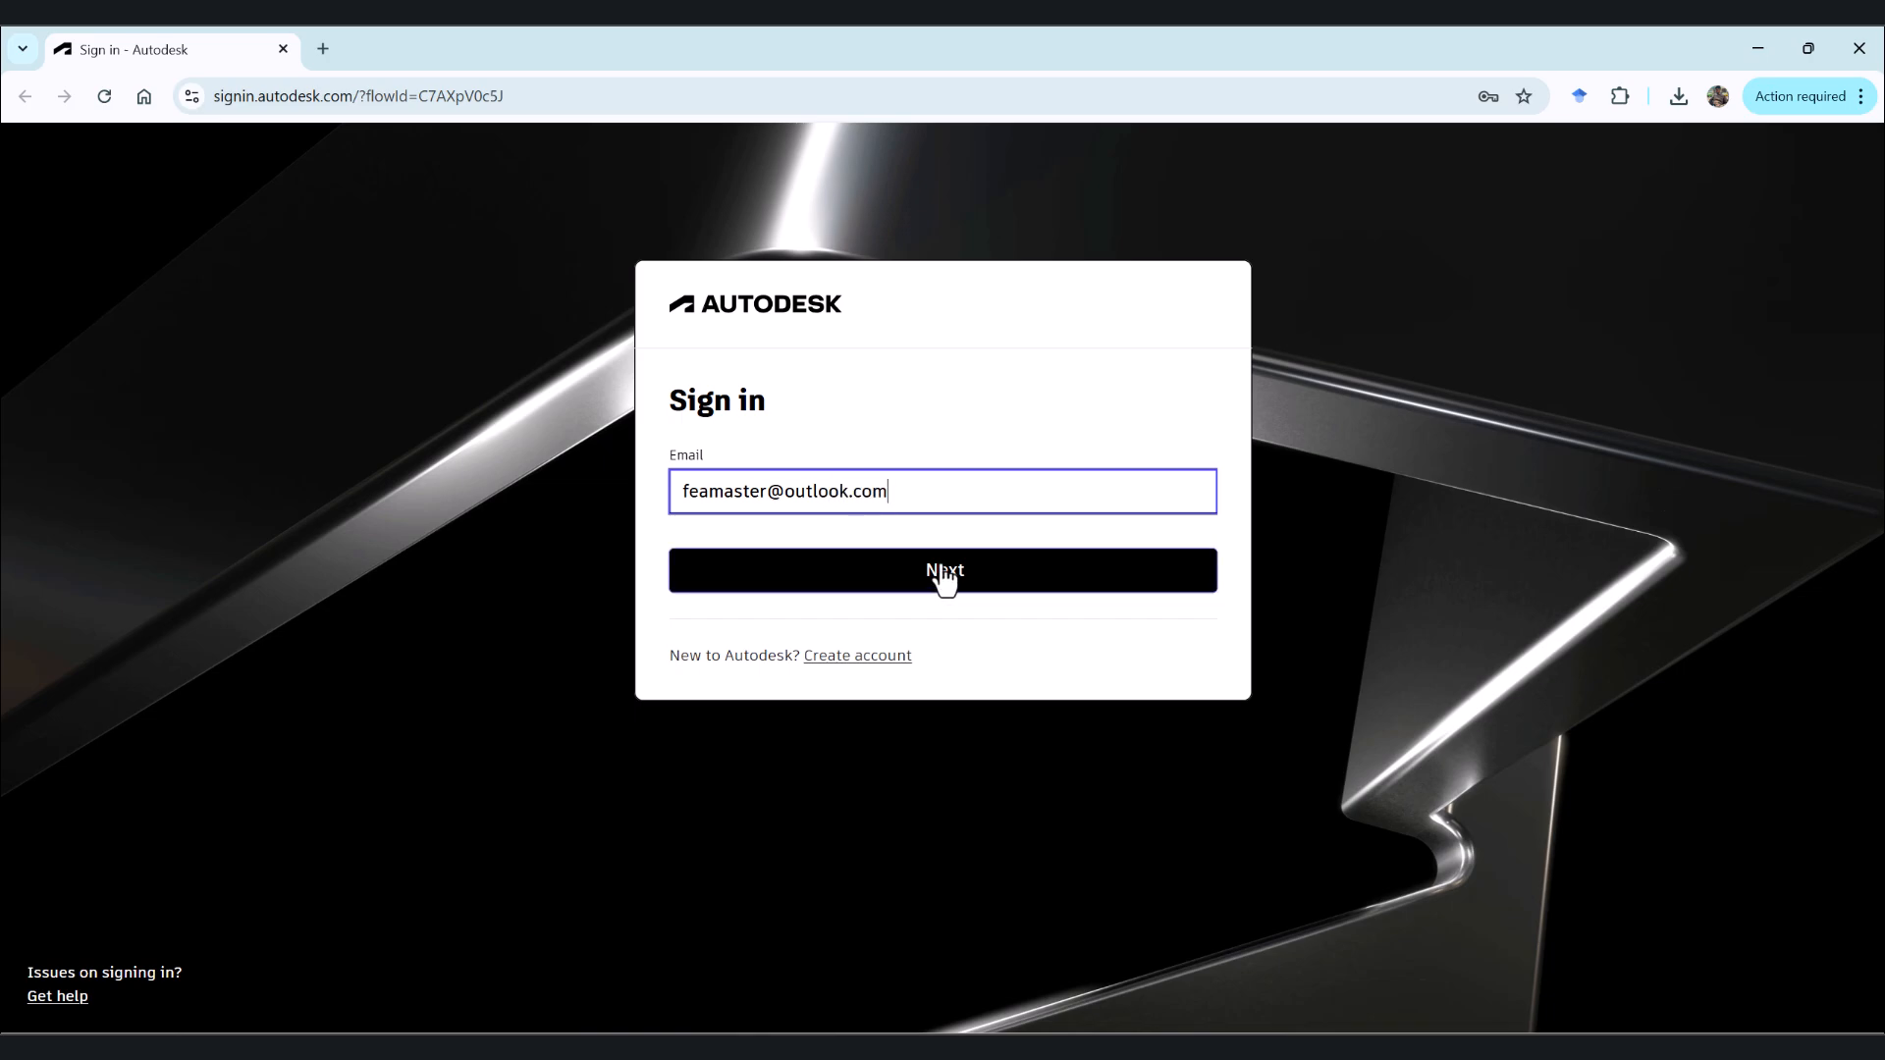
left_click(942, 569)
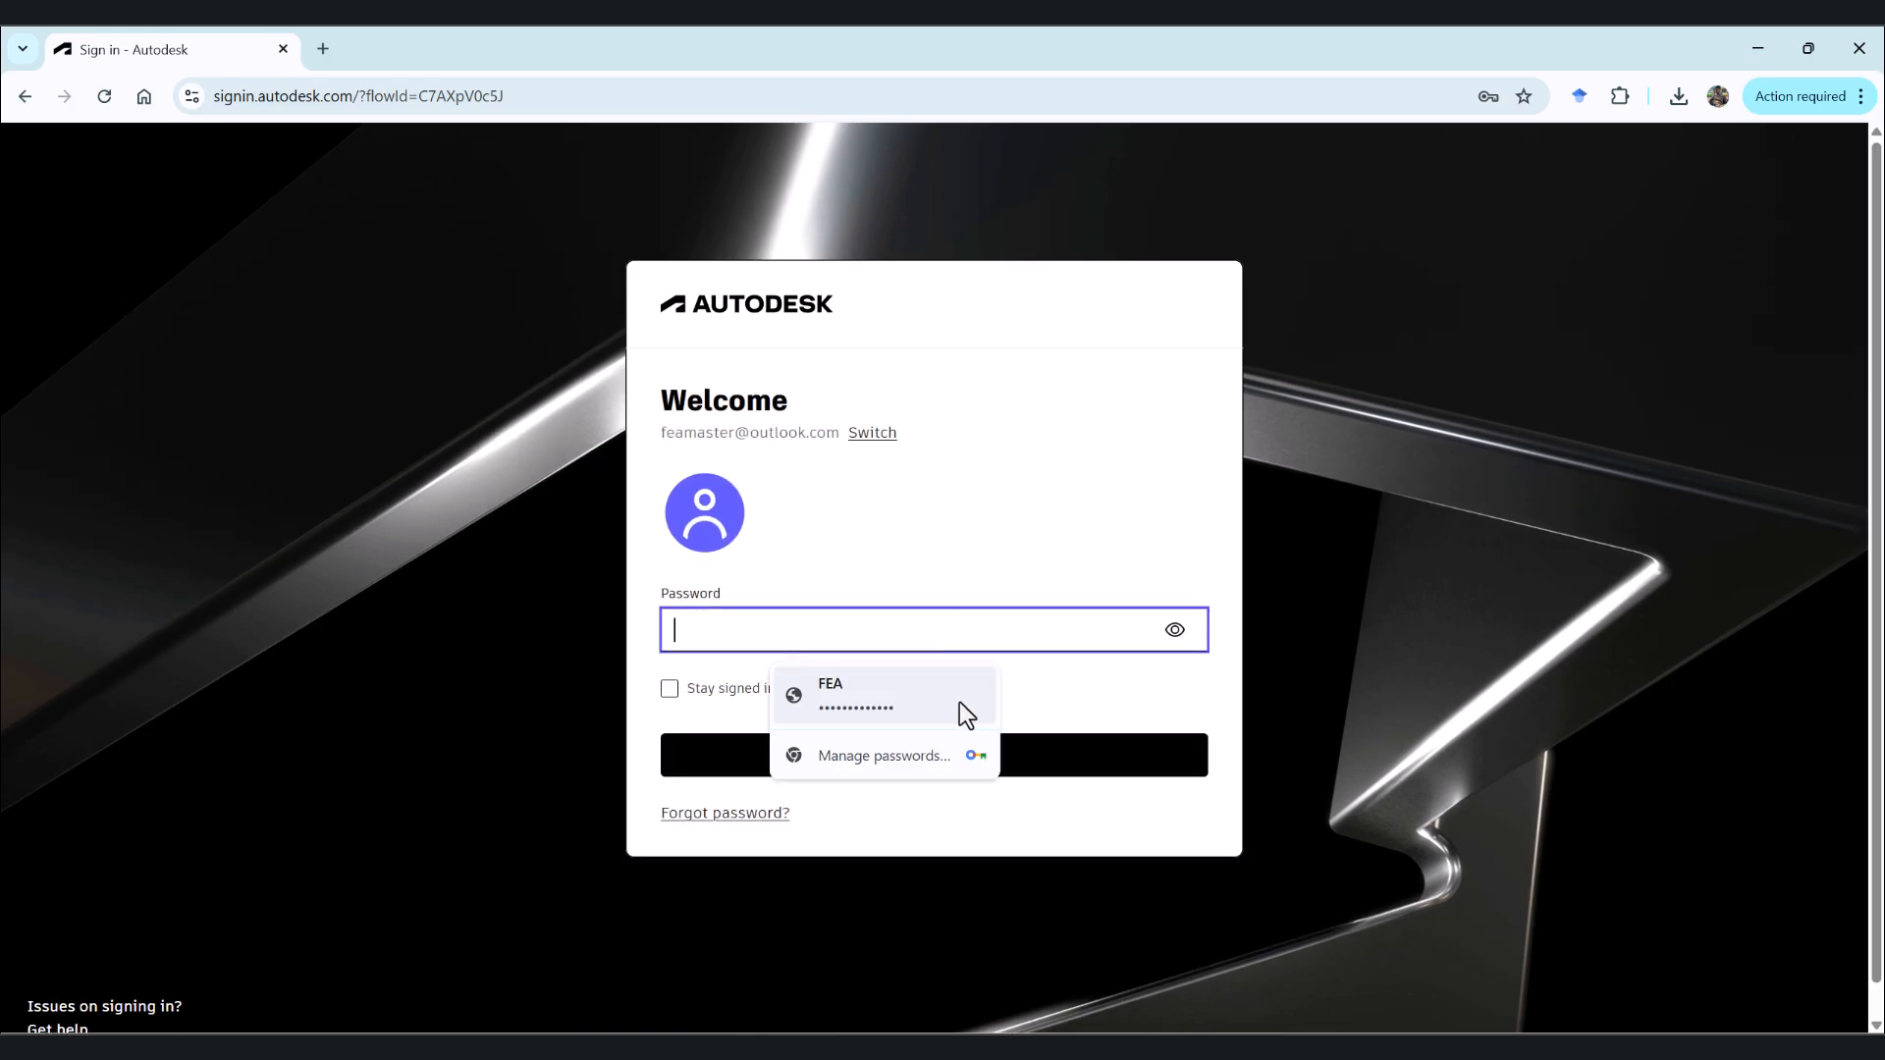
left_click(854, 697)
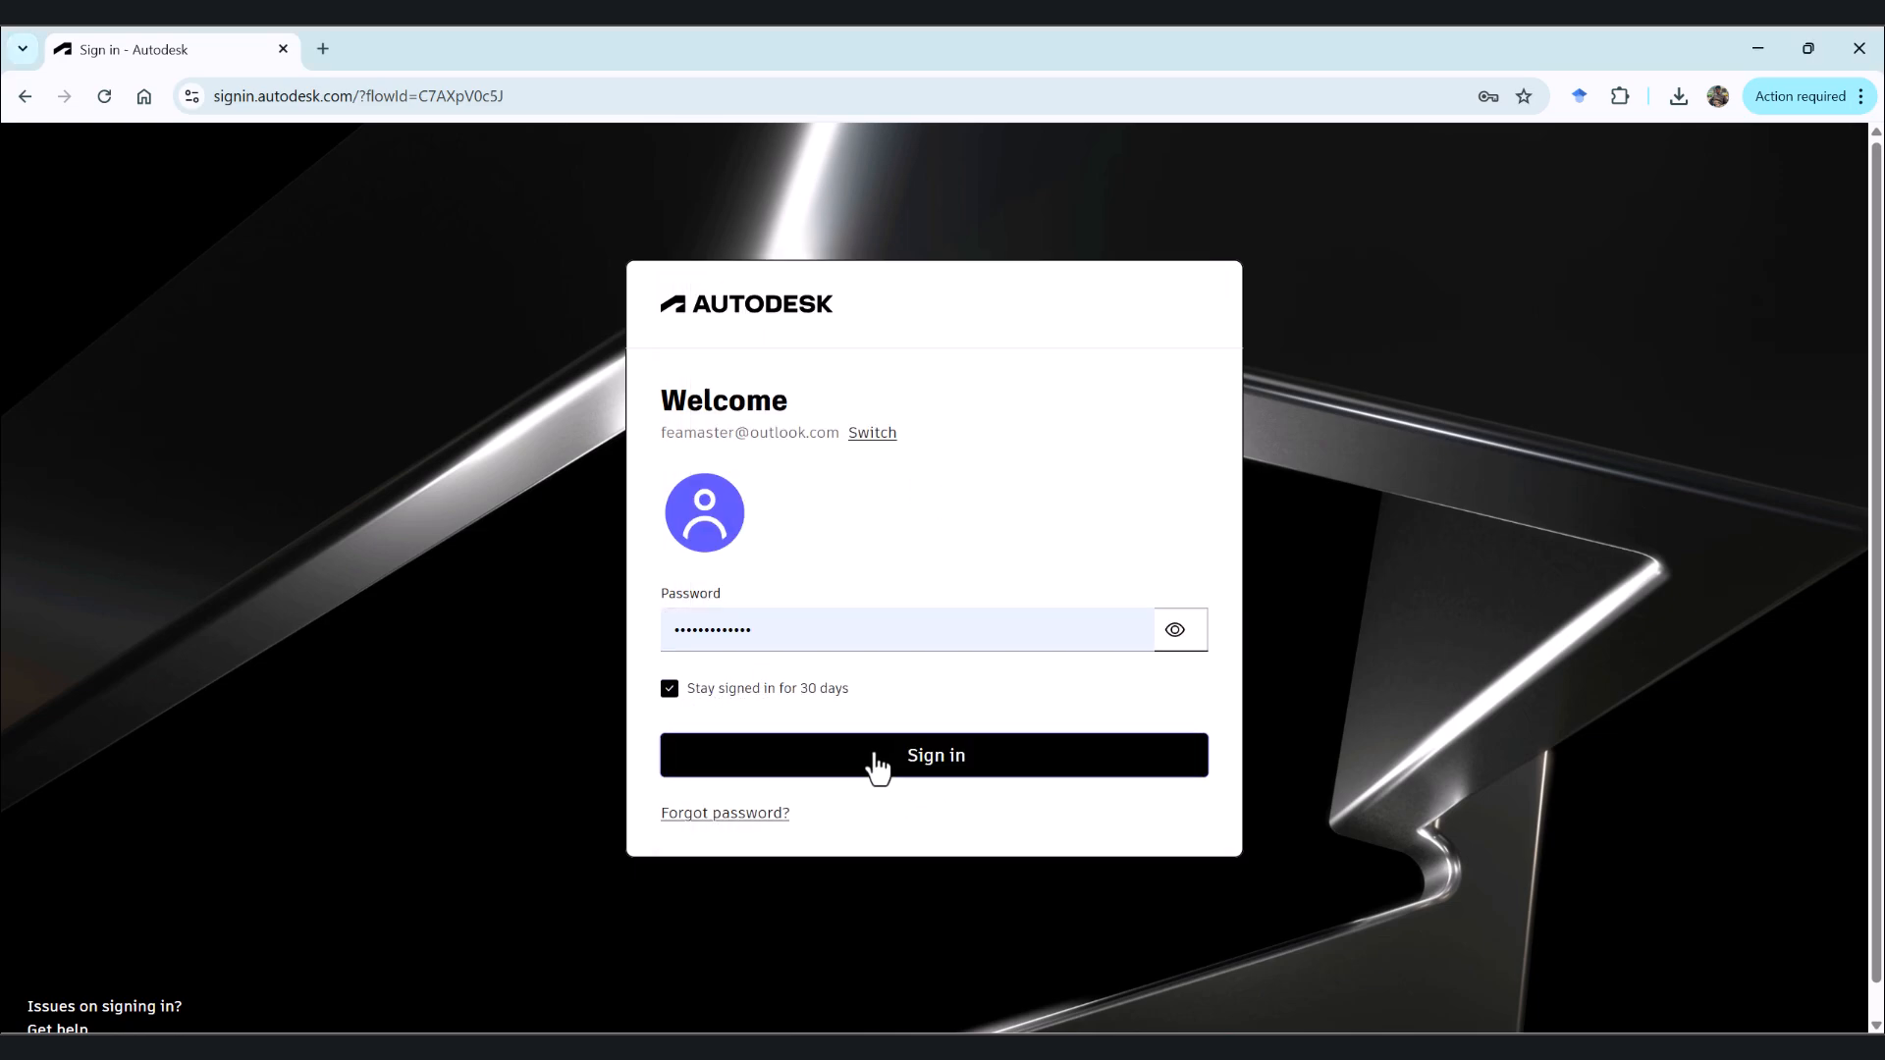
mouse_move(850, 773)
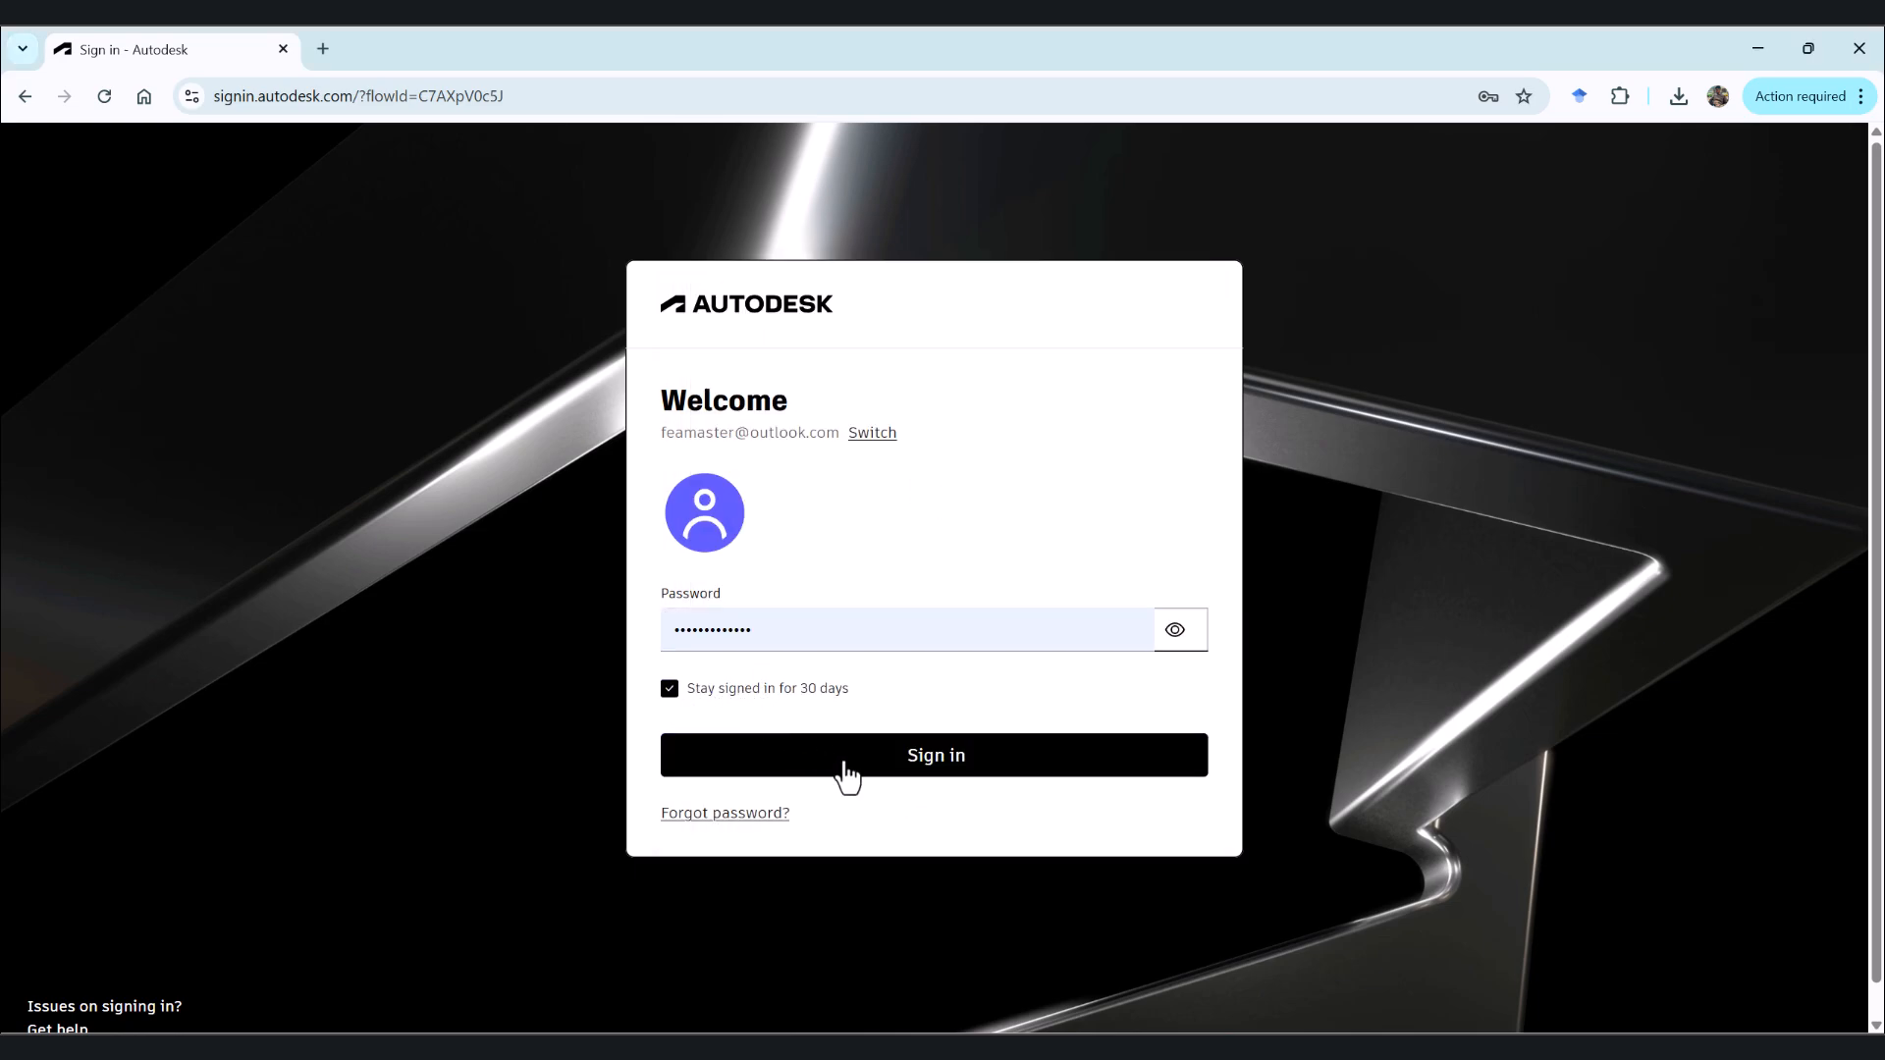
left_click(935, 754)
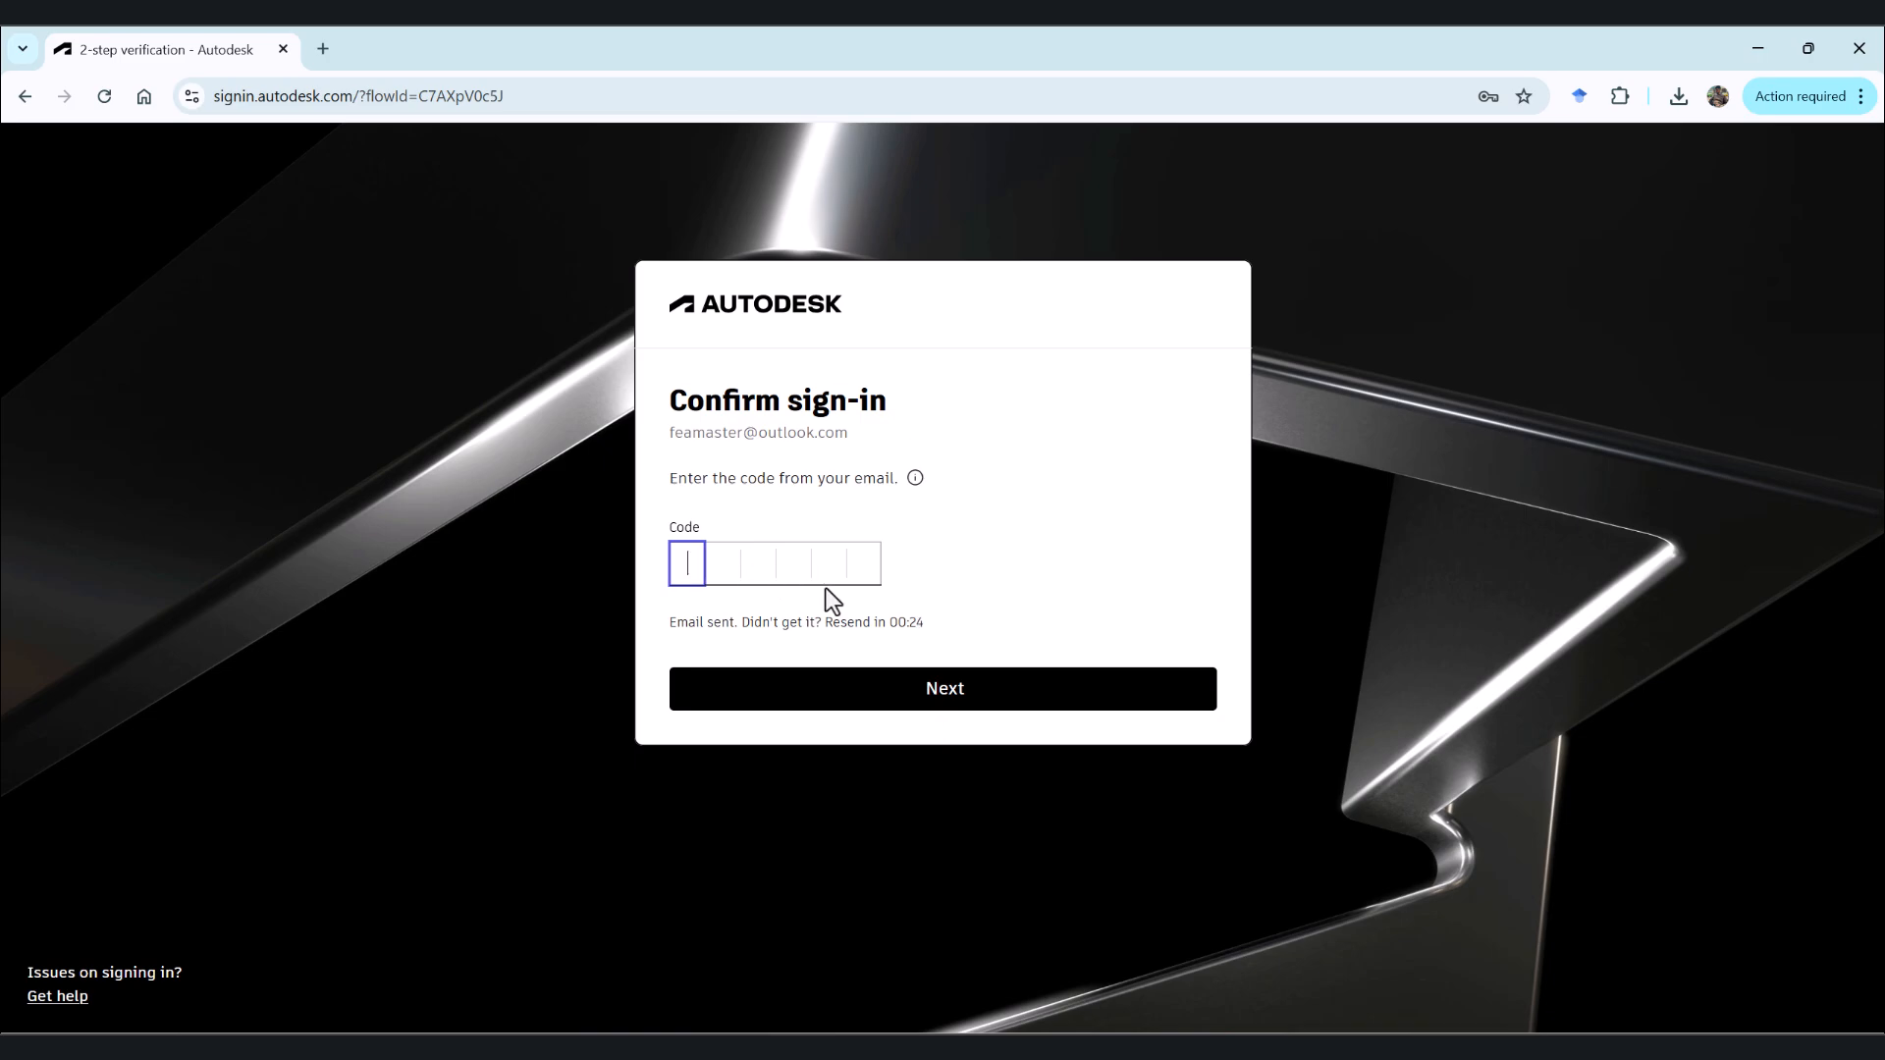
- Submit the emailed code, trust this device and confirm the backup code is saved
left_click(945, 687)
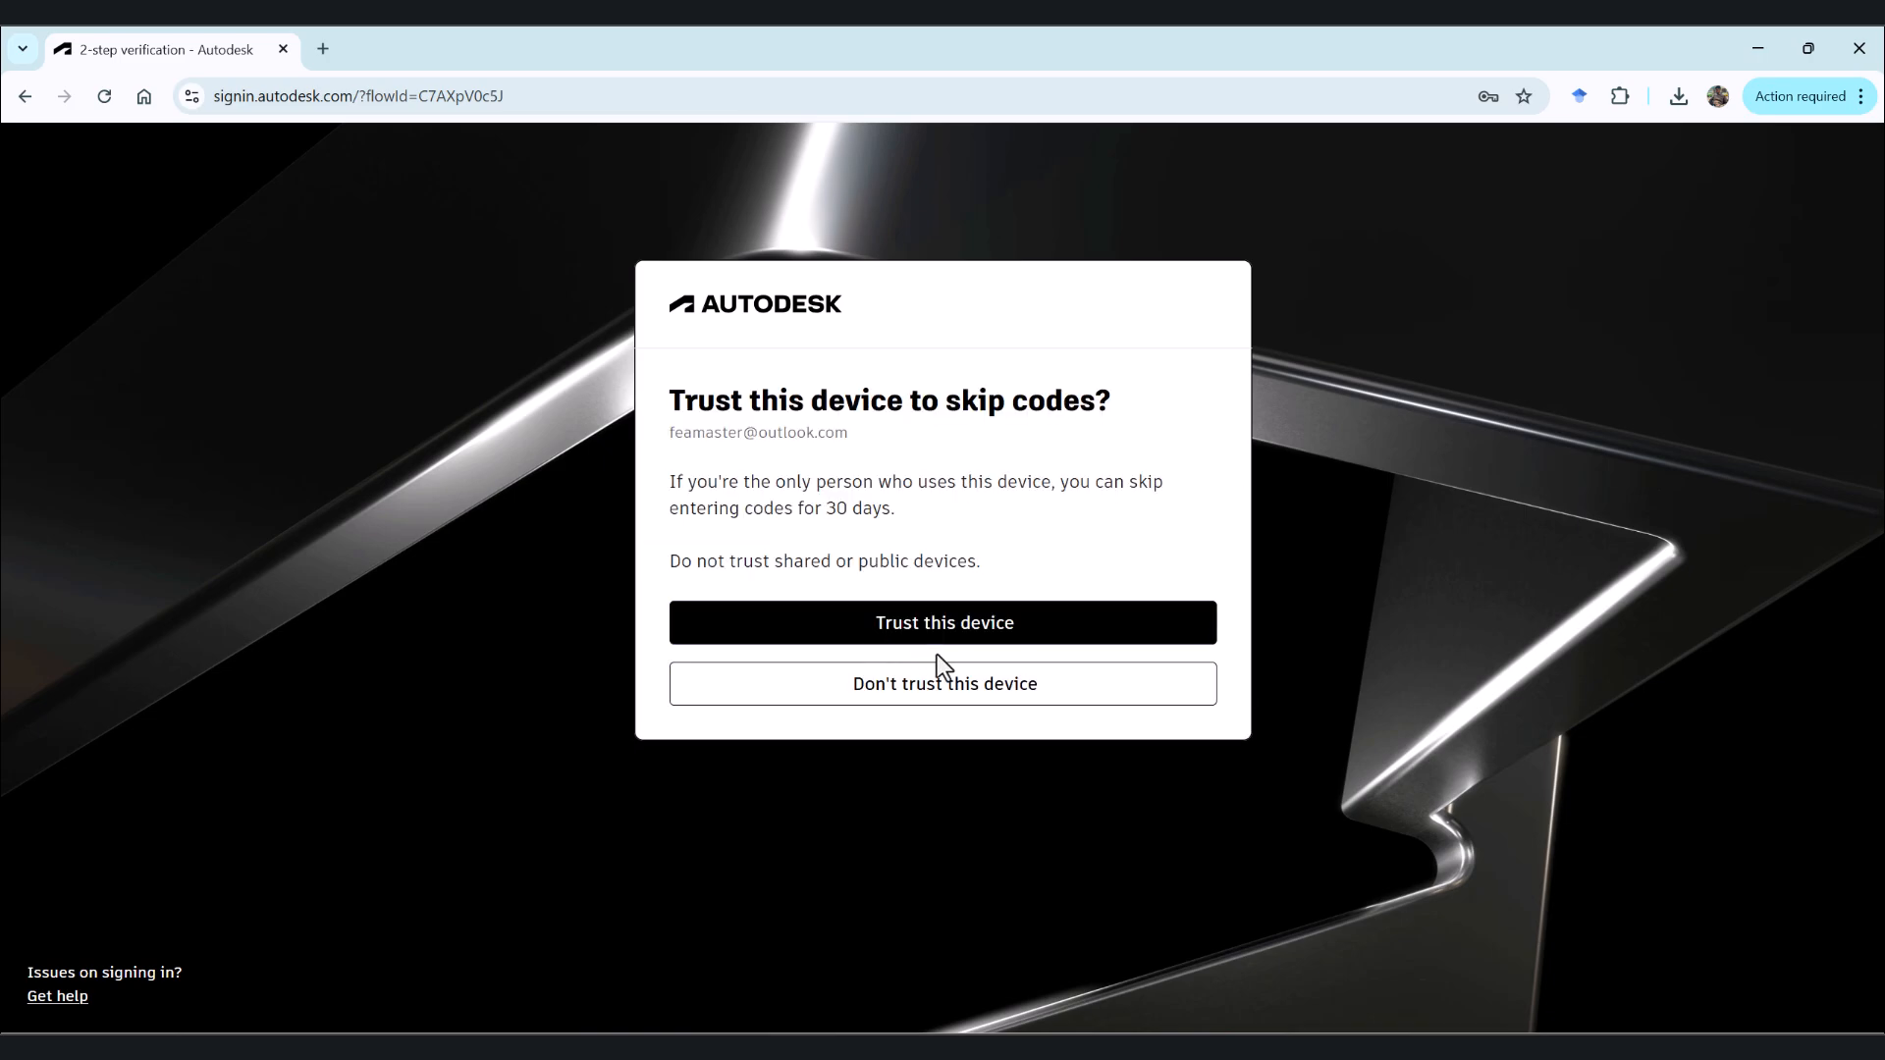
mouse_move(944, 623)
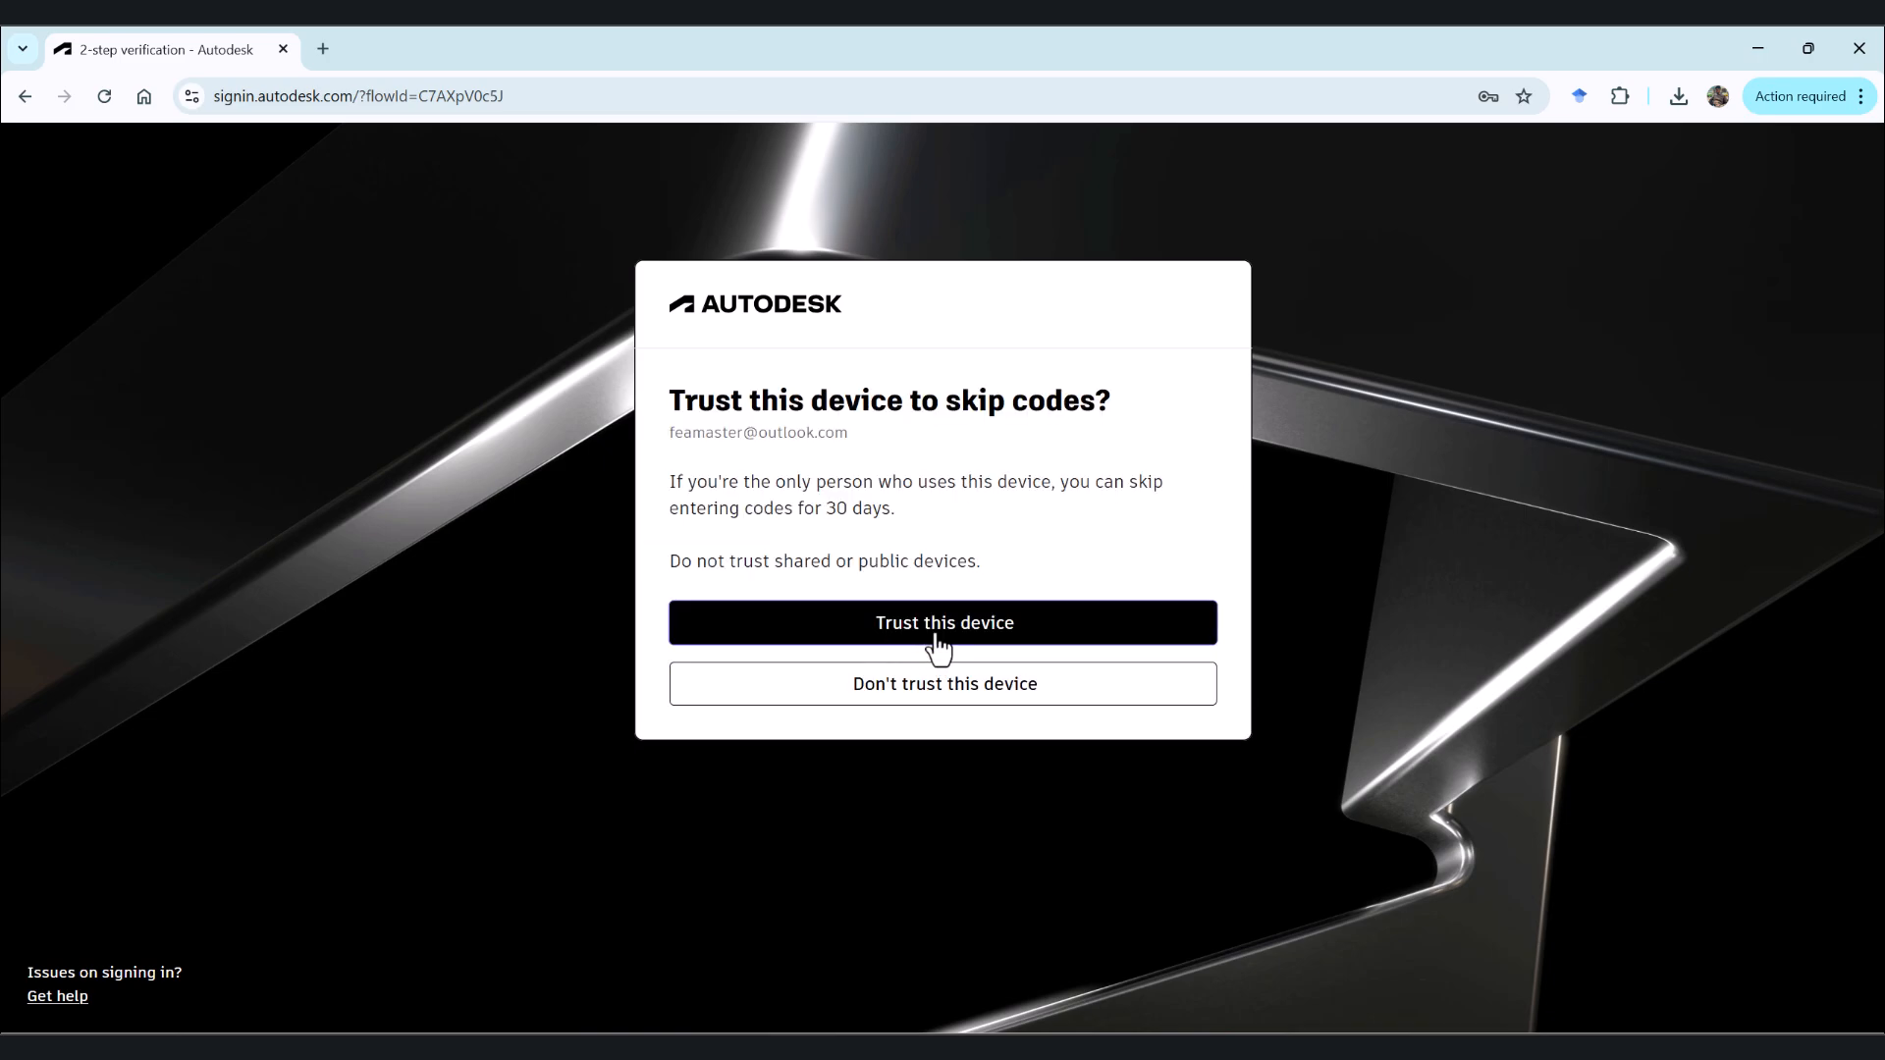
left_click(944, 622)
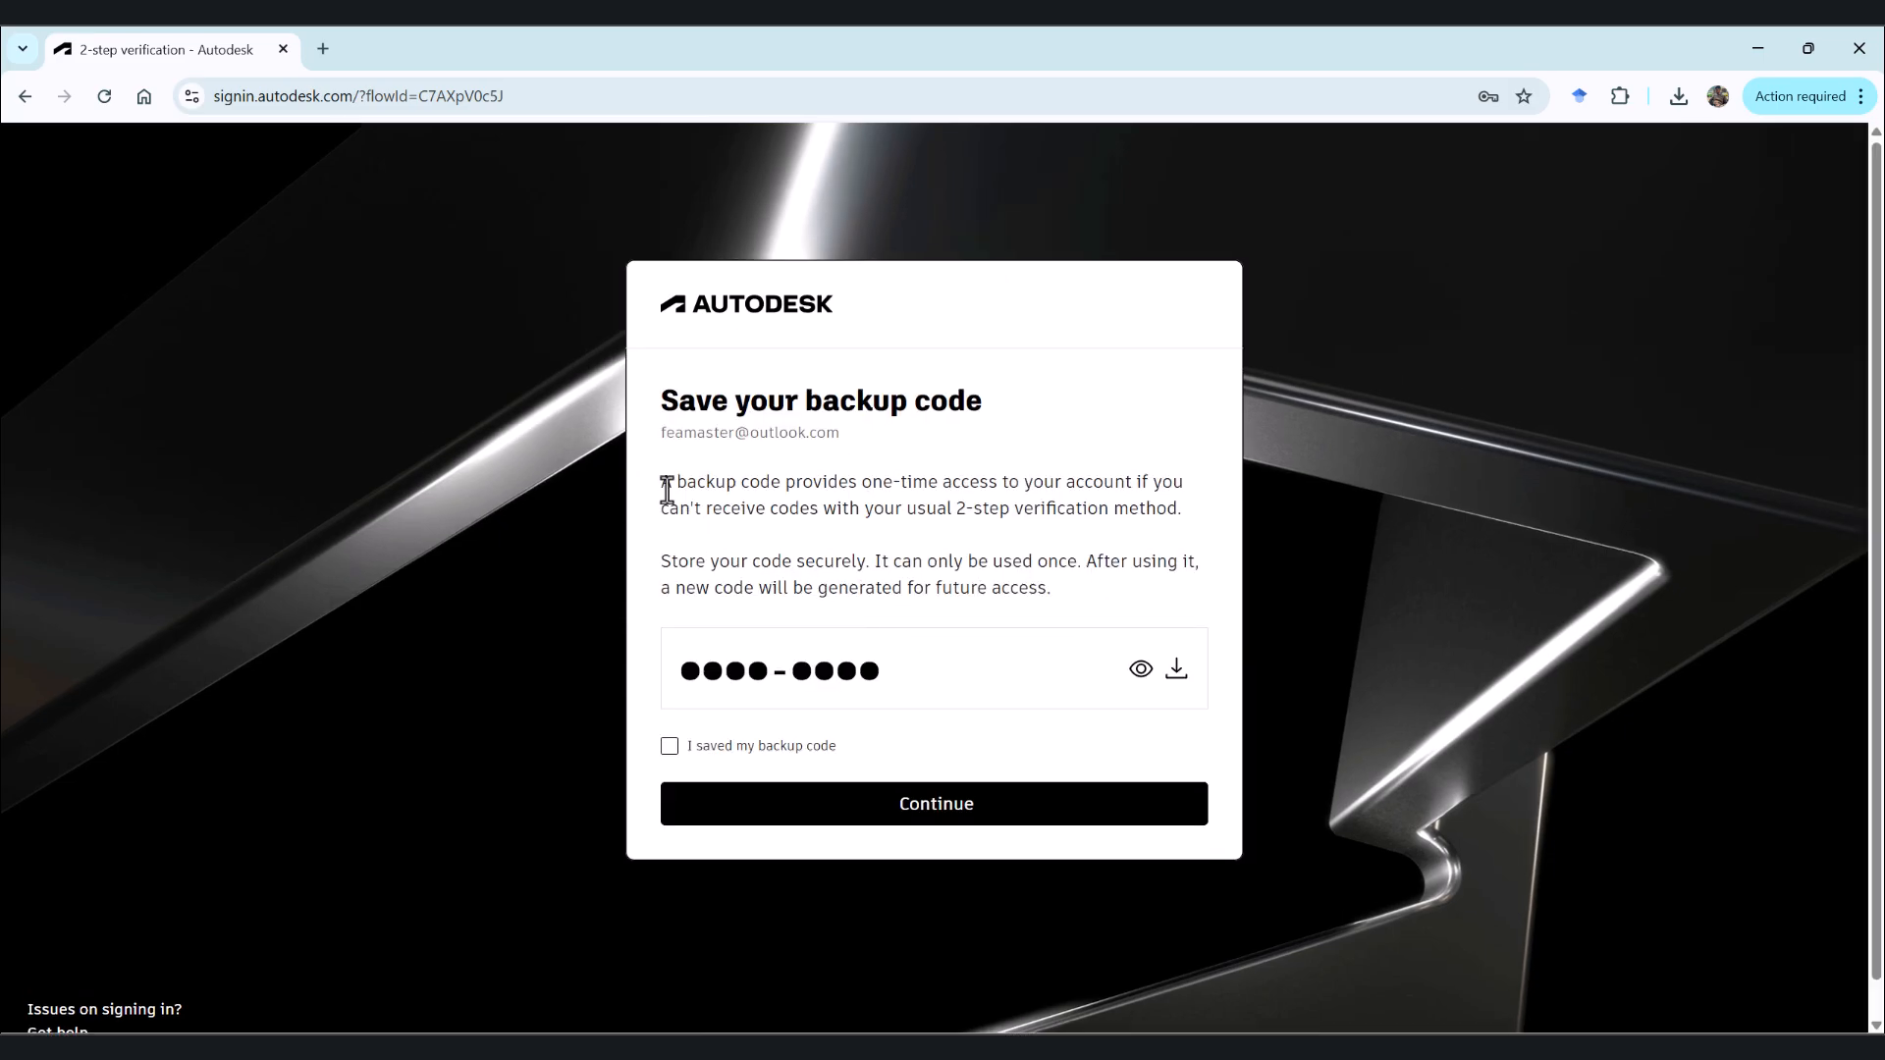
mouse_move(667, 769)
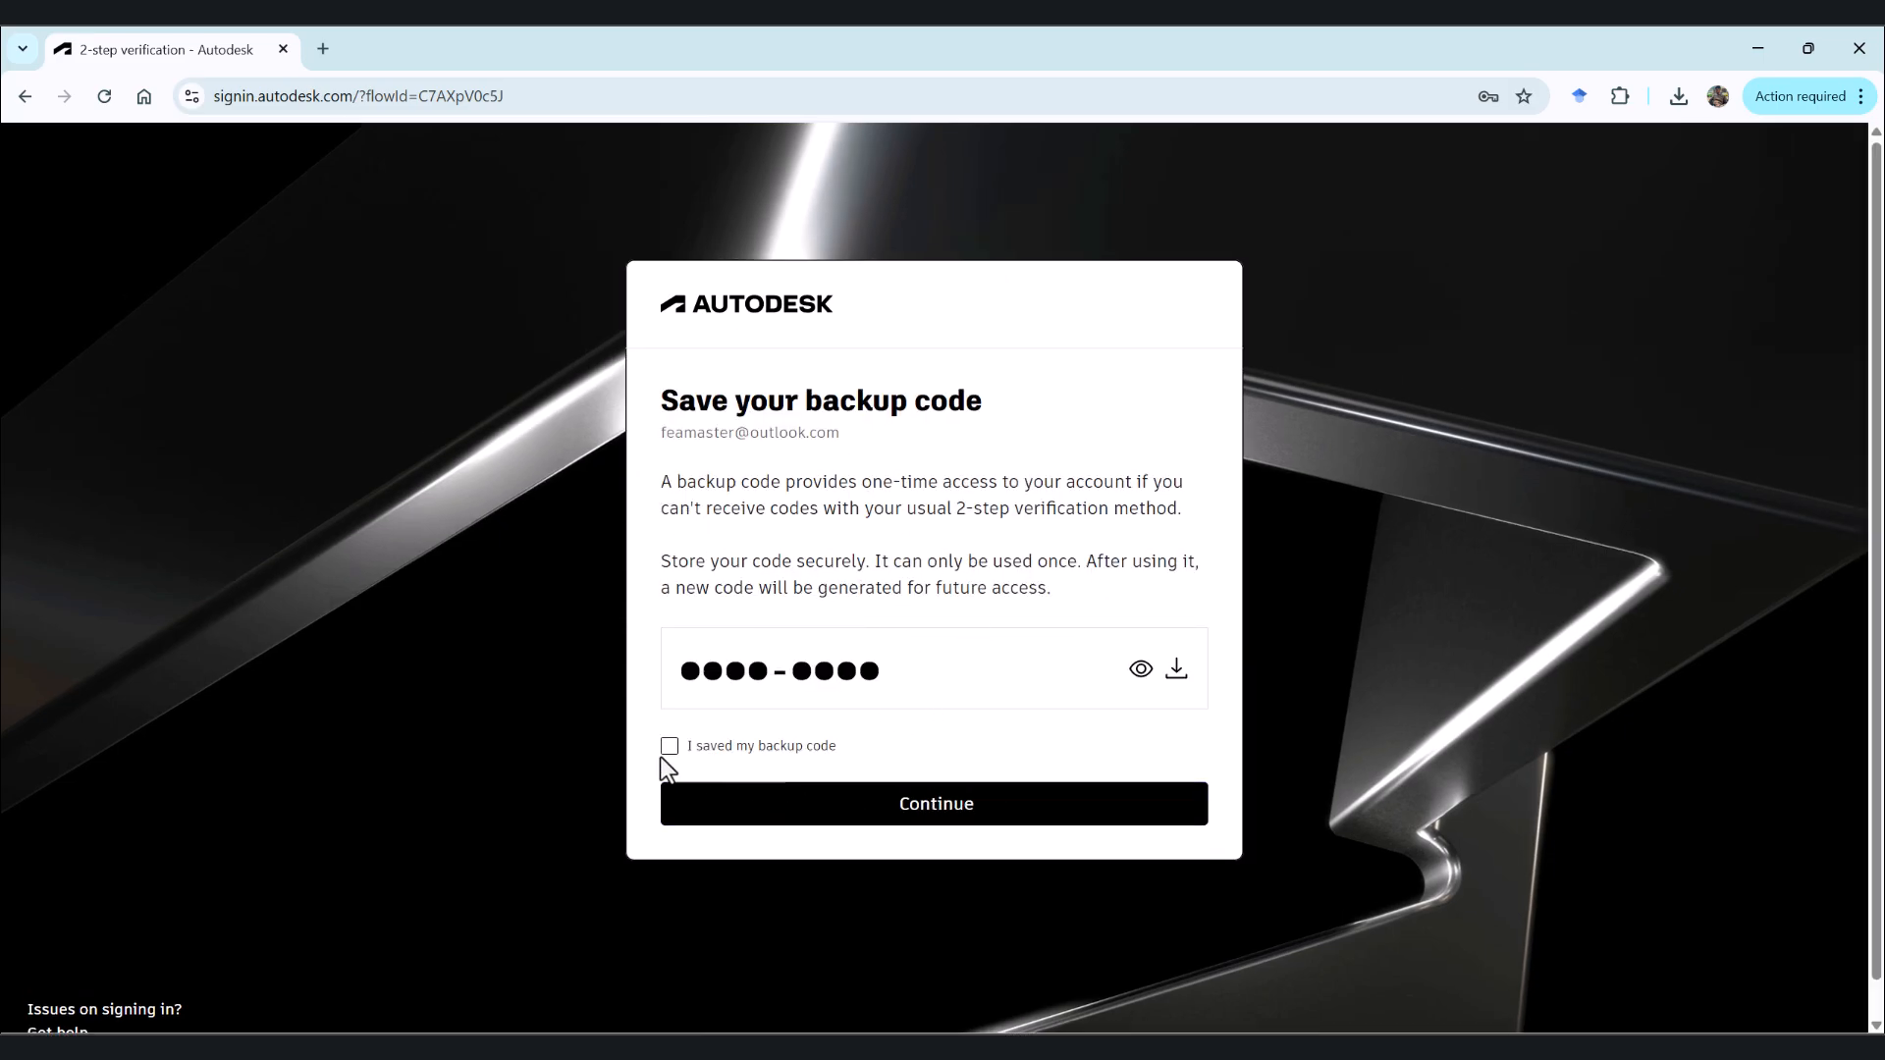
left_click(669, 746)
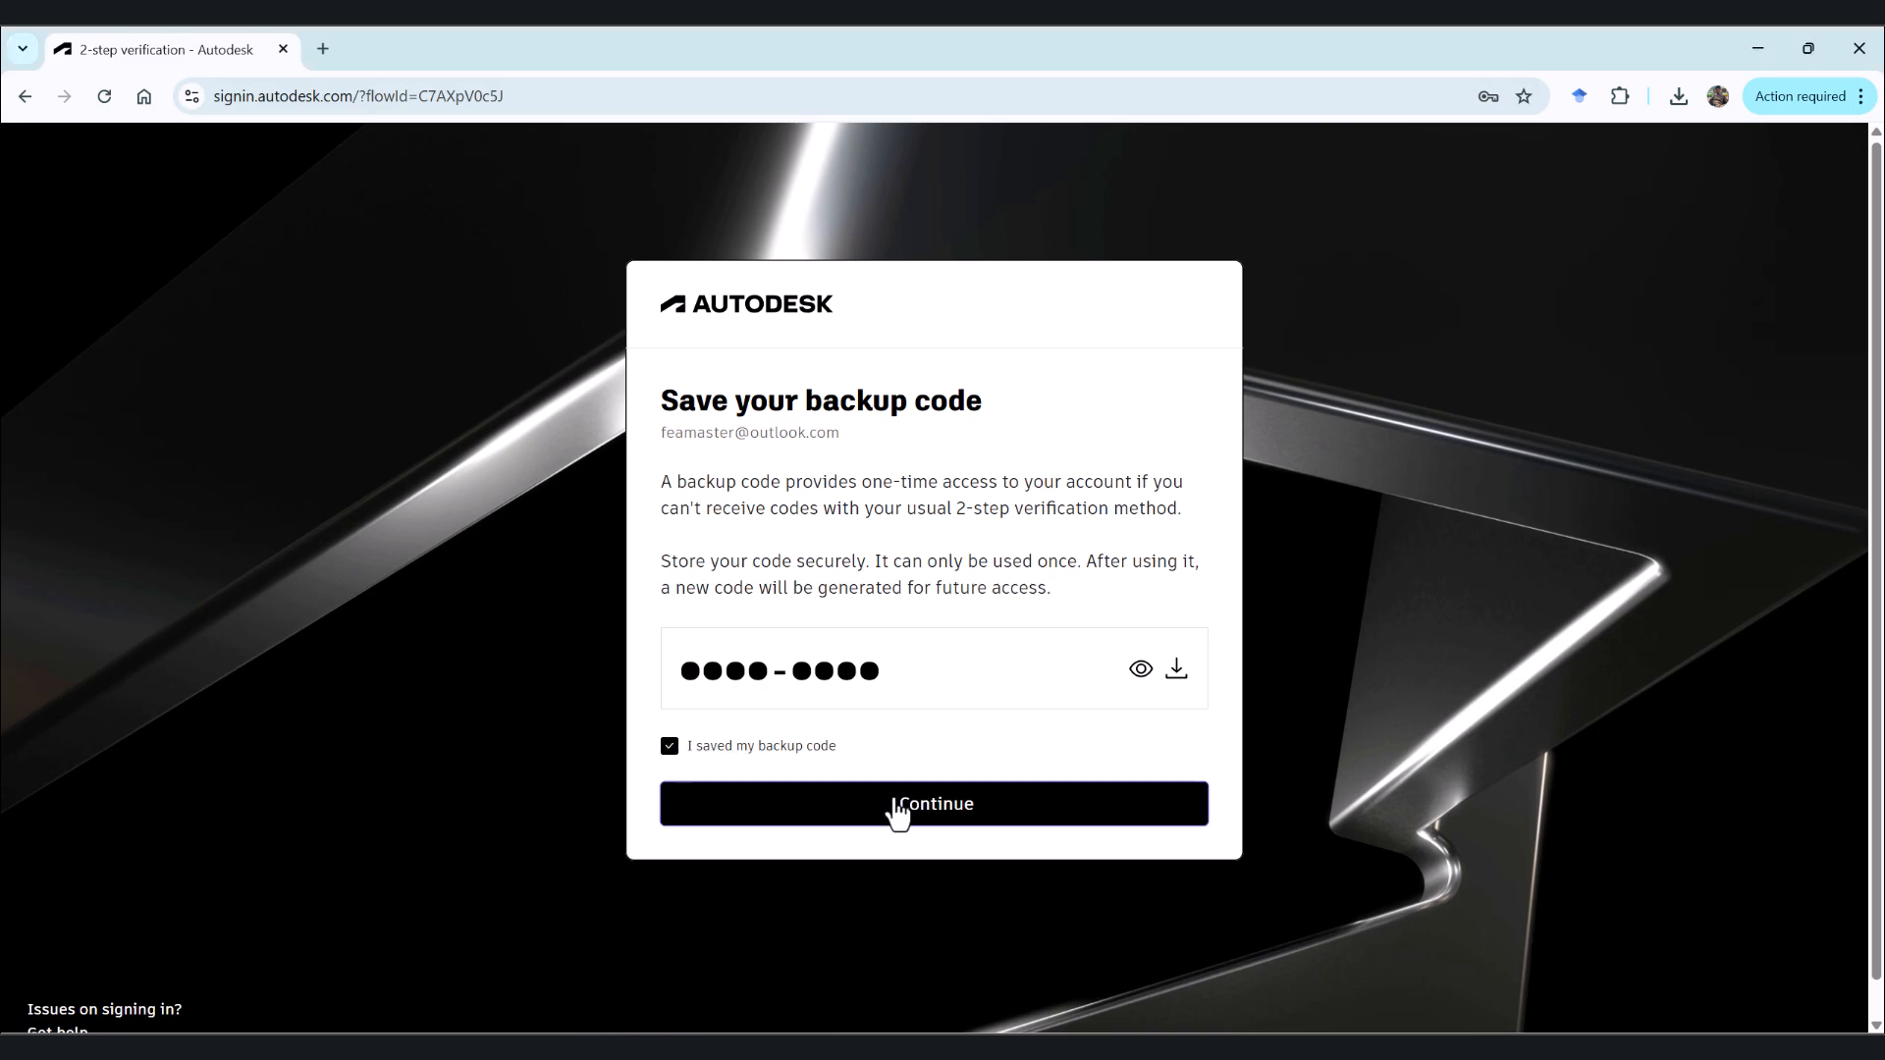
mouse_move(842, 811)
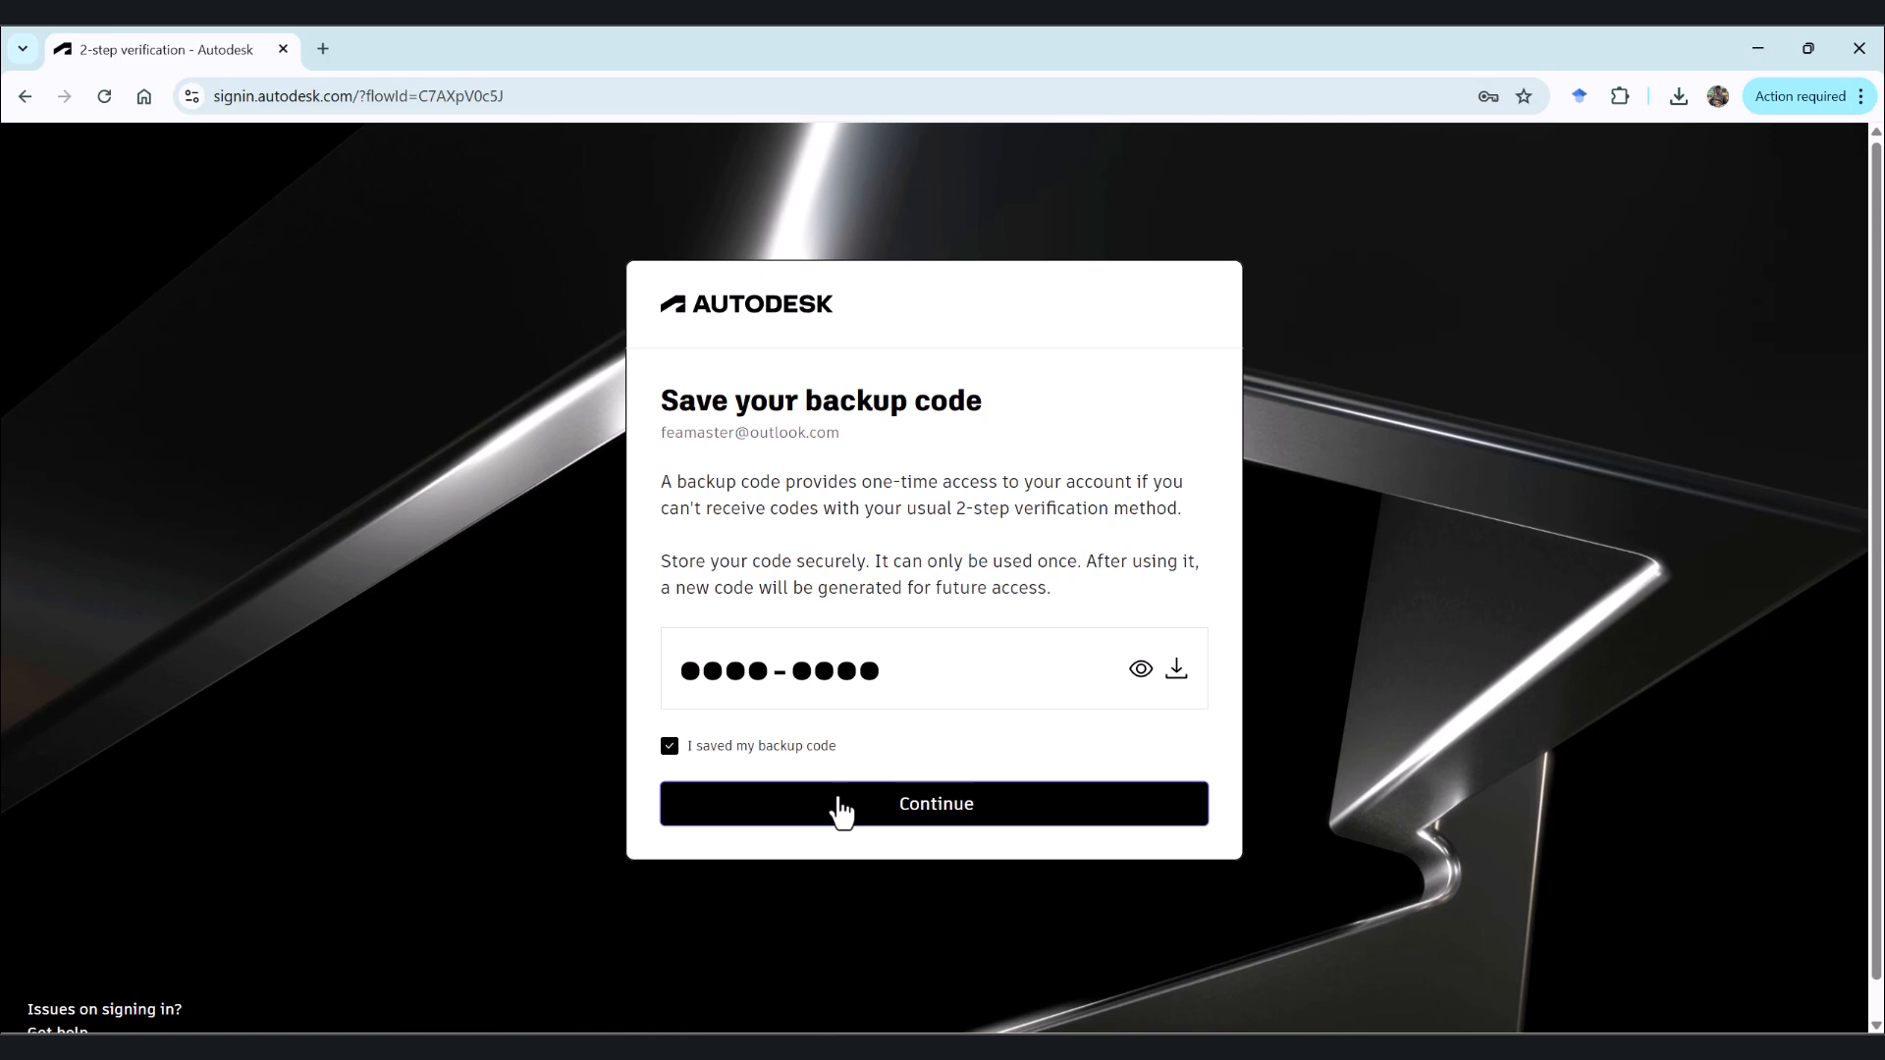
left_click(934, 803)
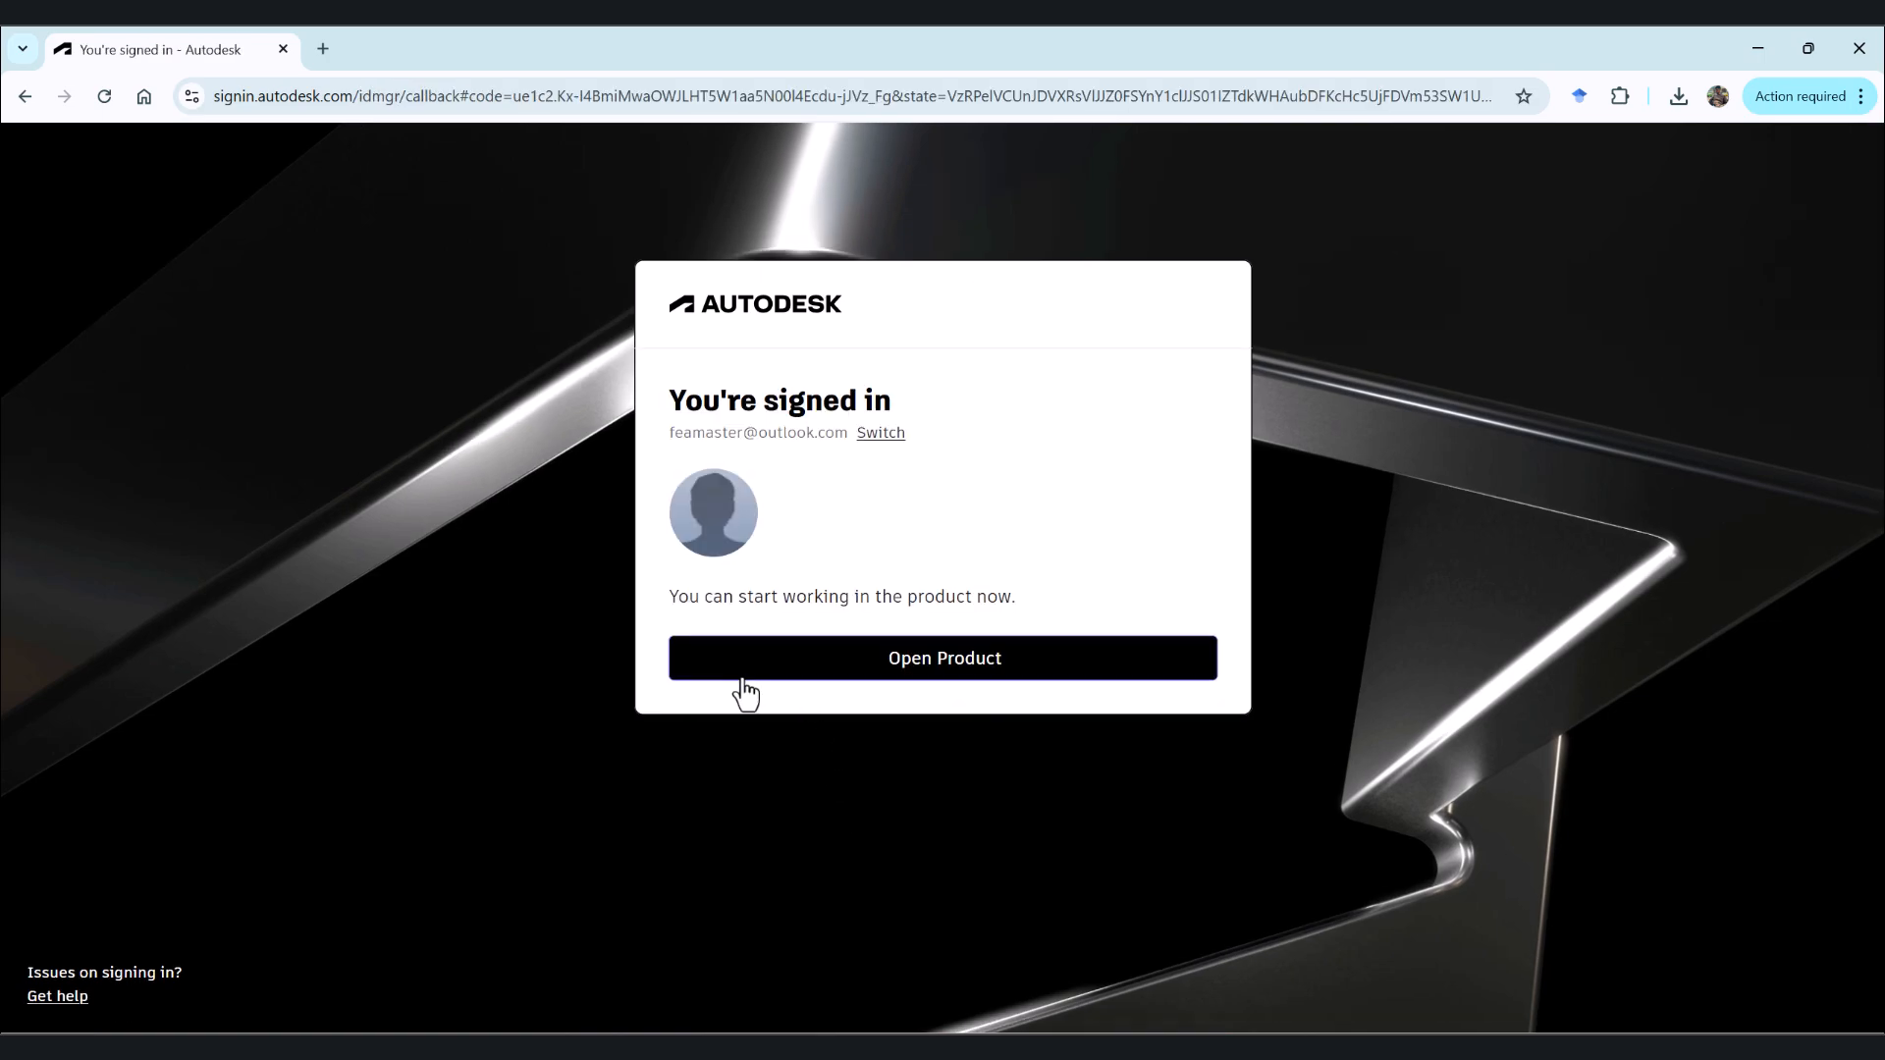
- Open the product and allow Autodesk Identity Manager so Fusion launches and signs in
left_click(944, 658)
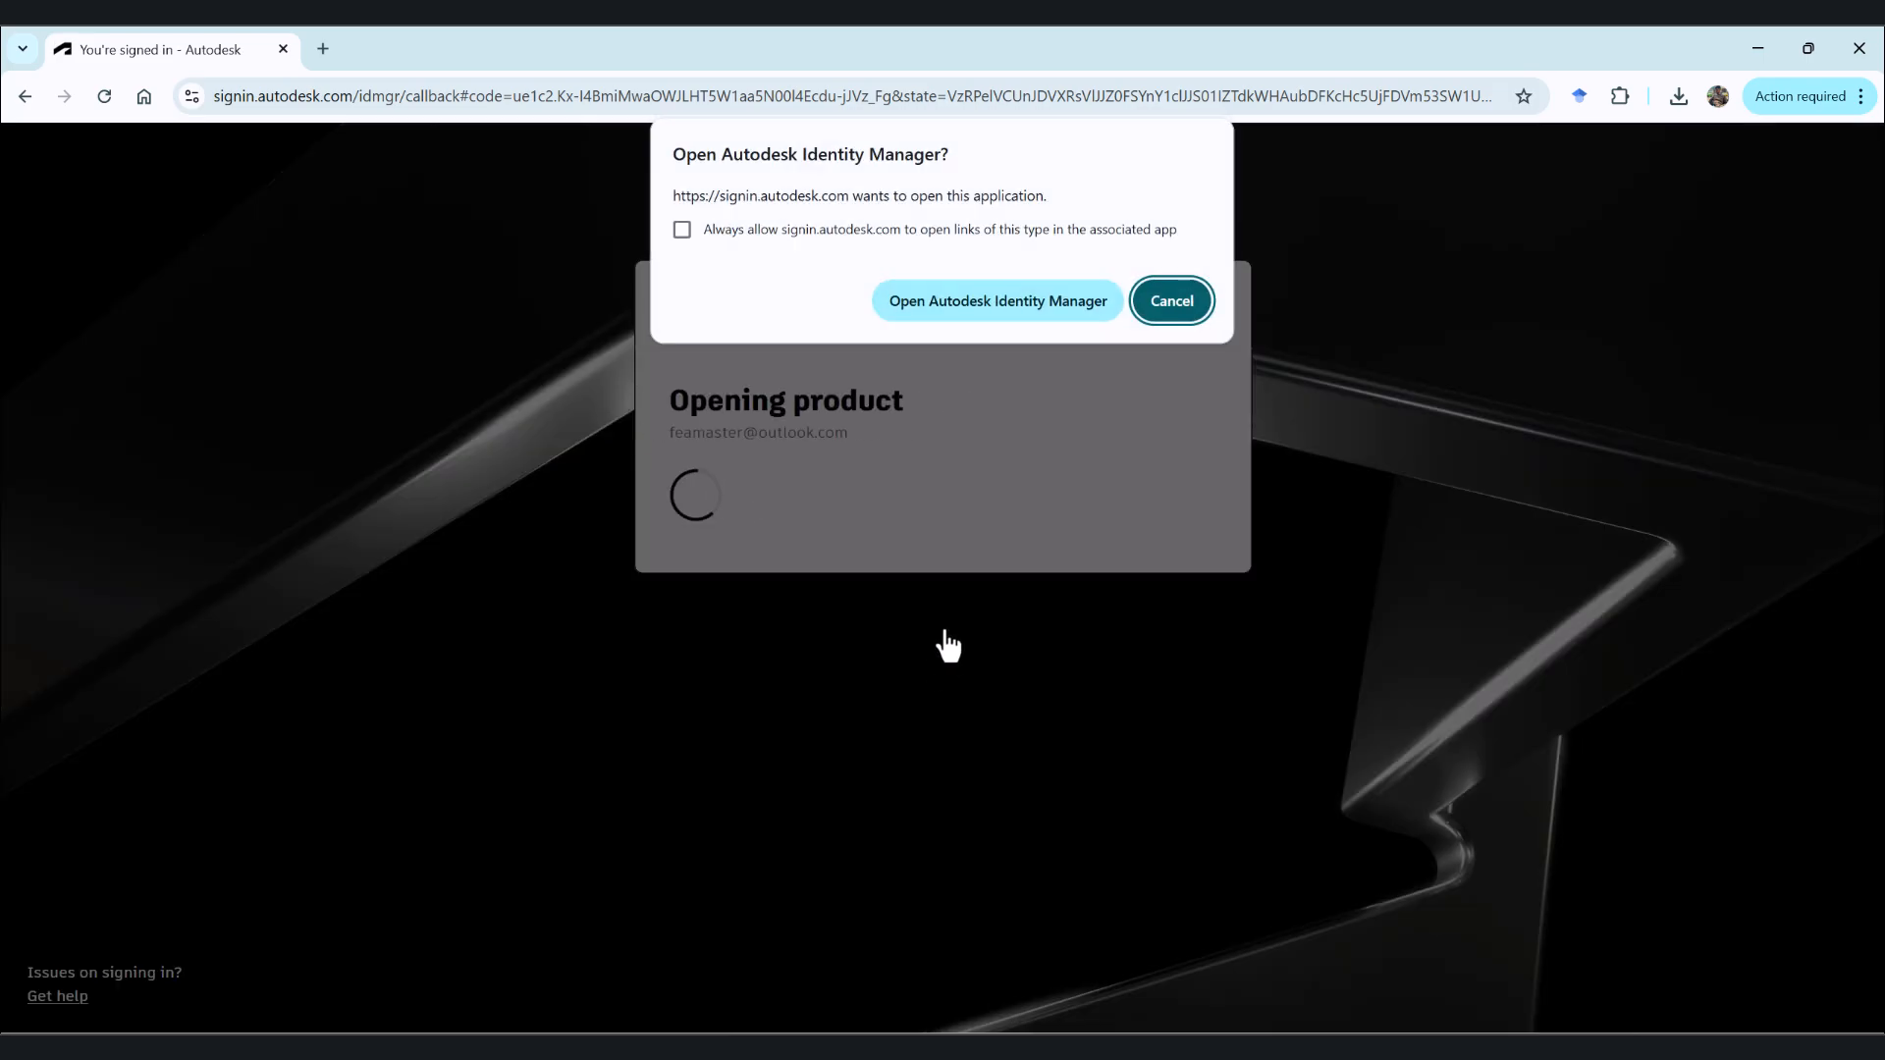
left_click(995, 300)
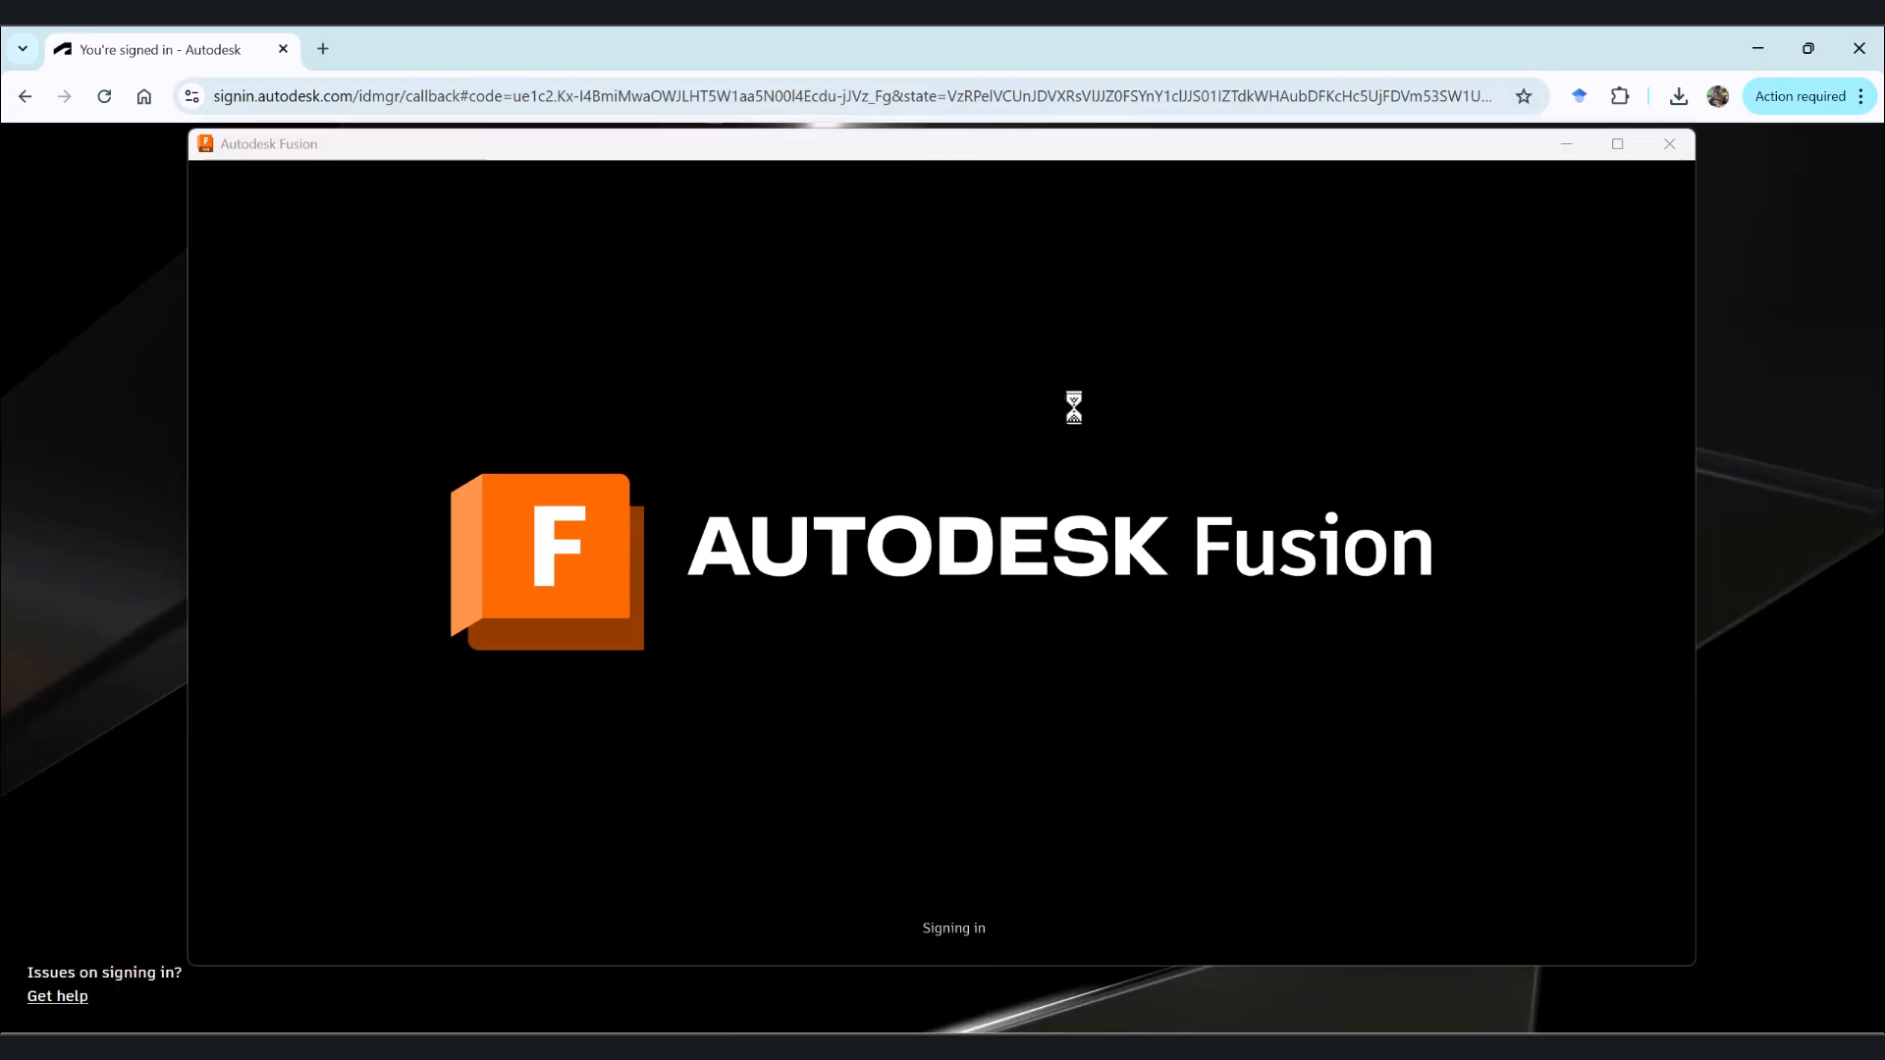
mouse_move(1610, 882)
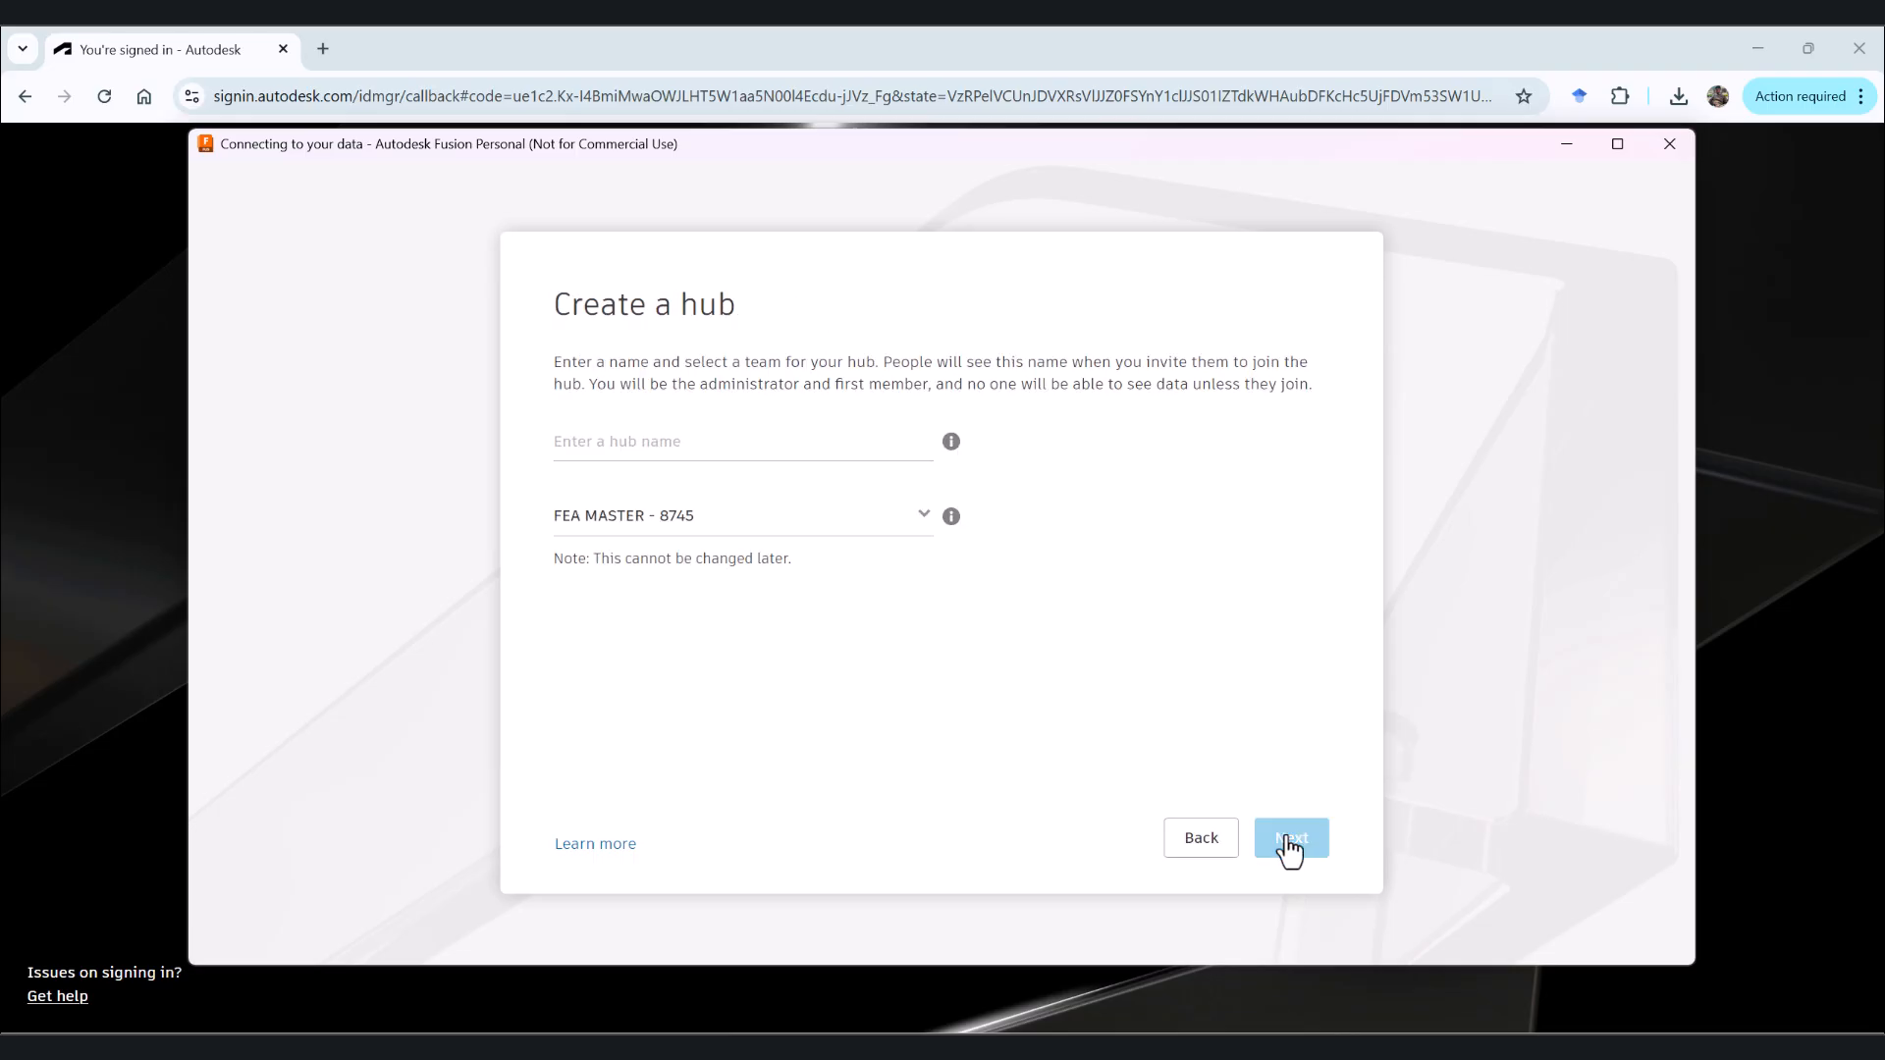
- Create the 'feamaster' hub with discovery disallowed and enter it, landing in an Untitled design
left_click(1290, 839)
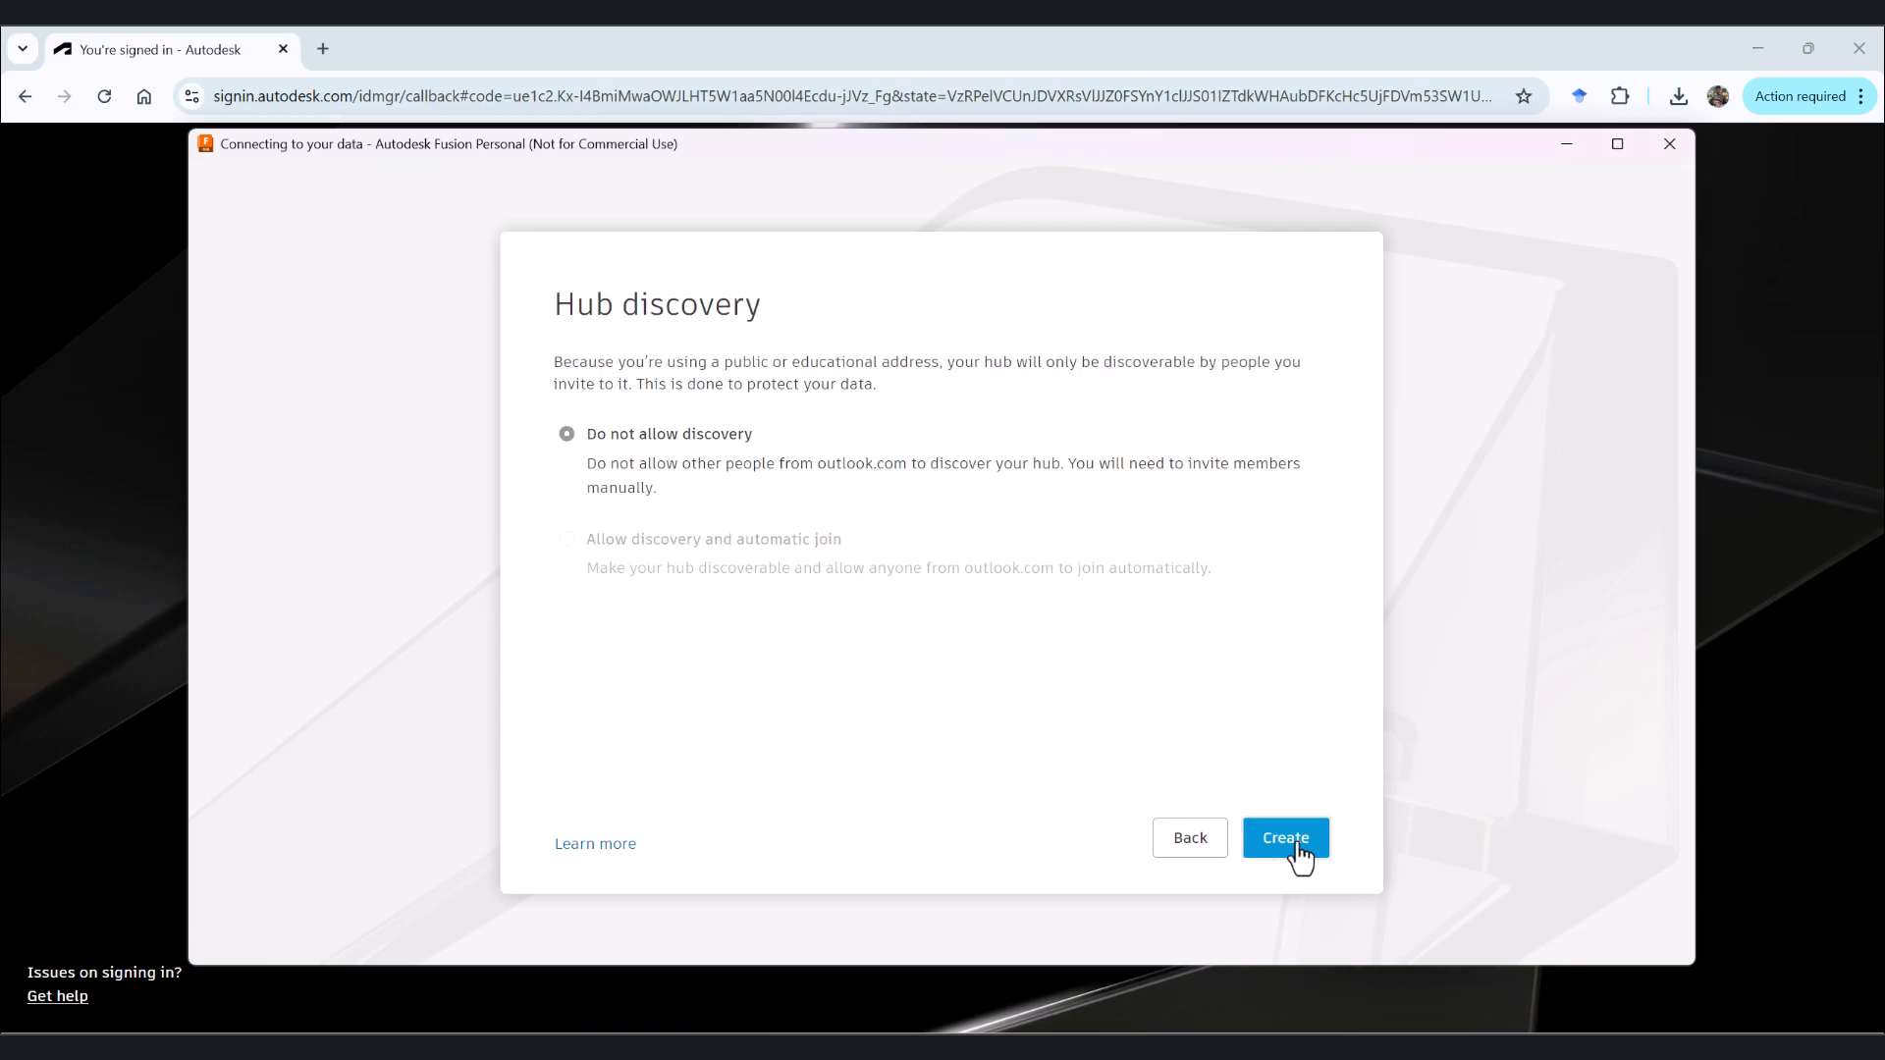
left_click(1284, 838)
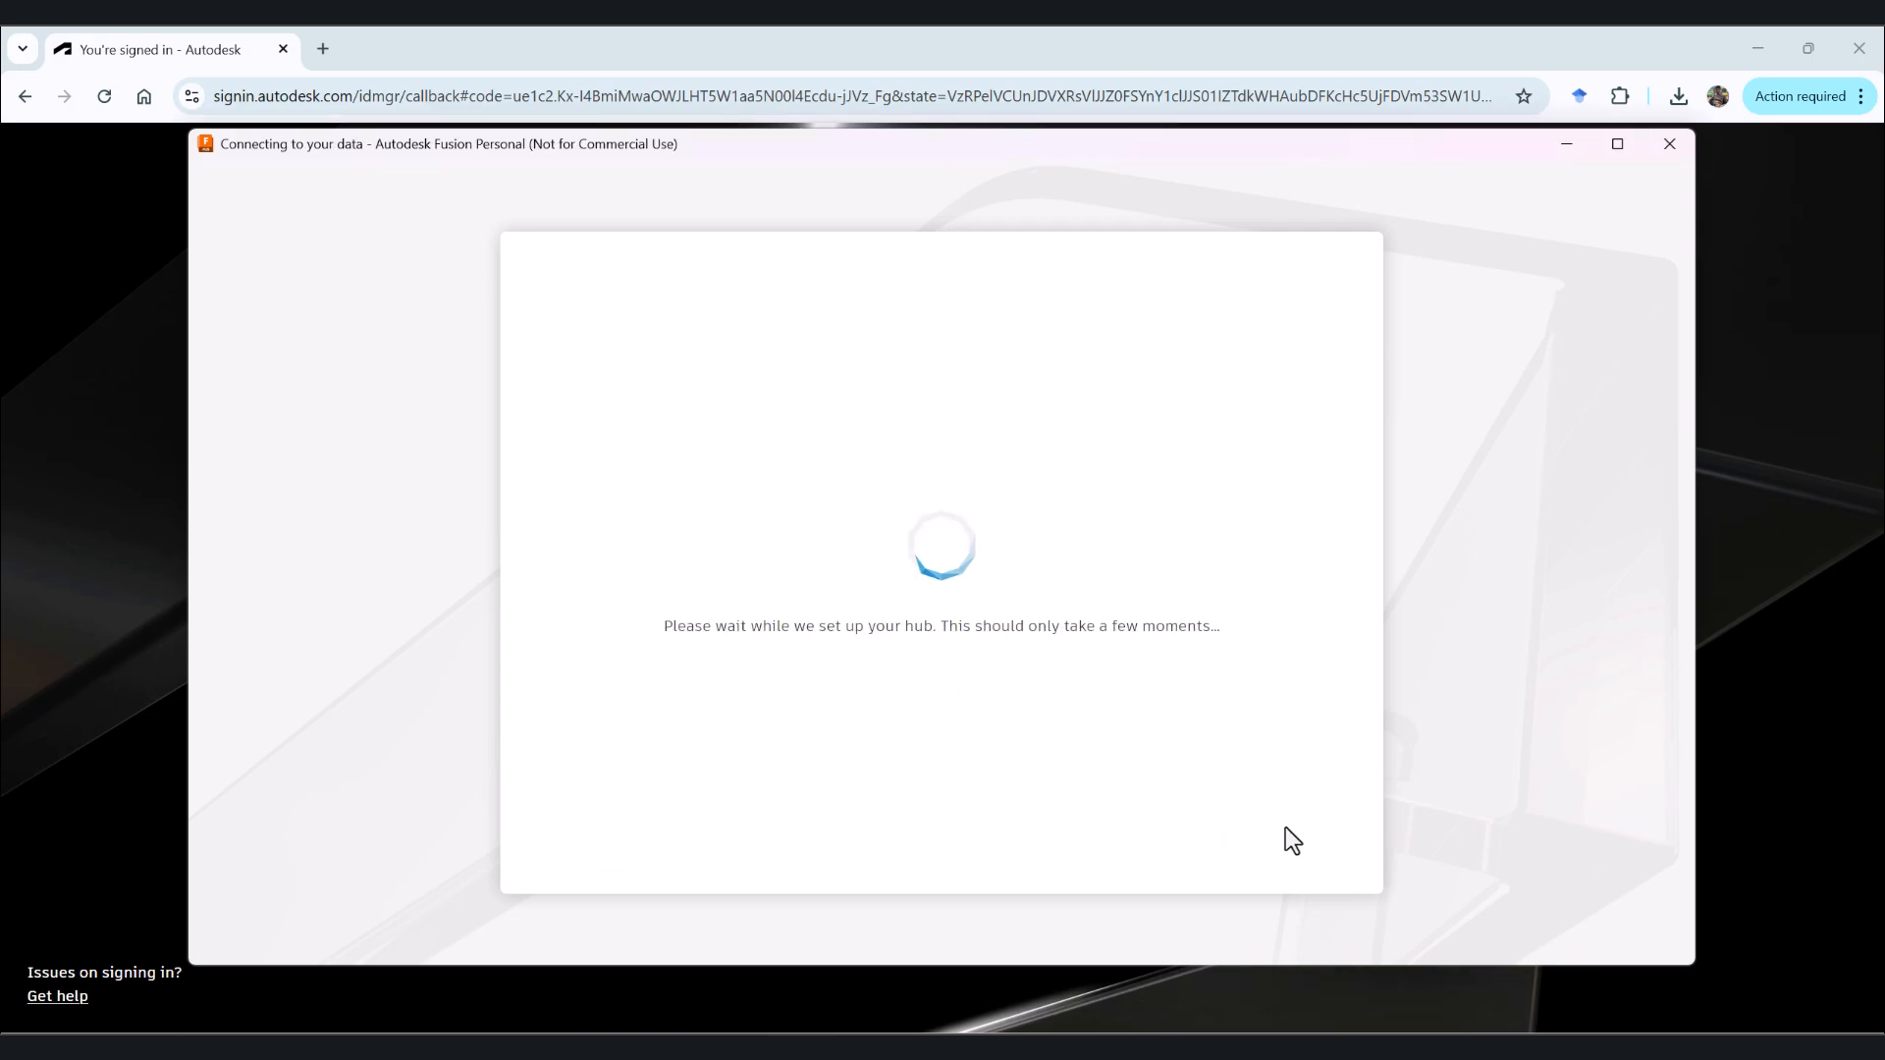
mouse_move(1300, 827)
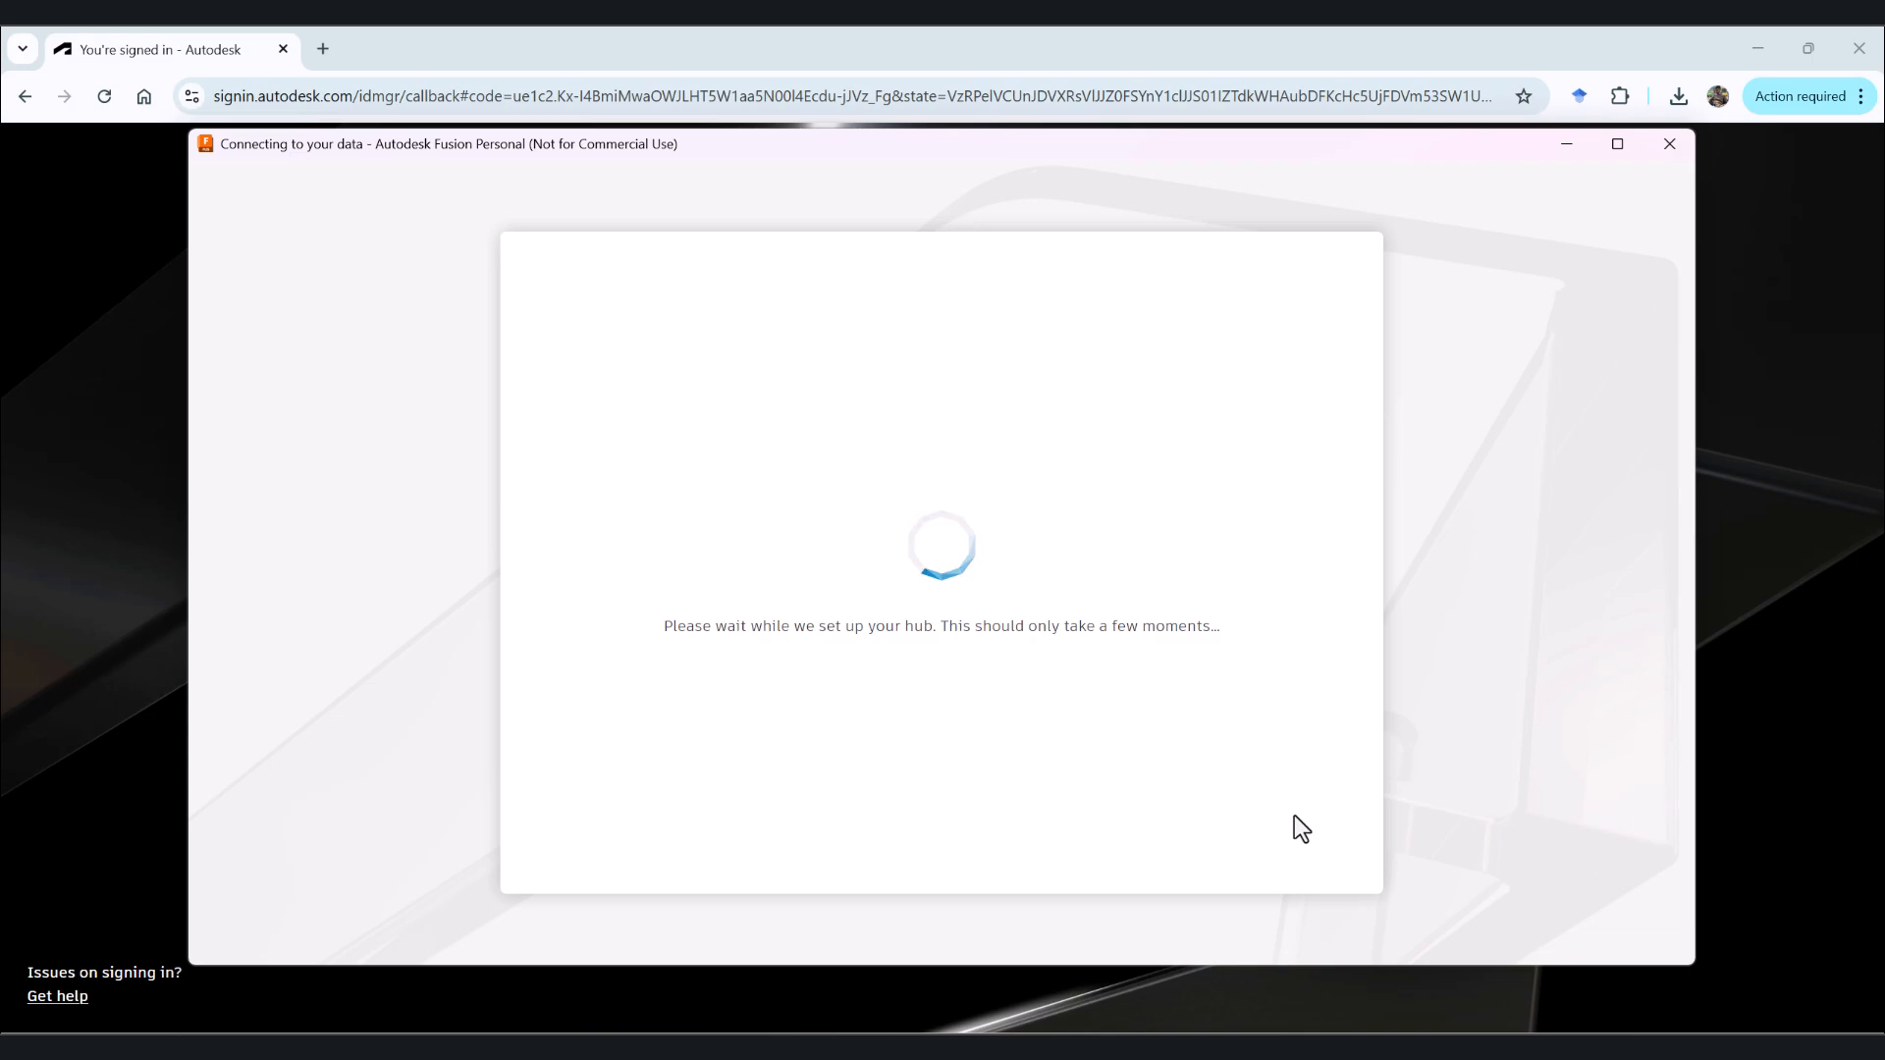
mouse_move(1260, 795)
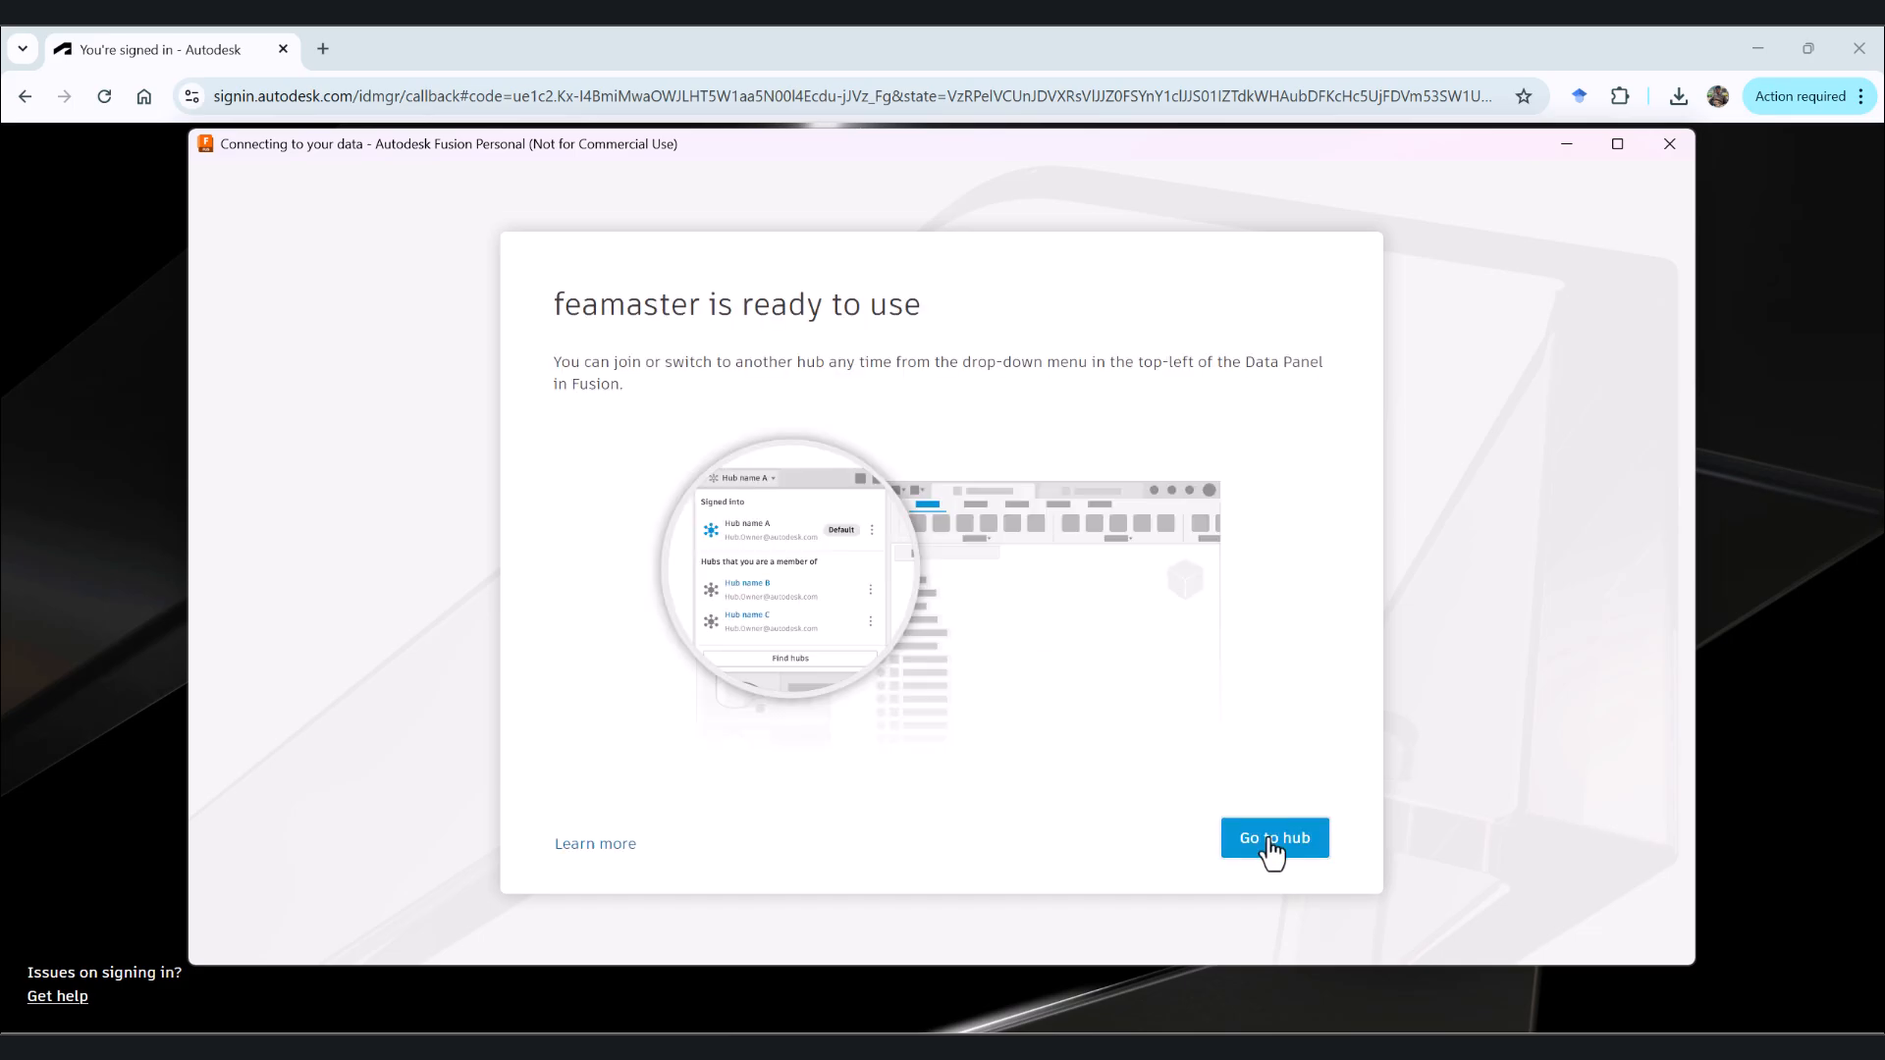
left_click(1272, 838)
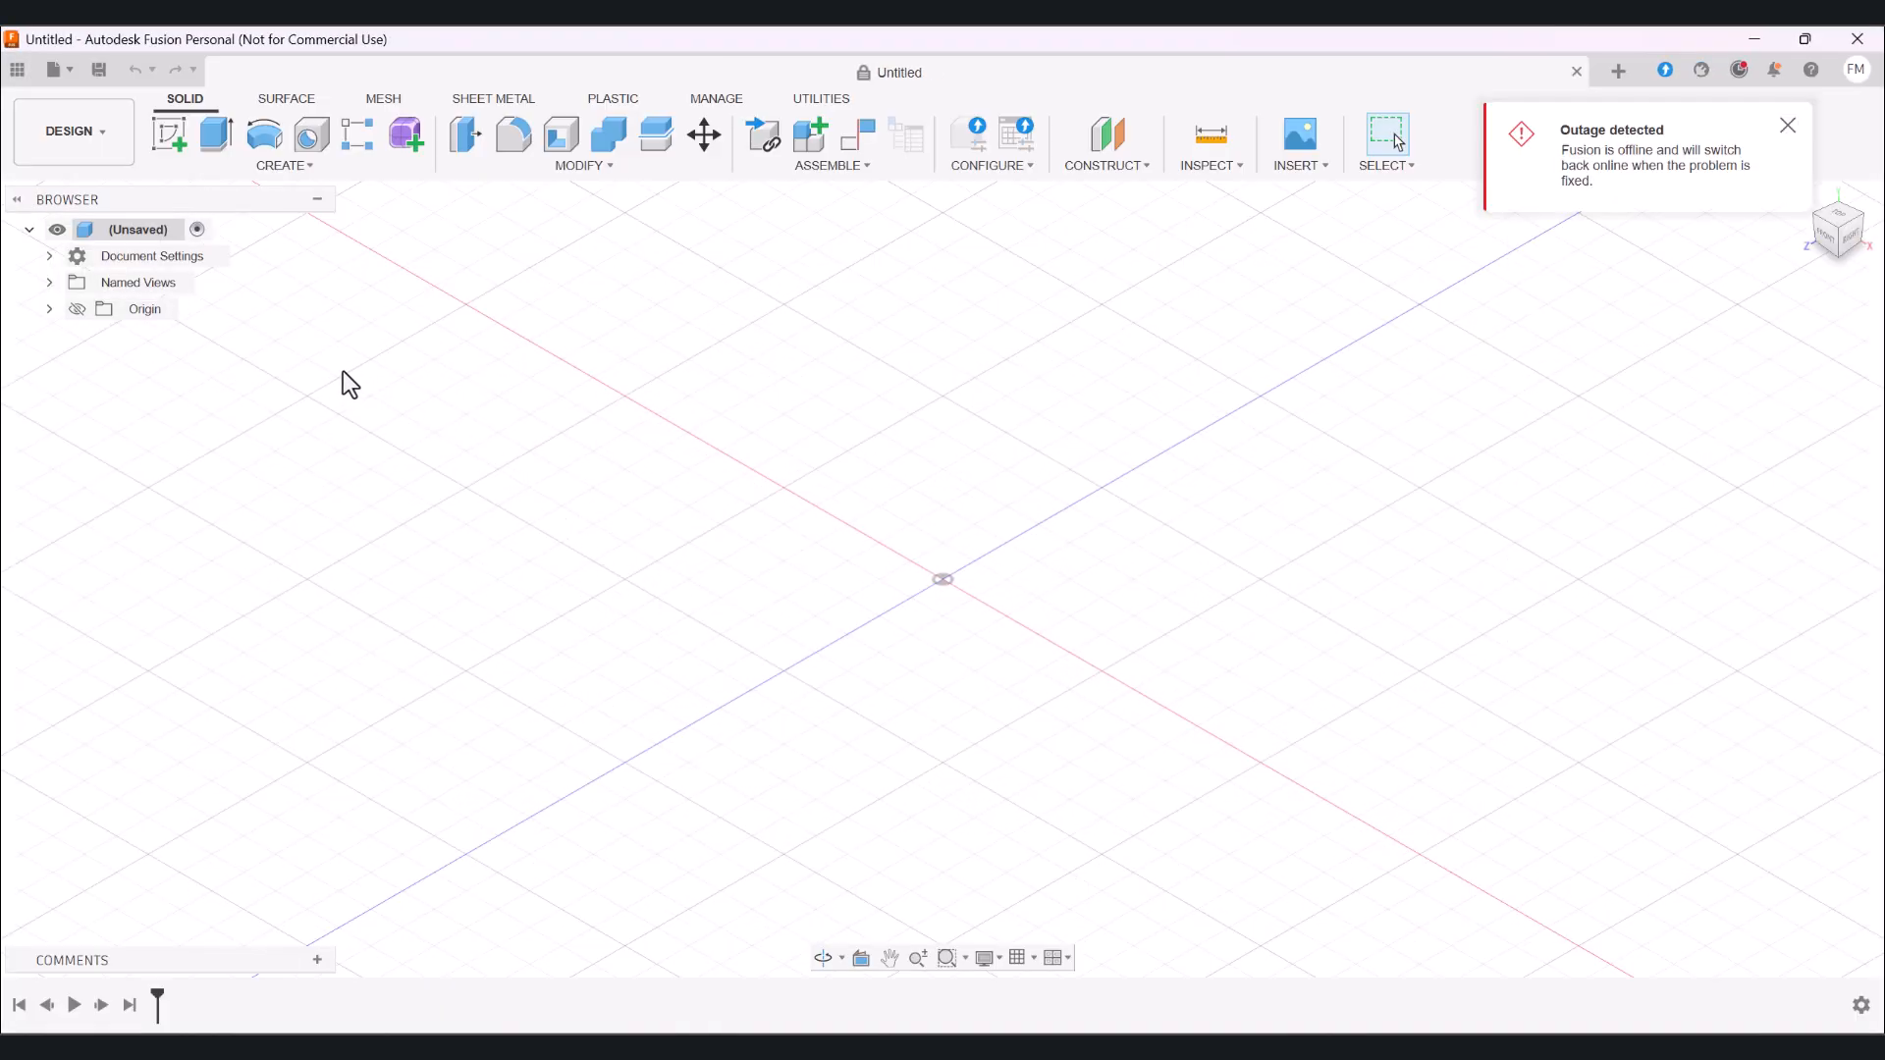
mouse_move(261, 136)
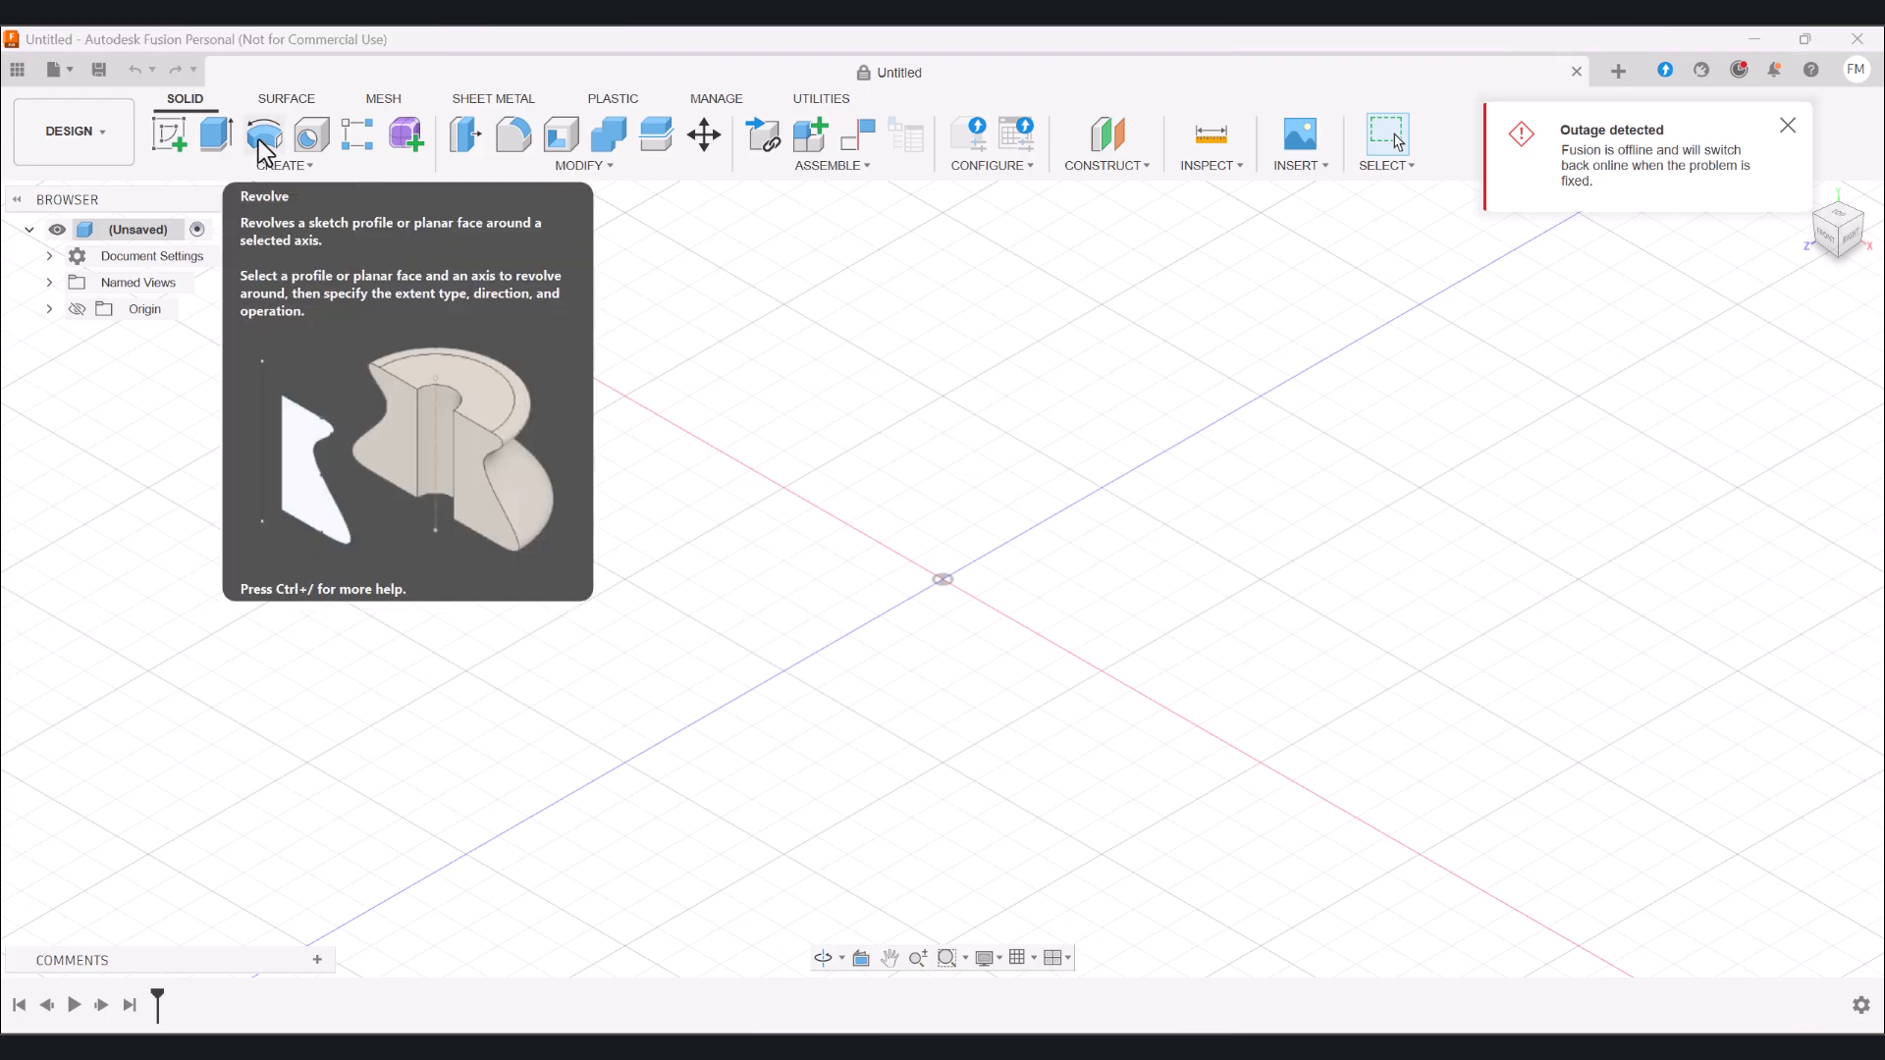
- Start a Revolve feature from the Solid Create group, awaiting profile and axis selection
left_click(263, 135)
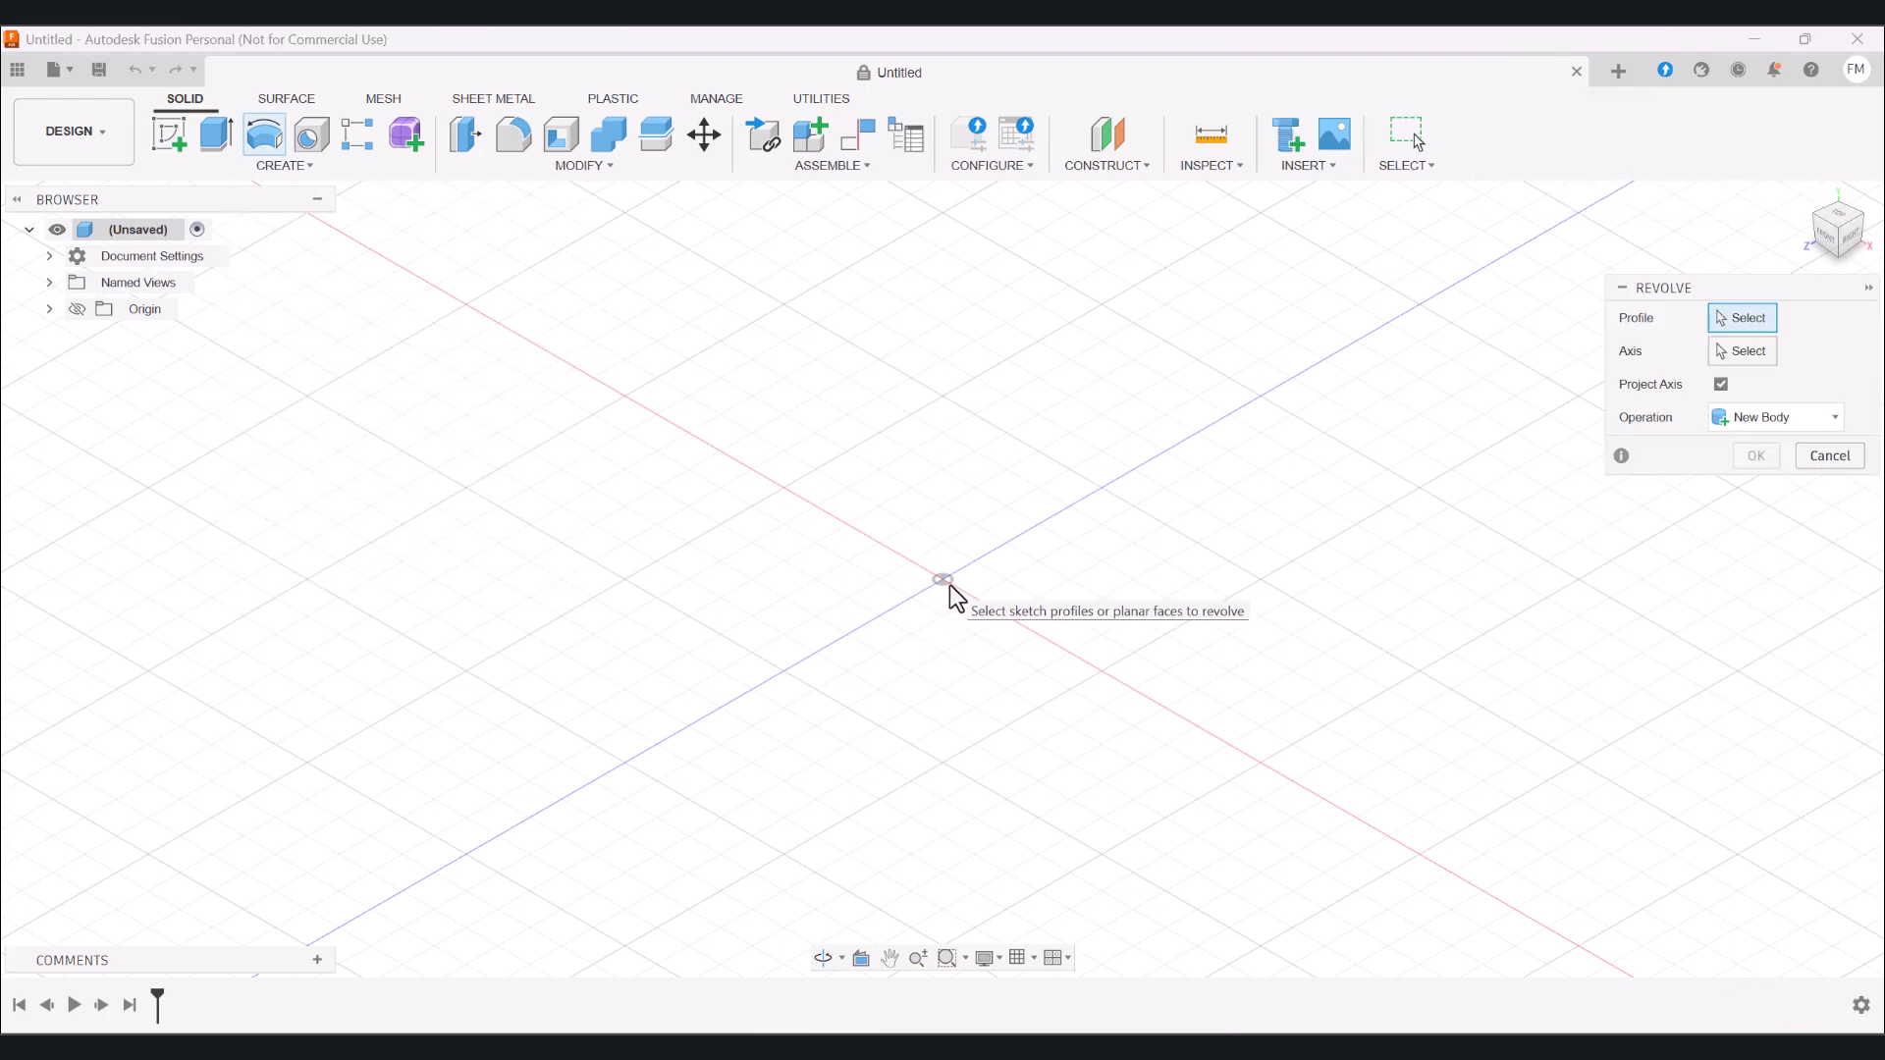
mouse_move(770, 528)
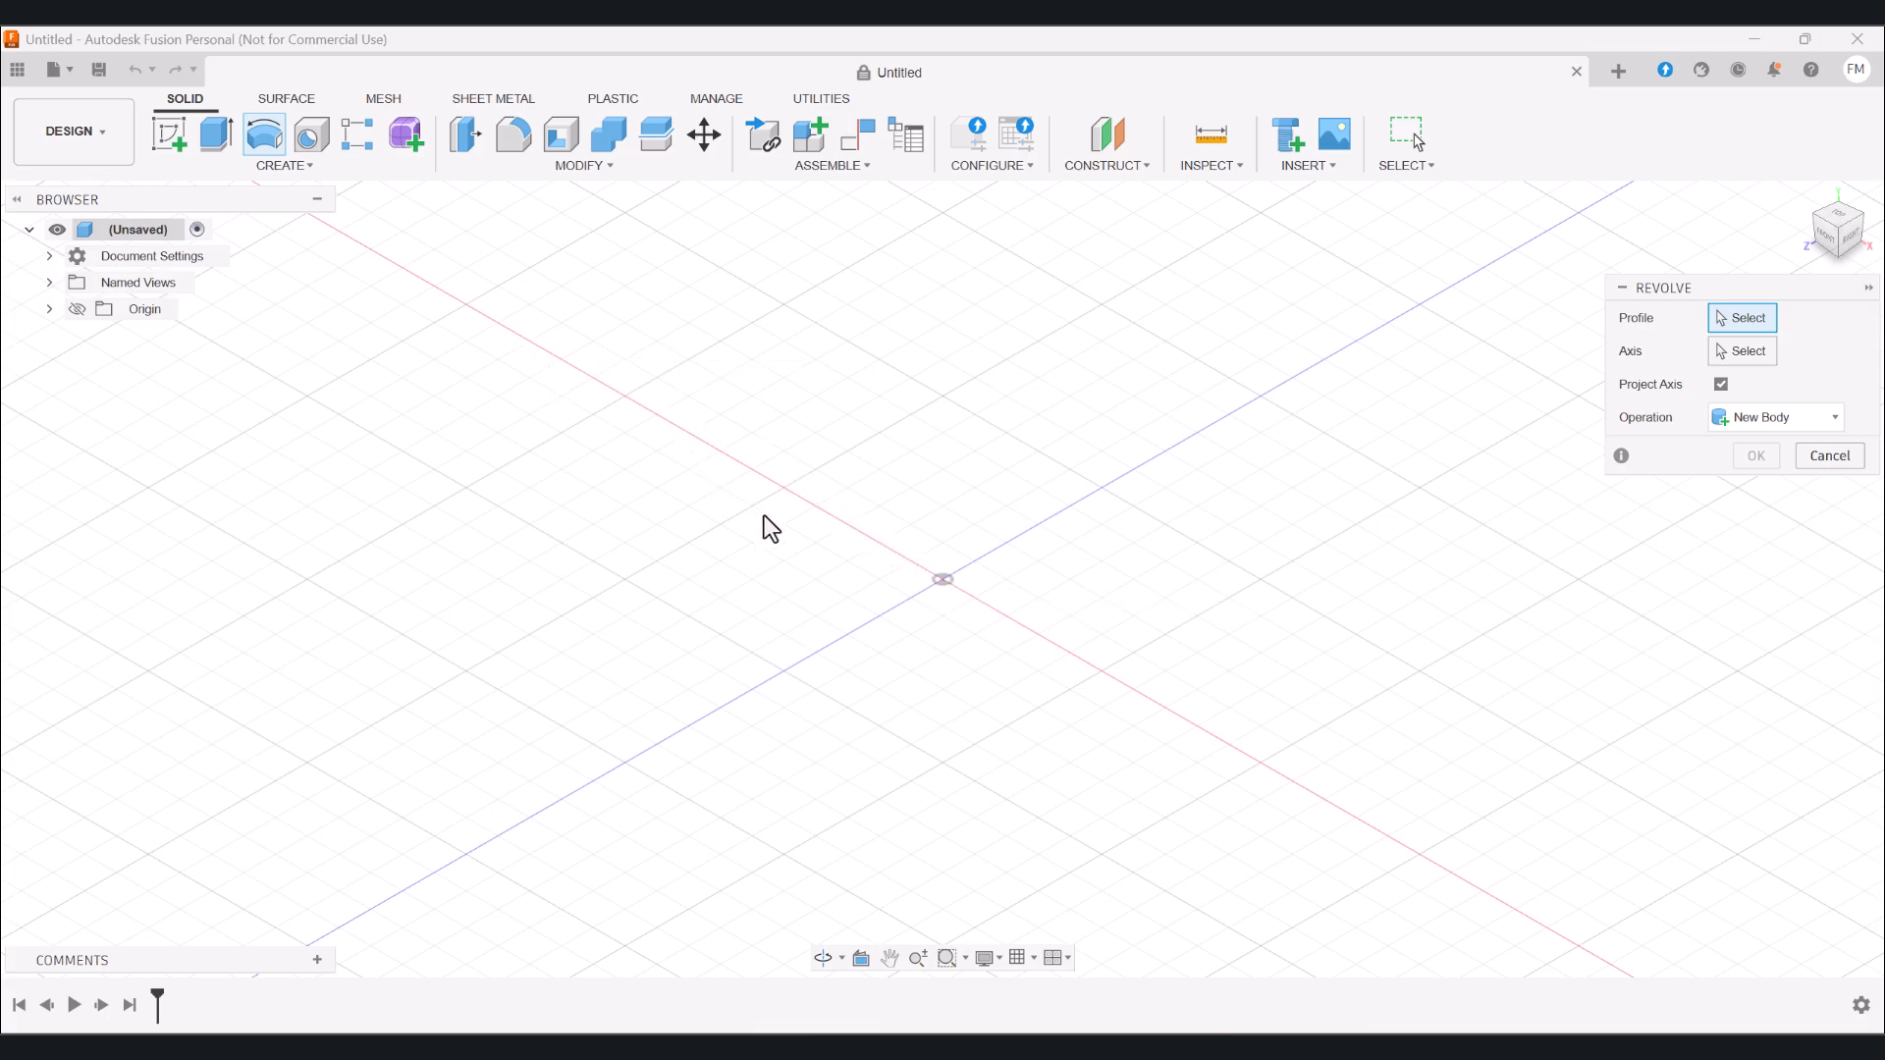
mouse_move(169, 136)
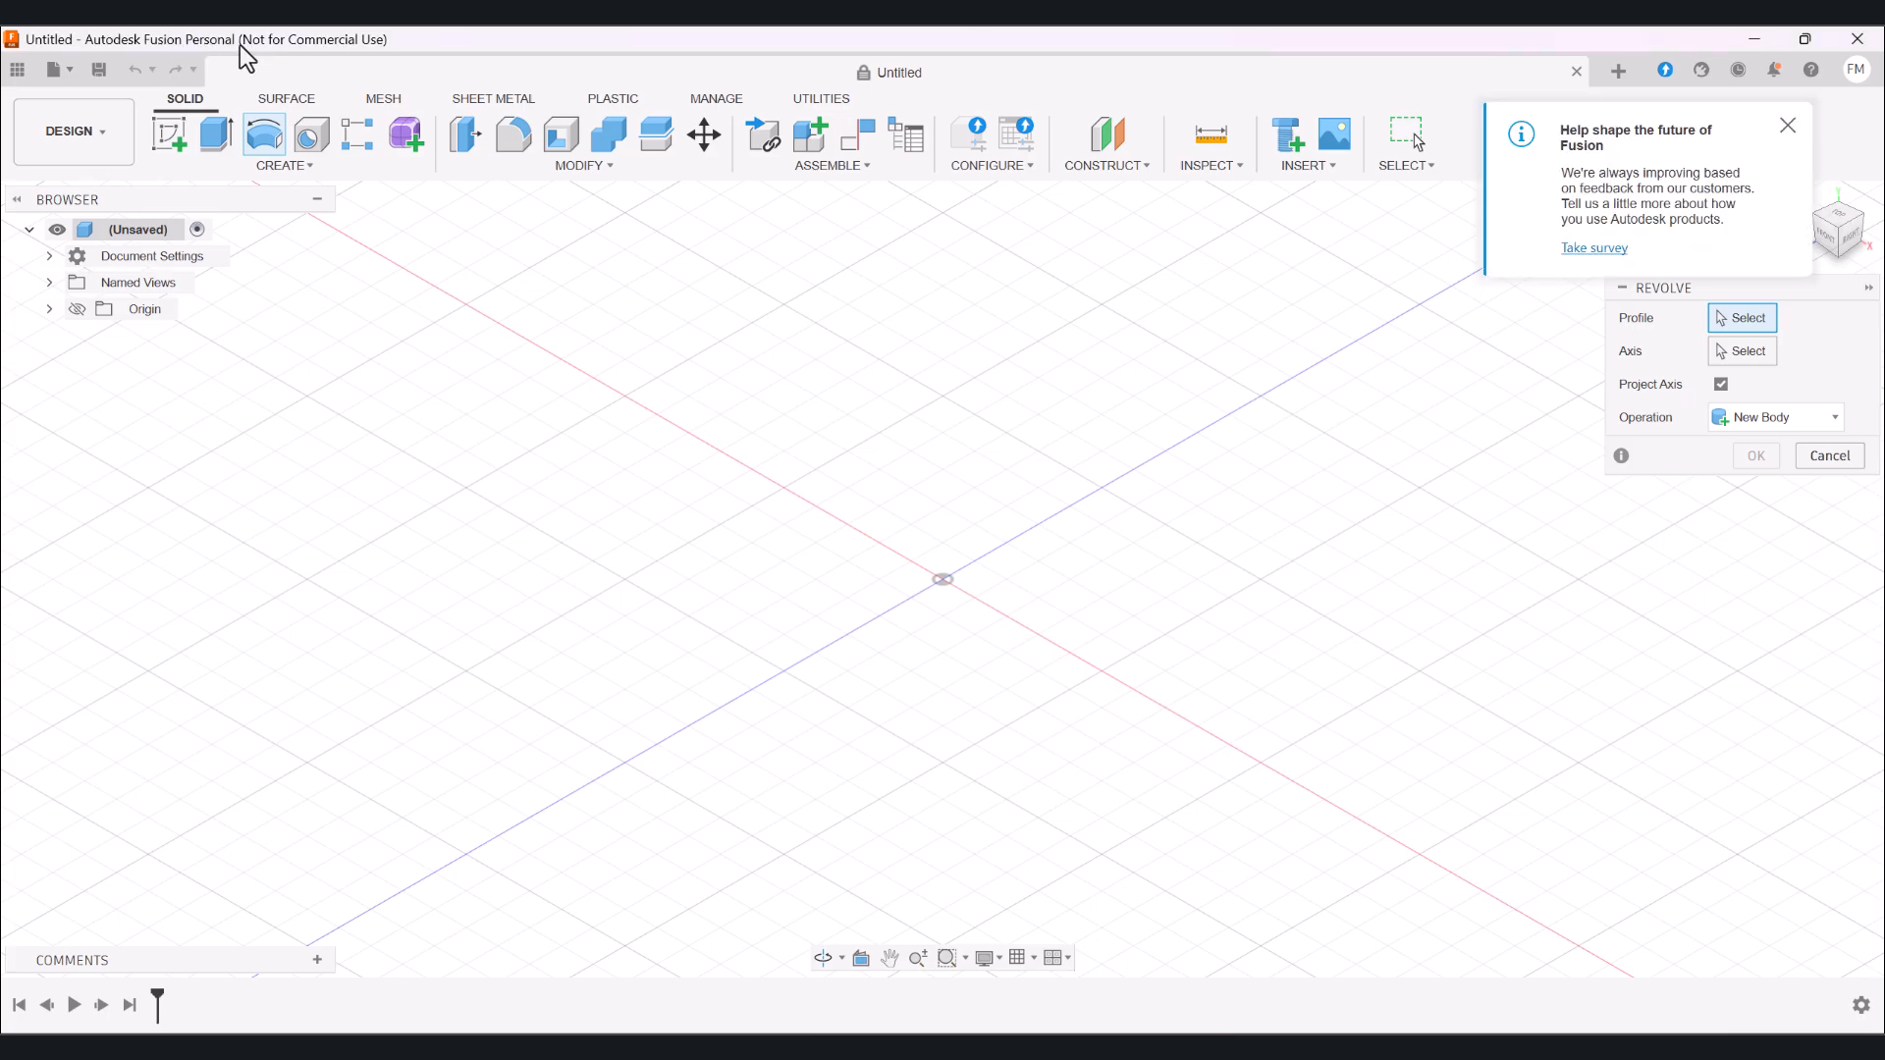
mouse_move(783, 310)
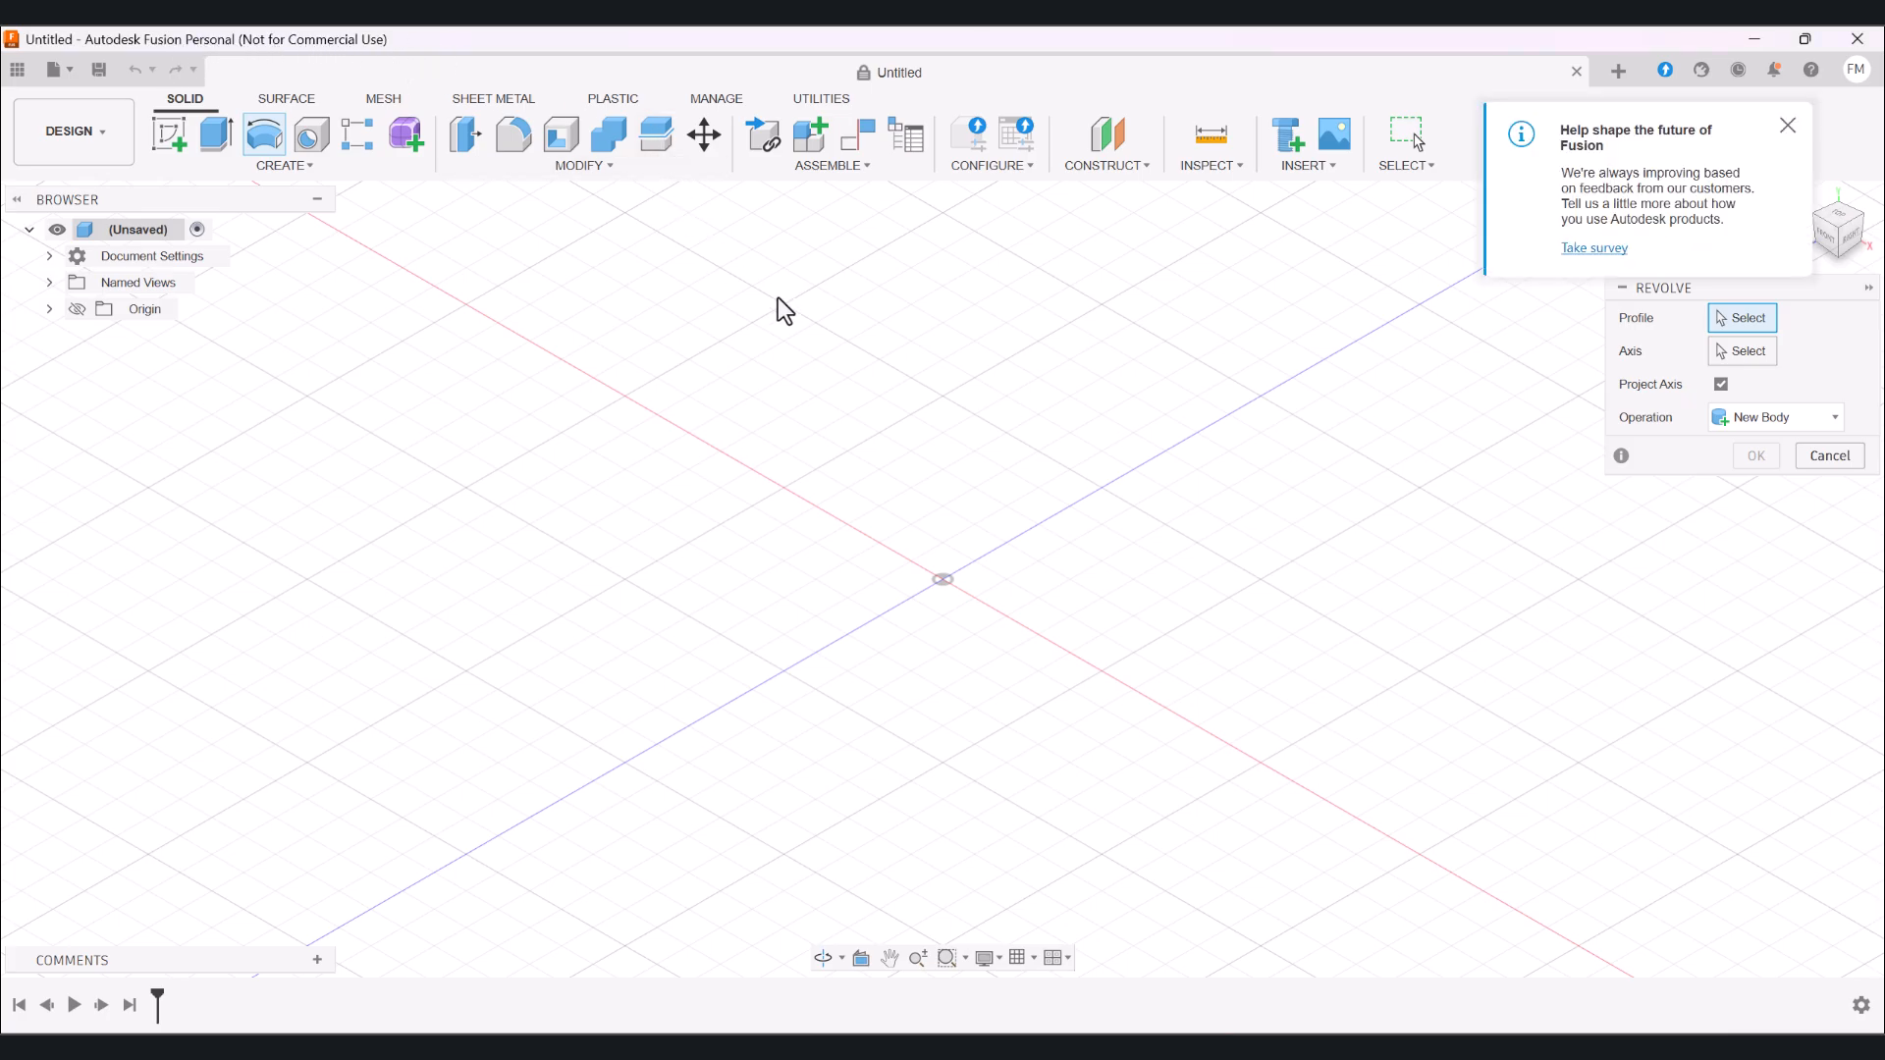
mouse_move(1192, 701)
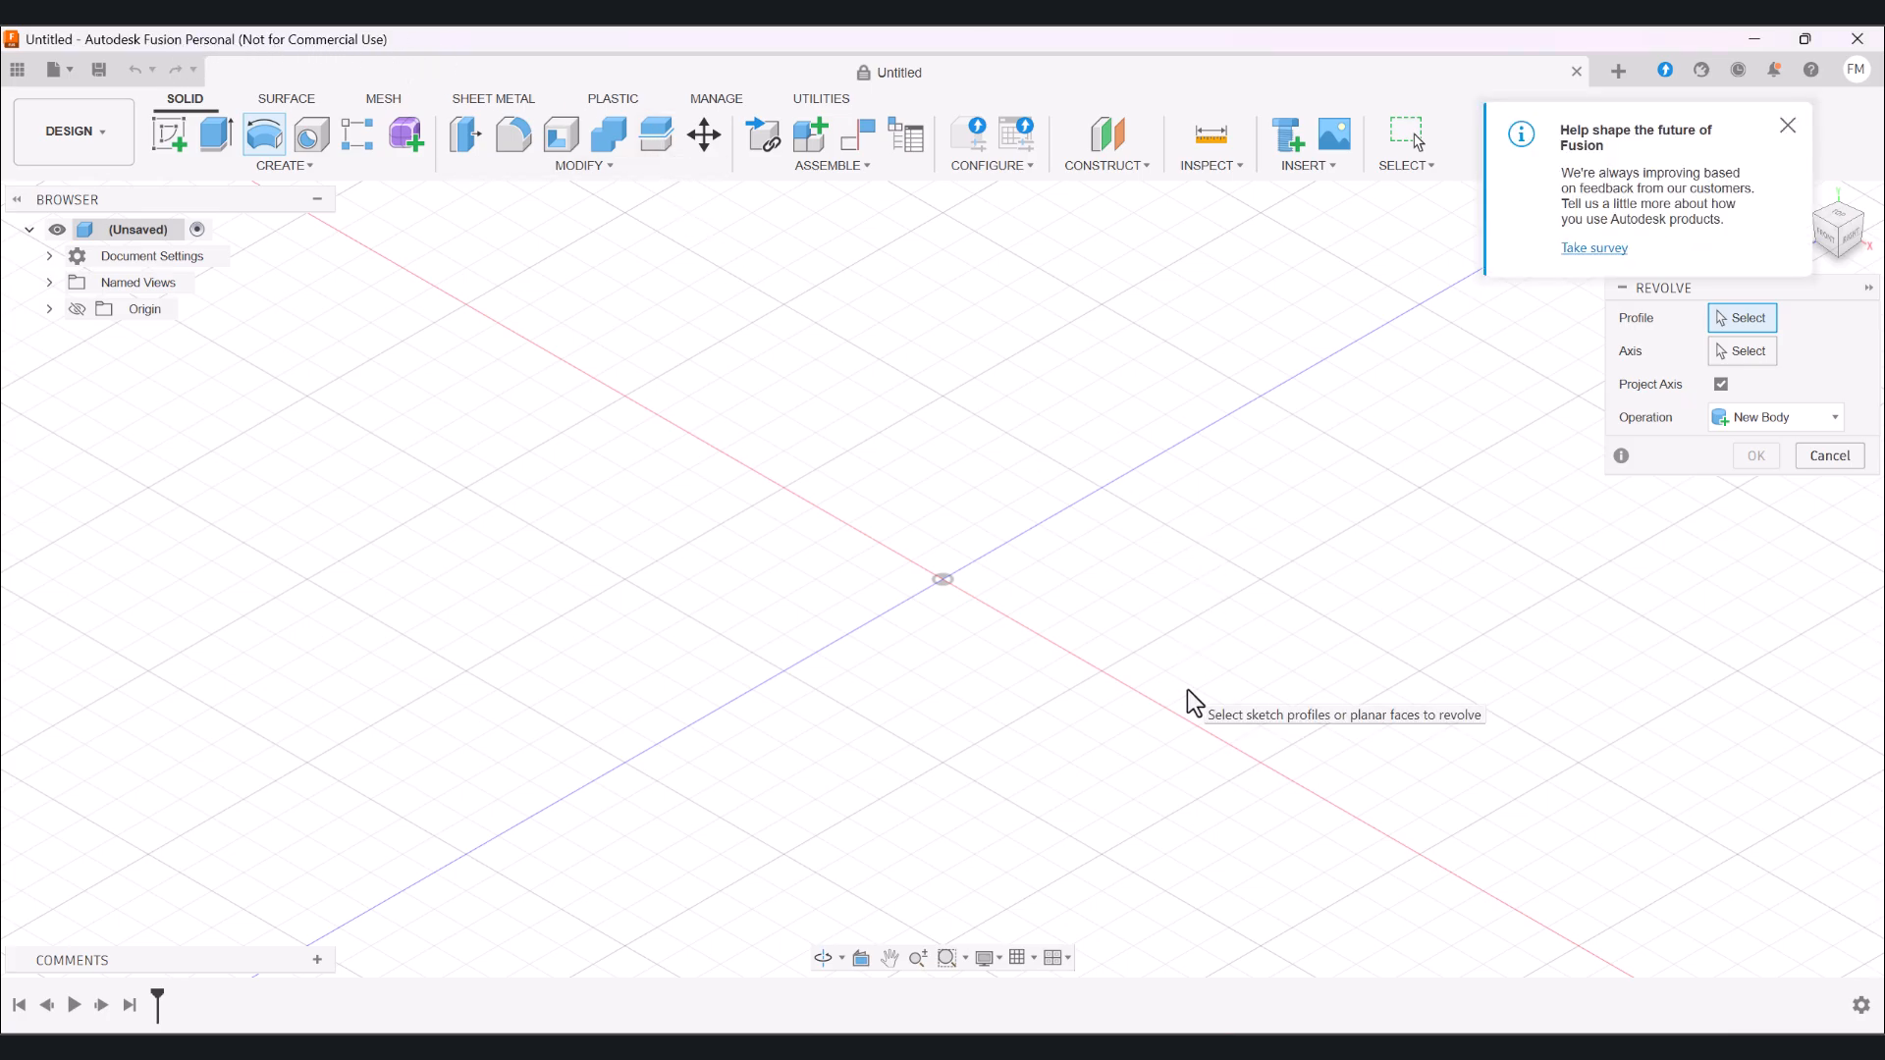